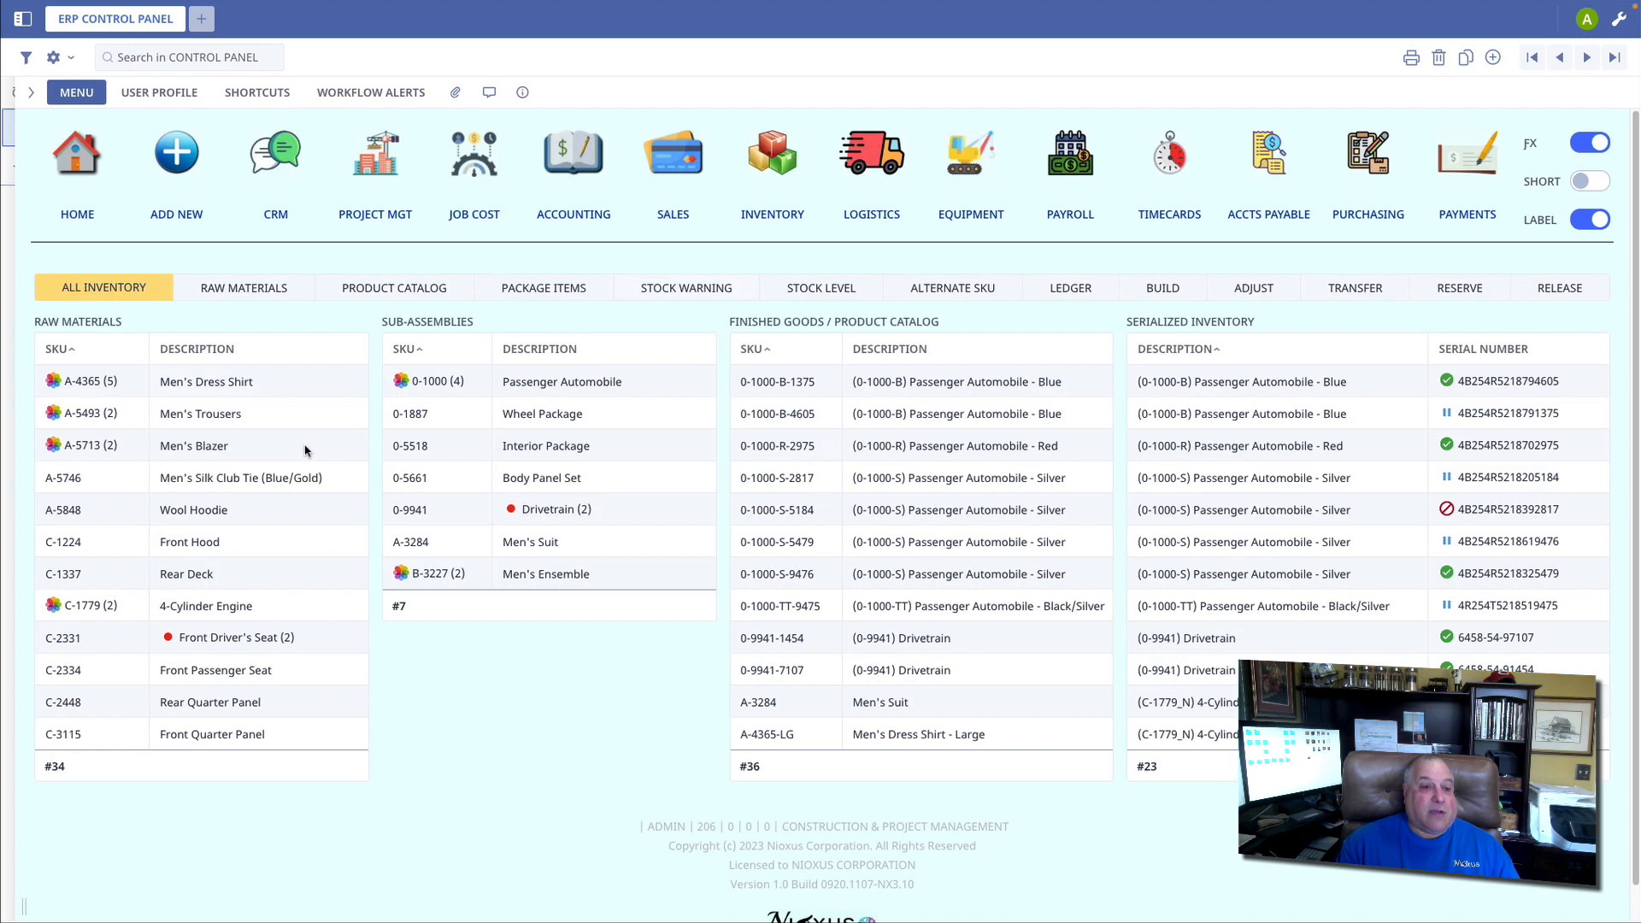
mouse_move(562, 435)
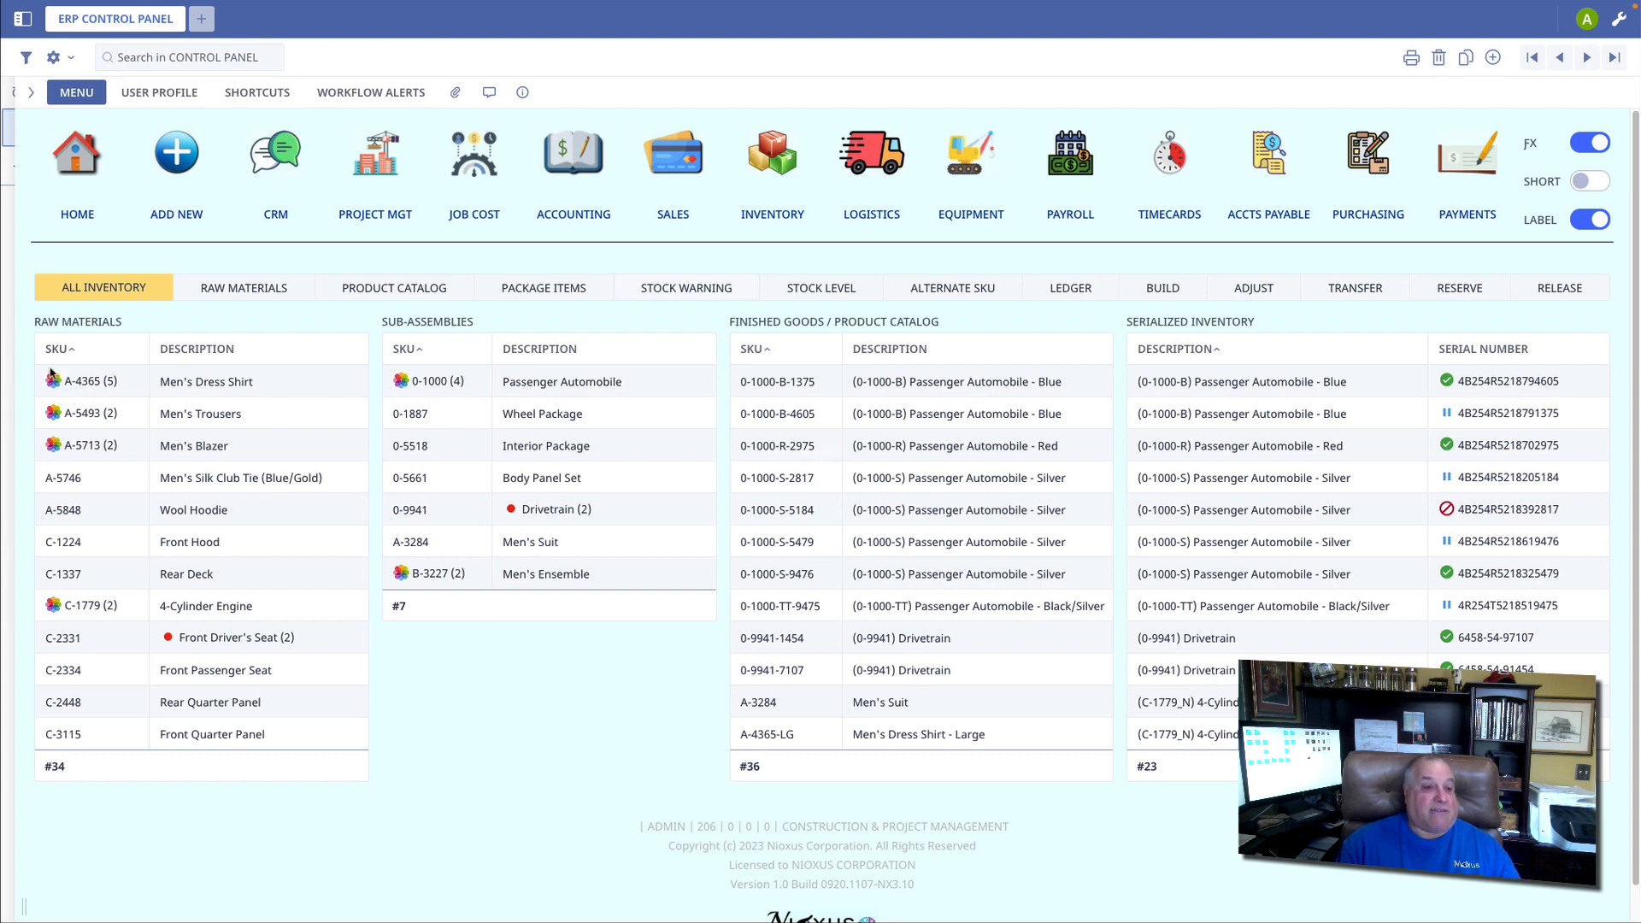
mouse_move(109, 388)
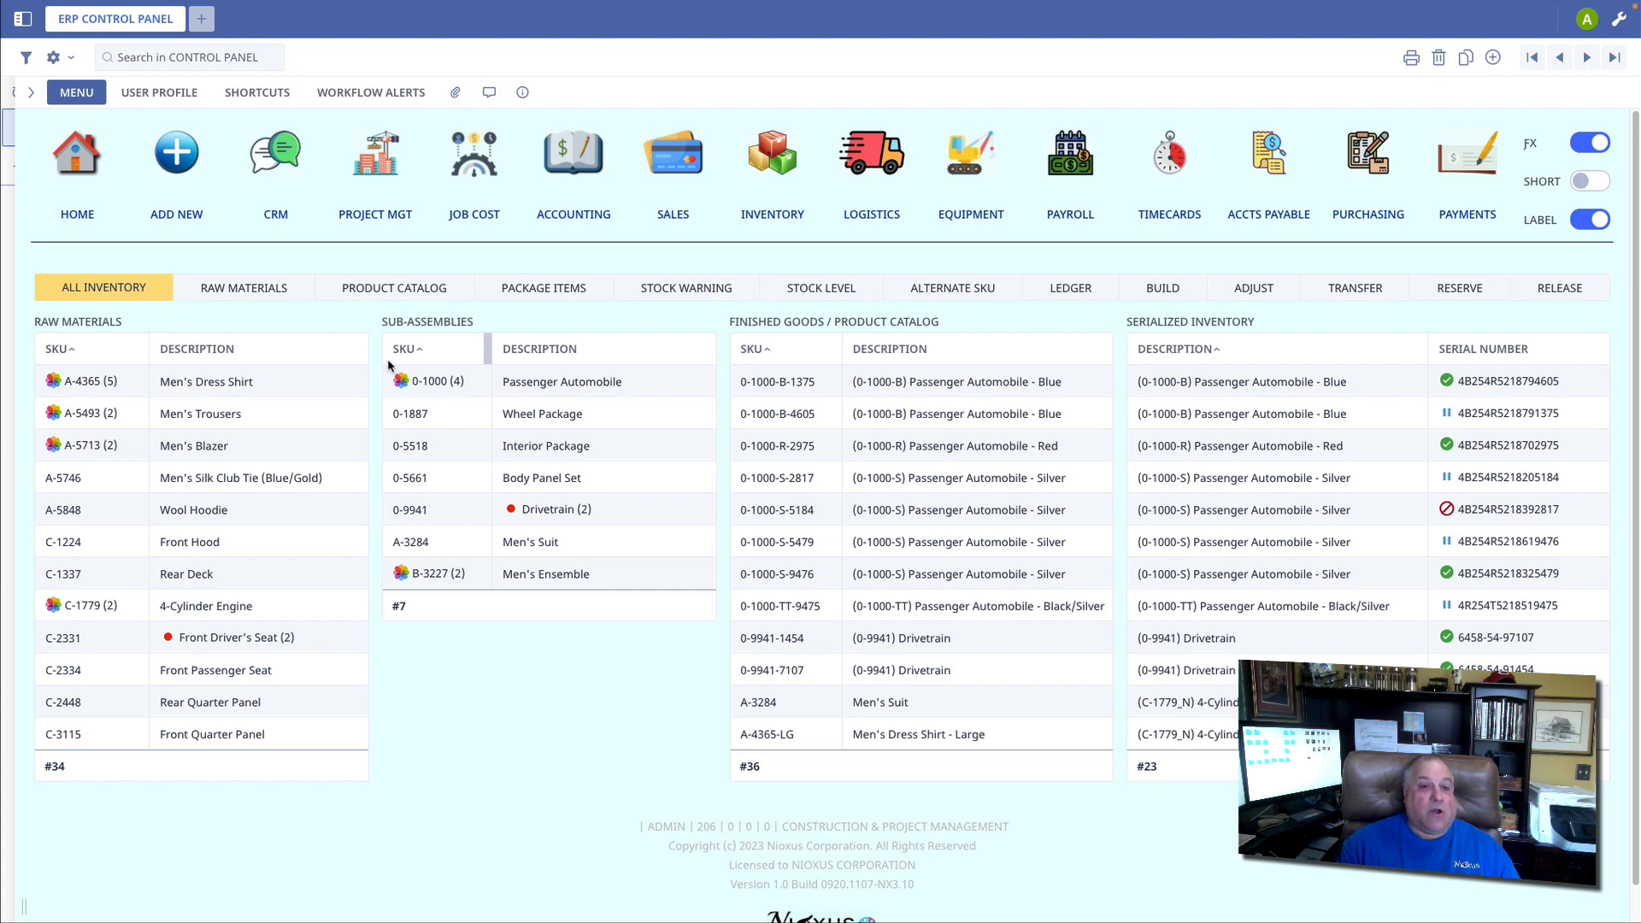
mouse_move(402, 384)
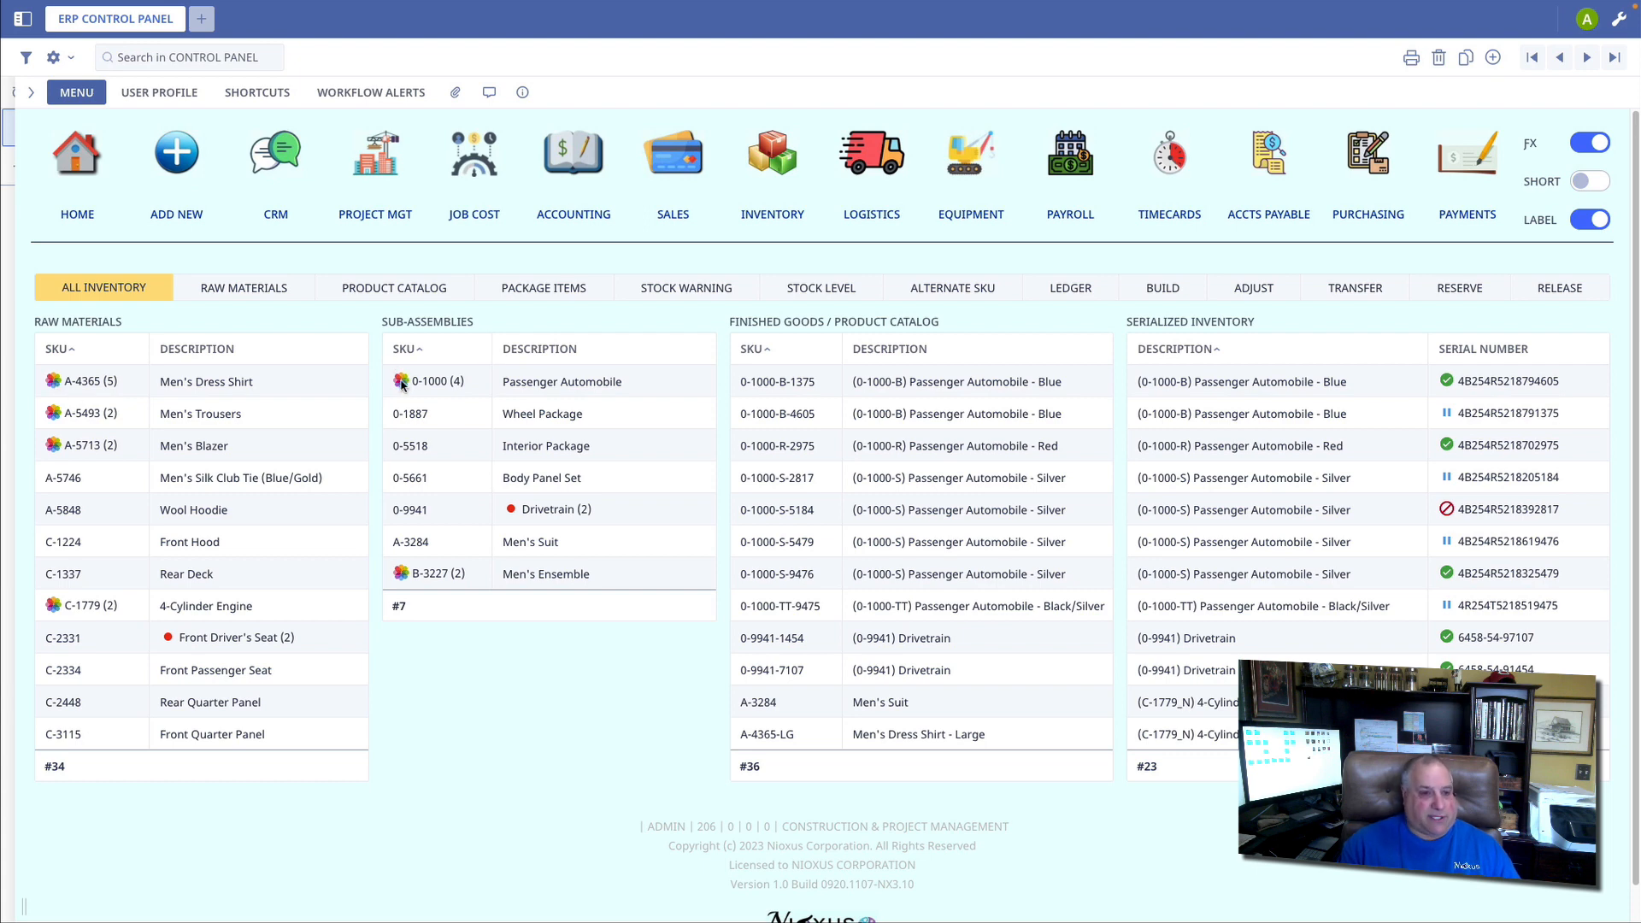
mouse_move(304, 386)
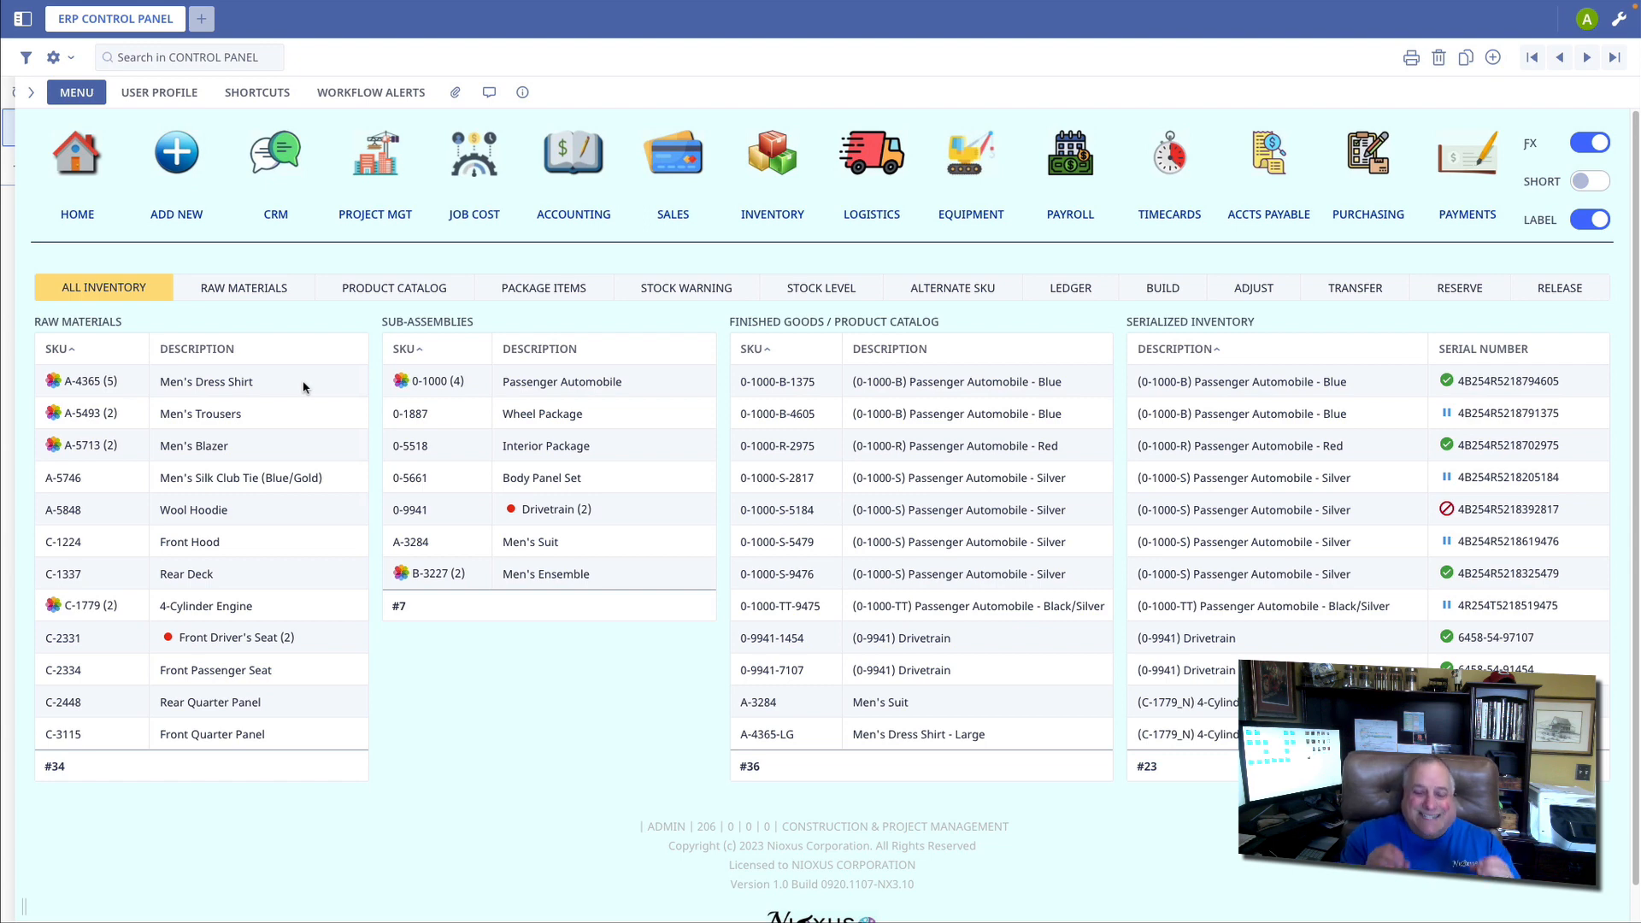
mouse_move(282, 386)
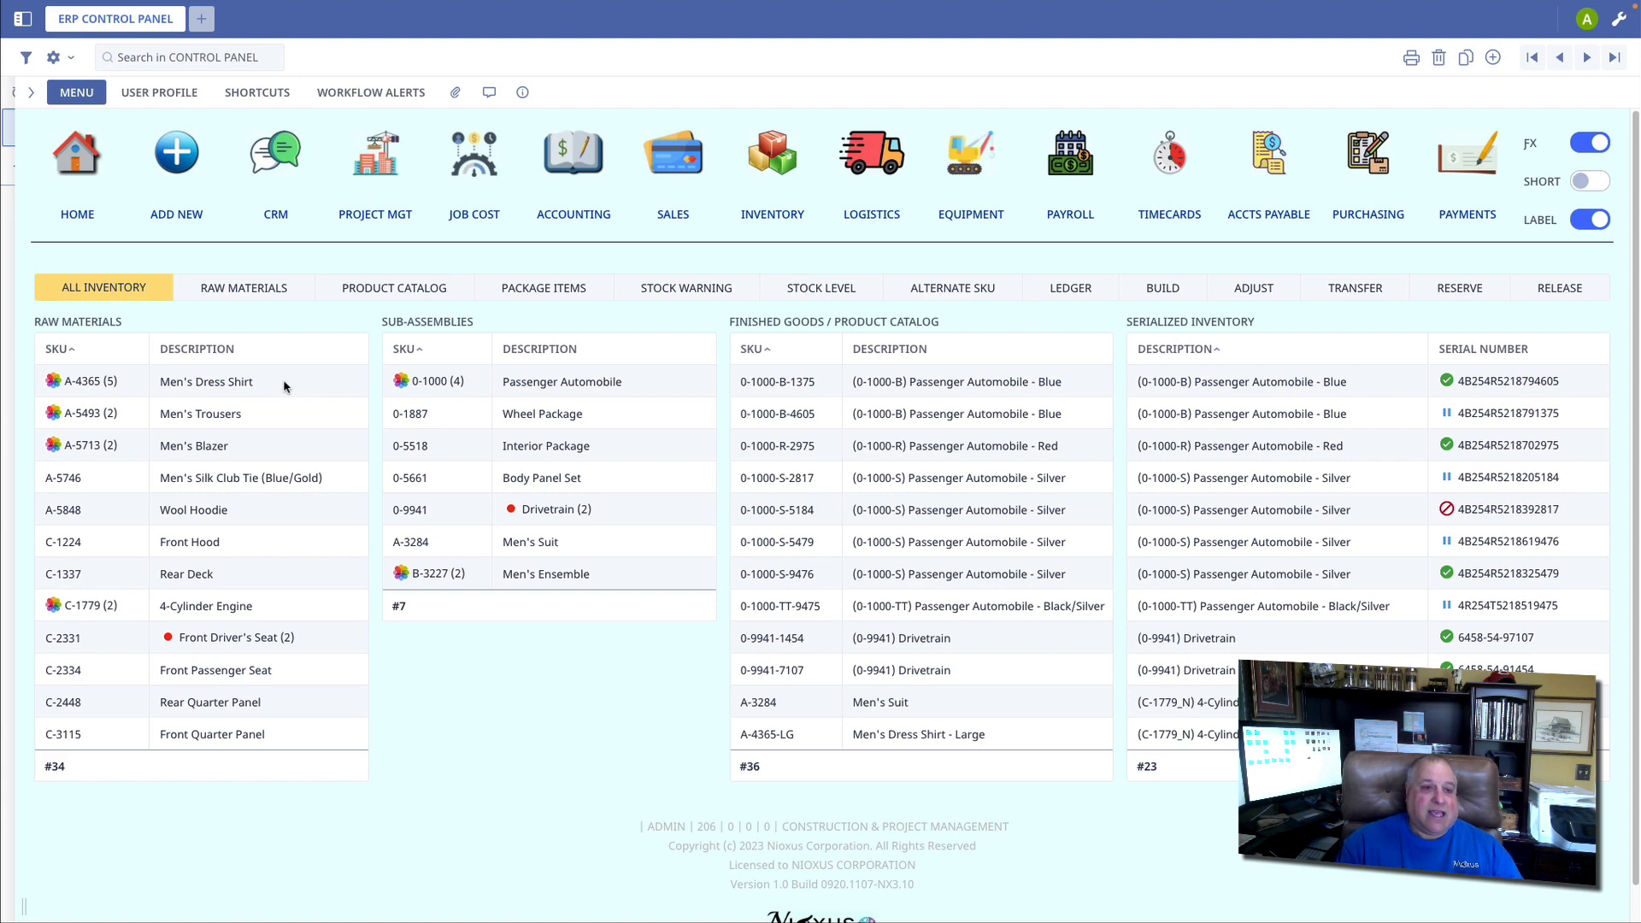
Open the A-4365 Men's Dress Shirt raw material record from the inventory list
click(205, 382)
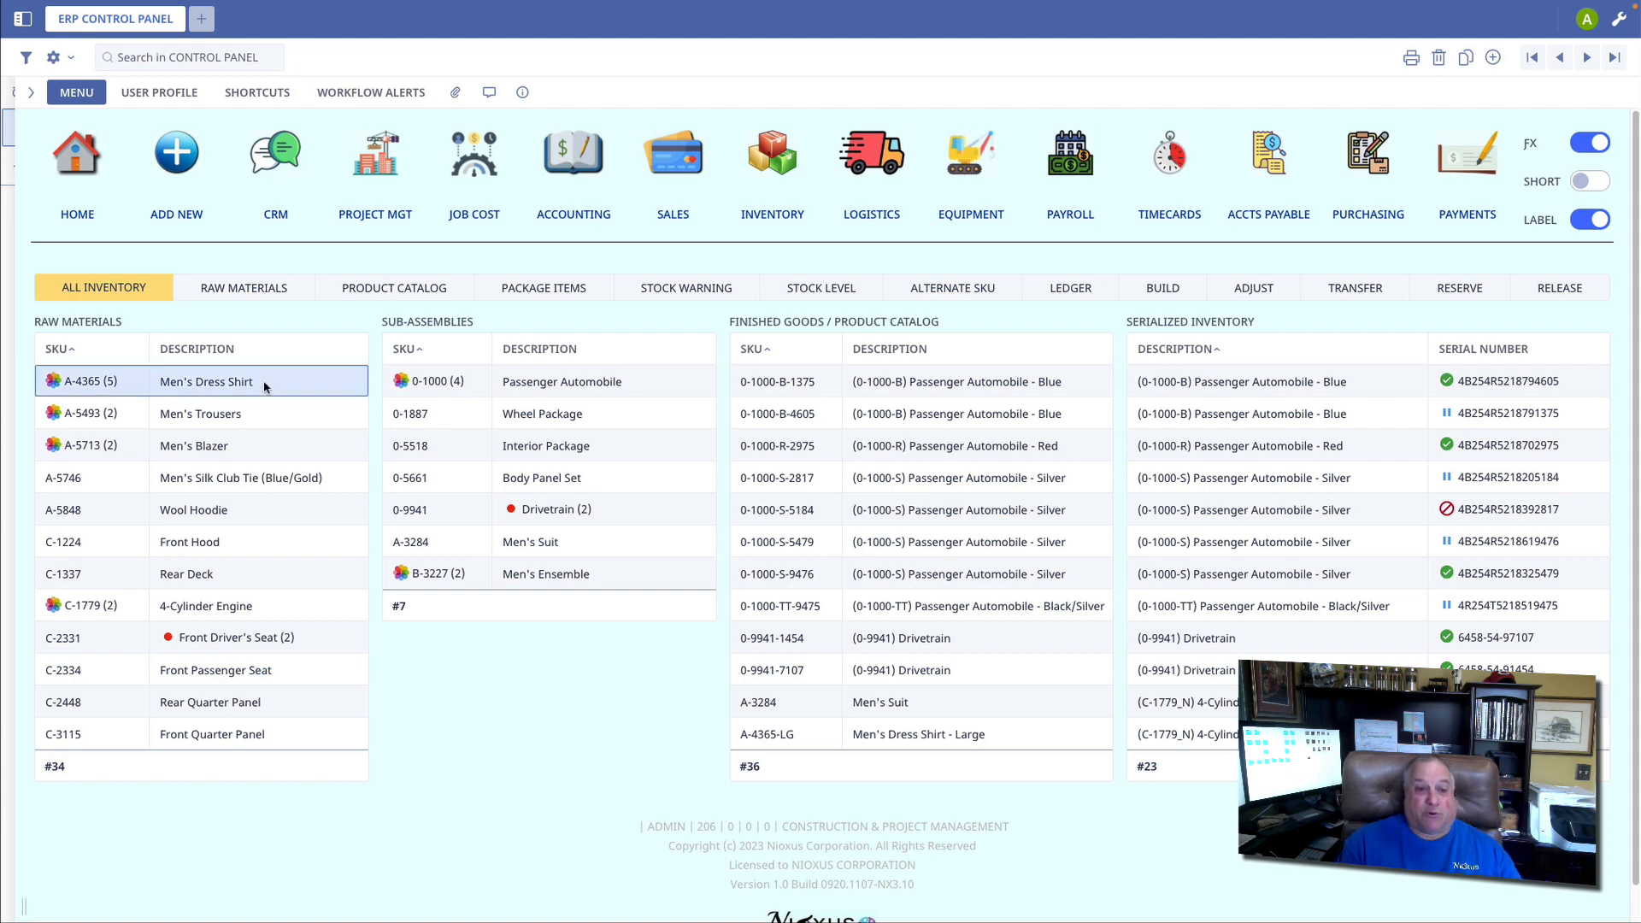
double_click(205, 381)
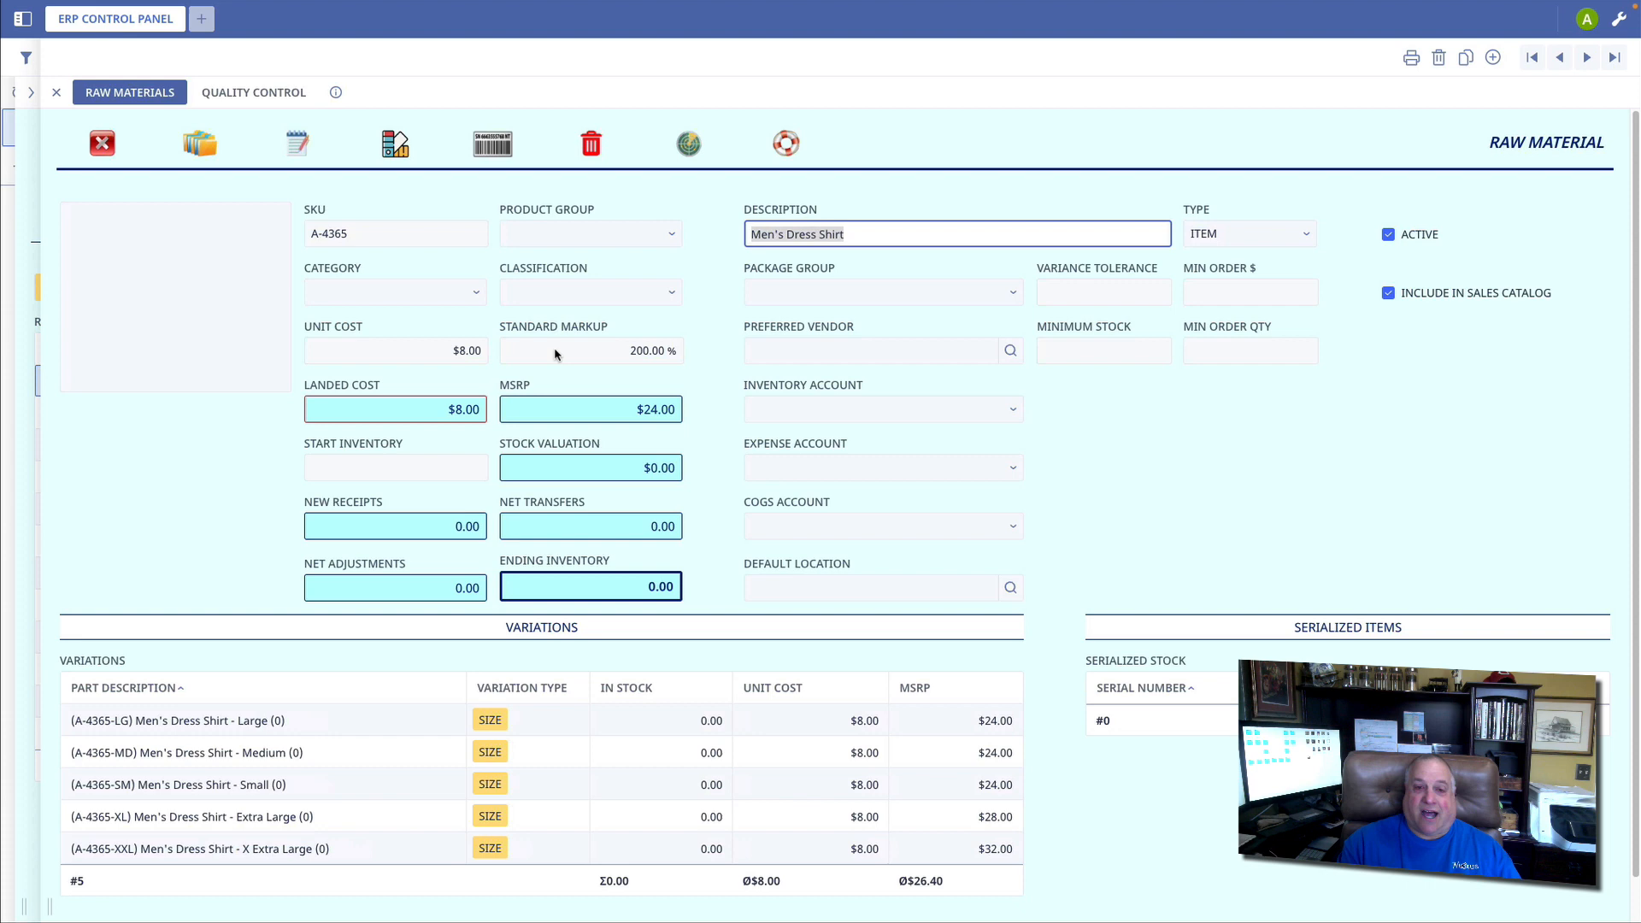
mouse_move(559, 409)
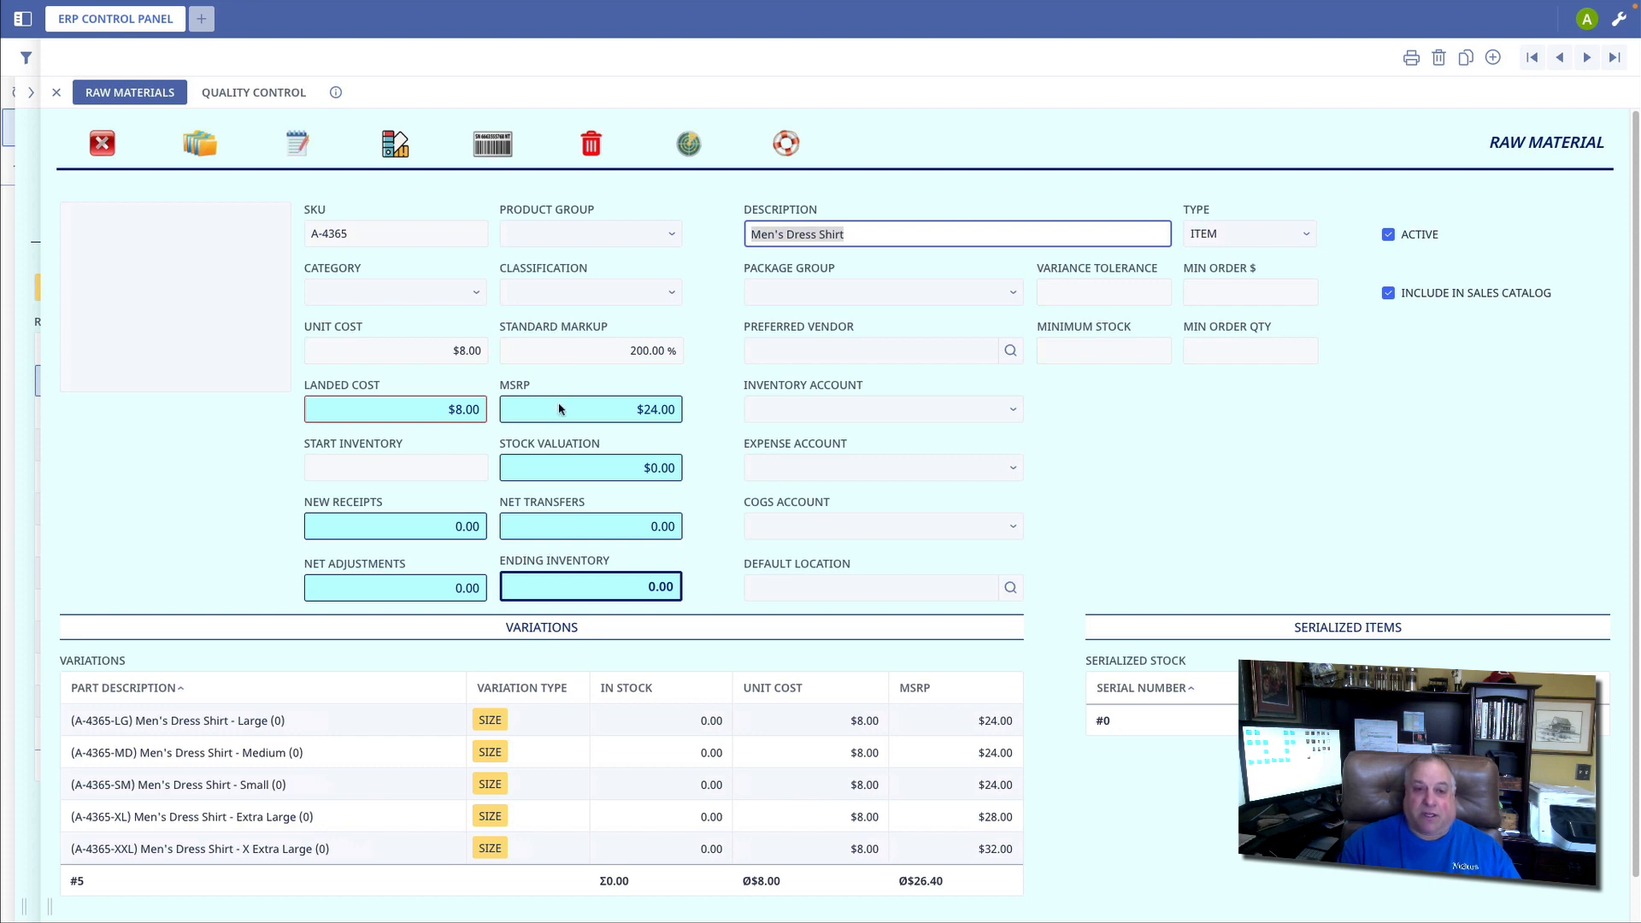
mouse_move(563, 412)
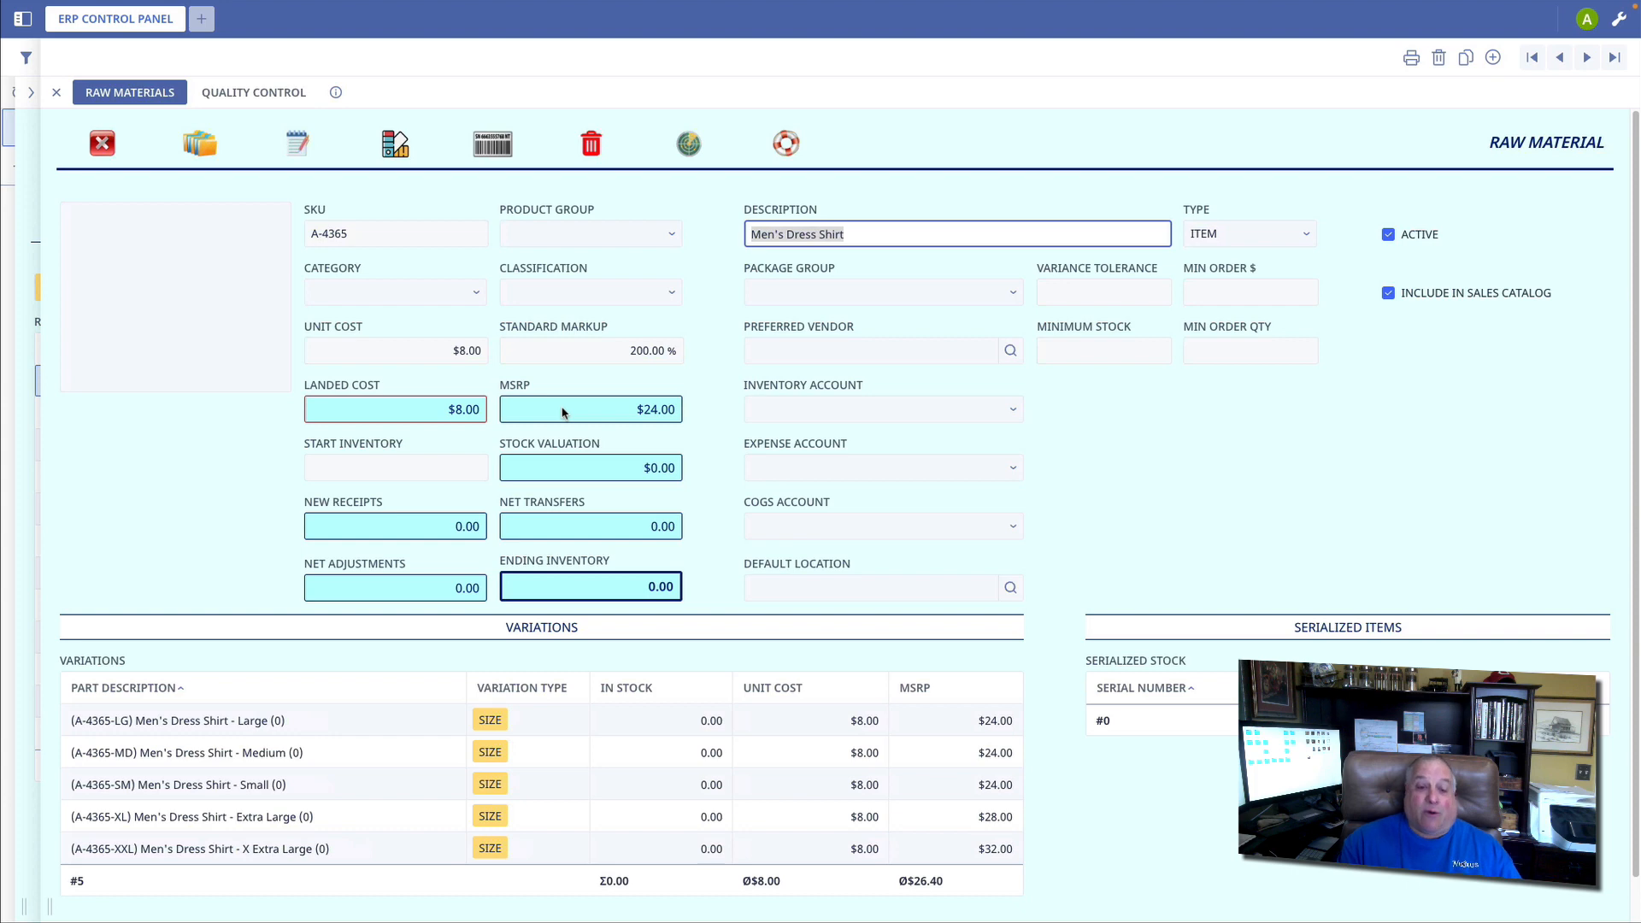
mouse_move(357, 712)
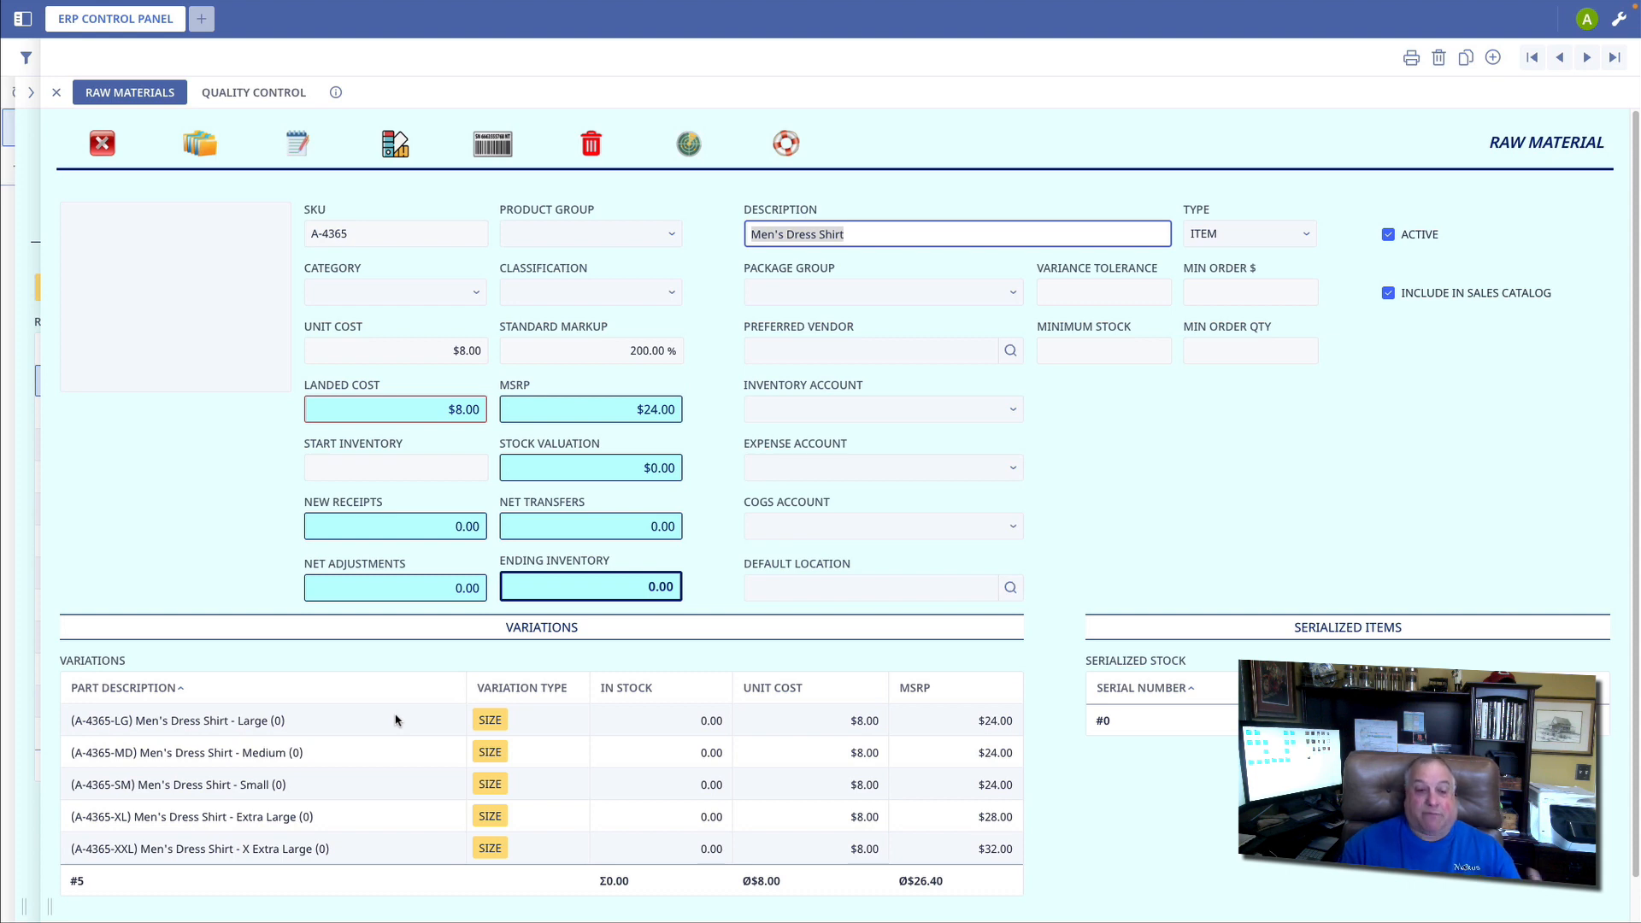
Open the X Extra Large variation (A-4365-XXL) from the shirt's Variations grid
double_click(174, 720)
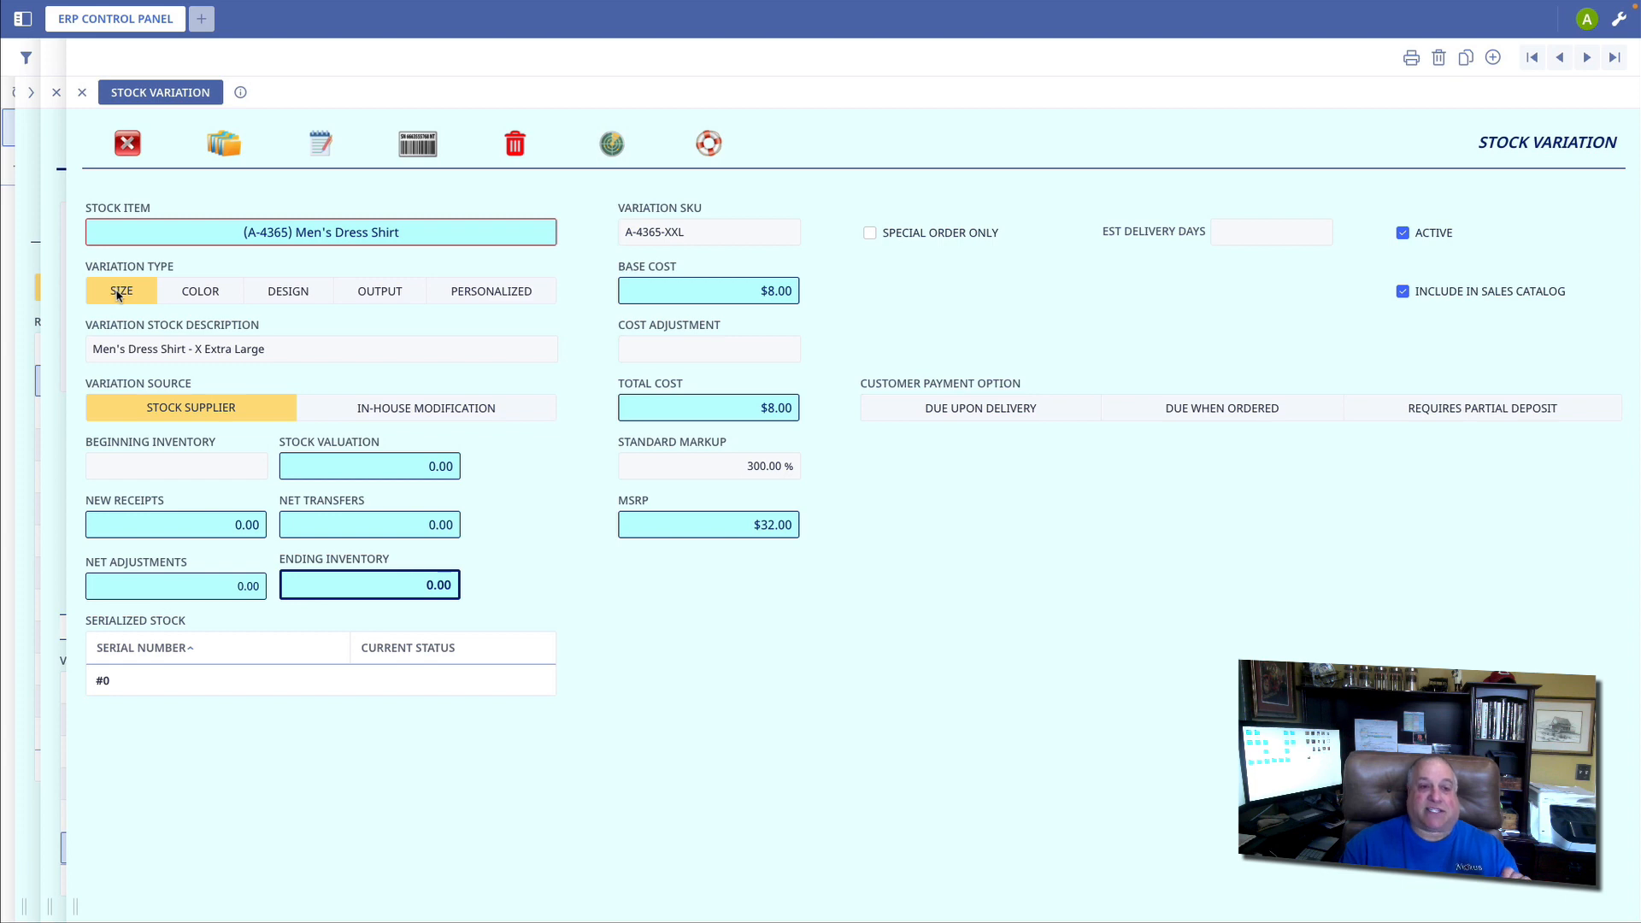
mouse_move(142, 380)
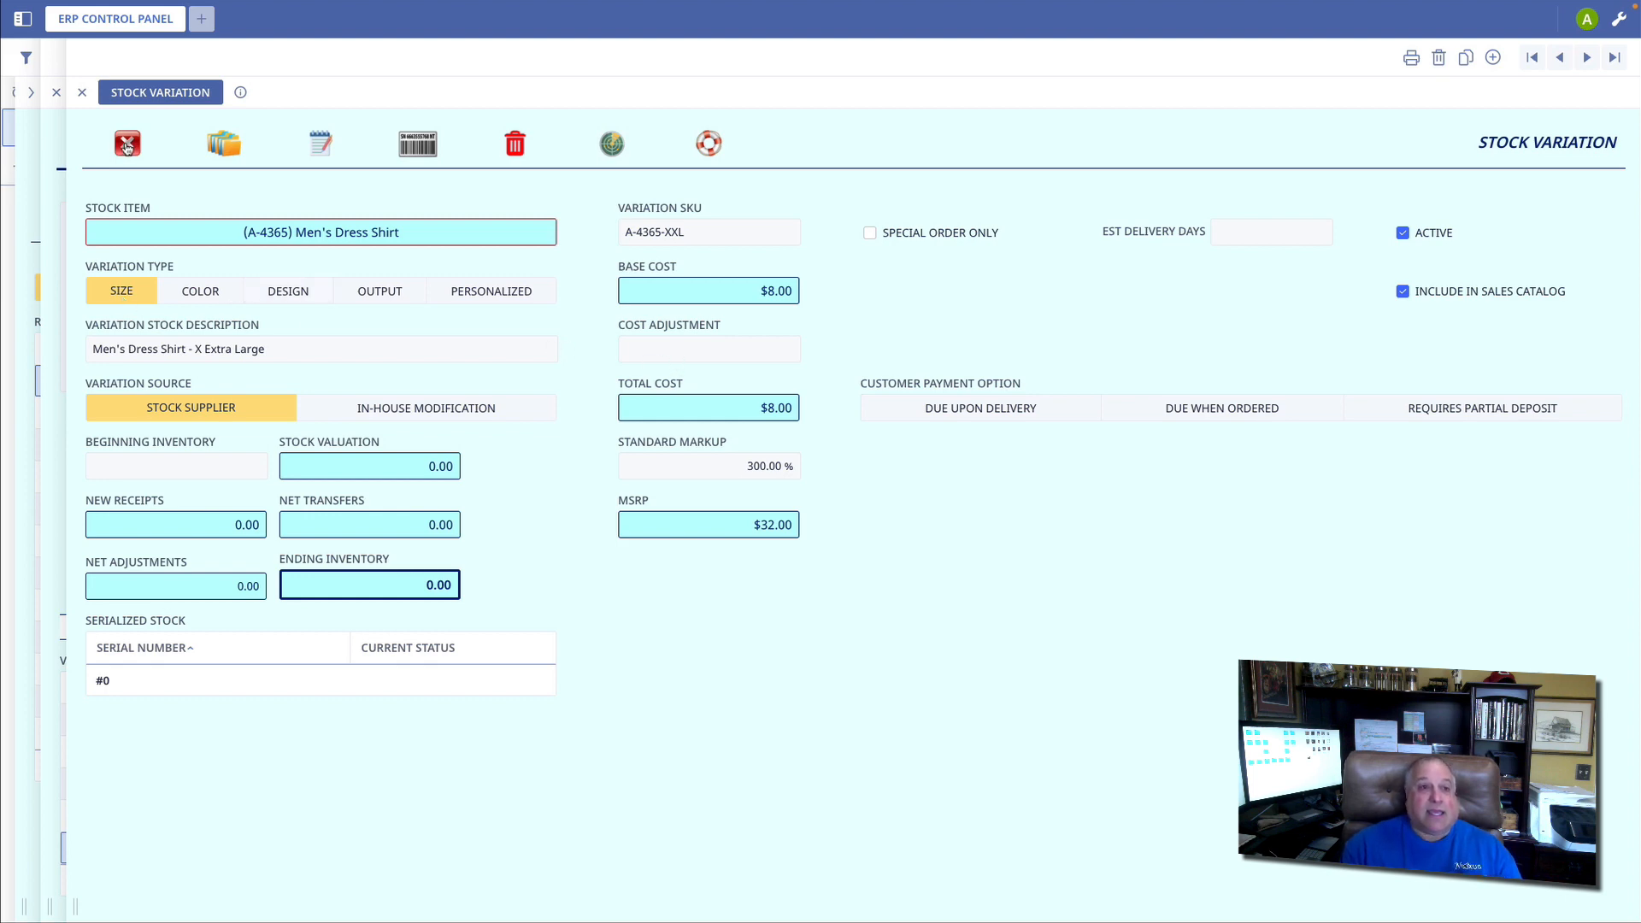
Return to the shirt, review the Extra Large variation (A-4365-XL, 250% markup, $28 MSRP), then close it
click(126, 143)
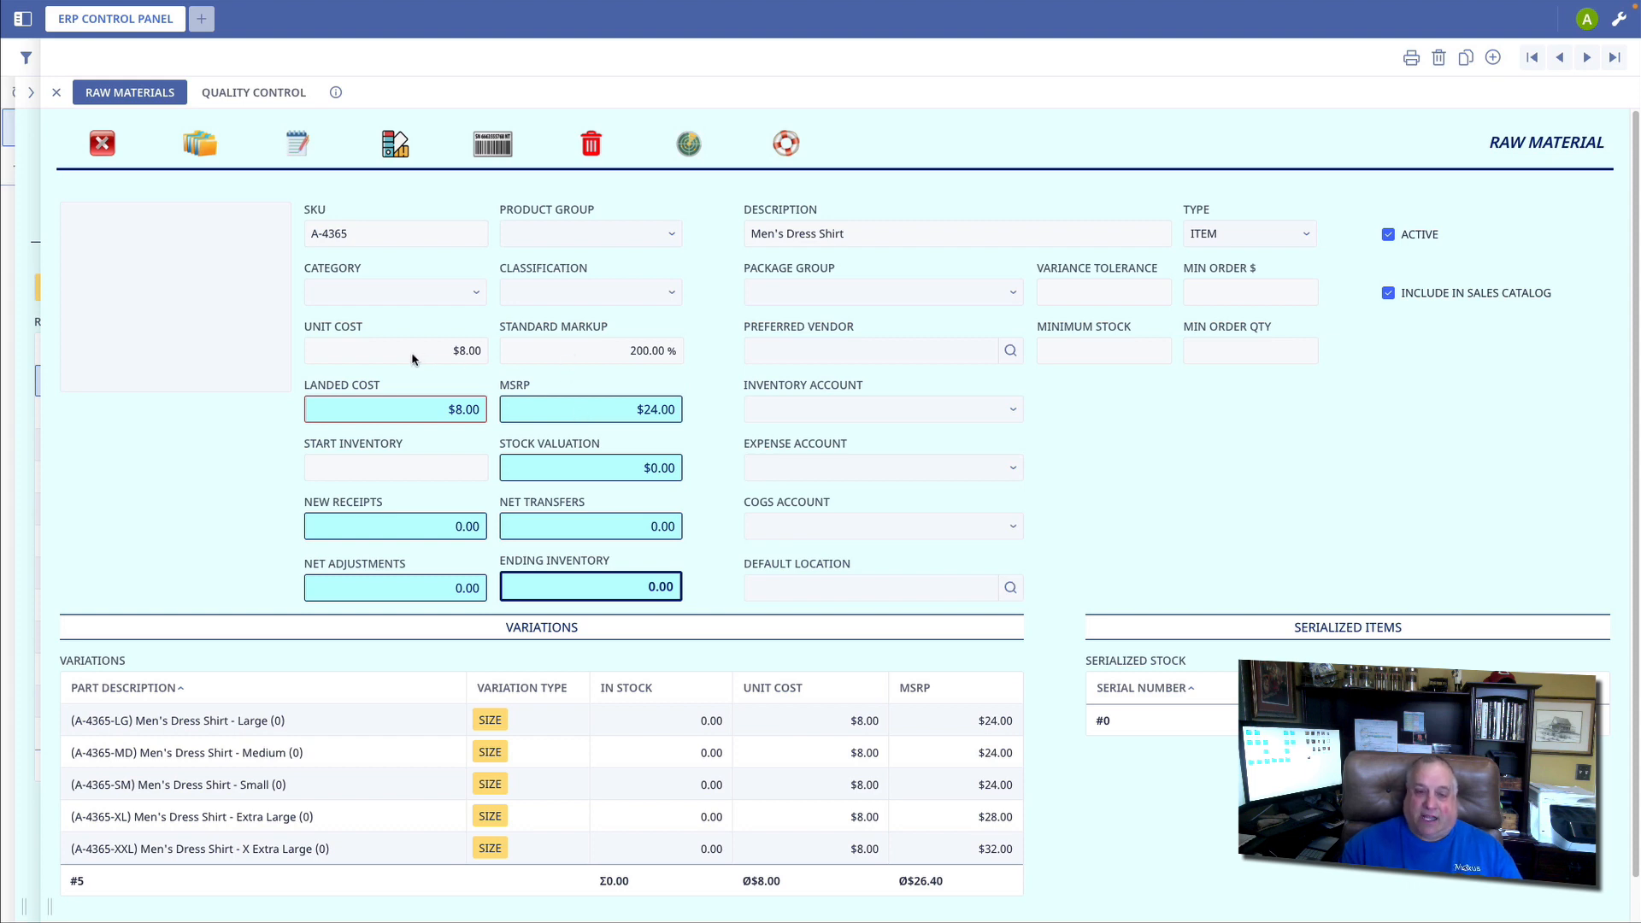
mouse_move(791, 730)
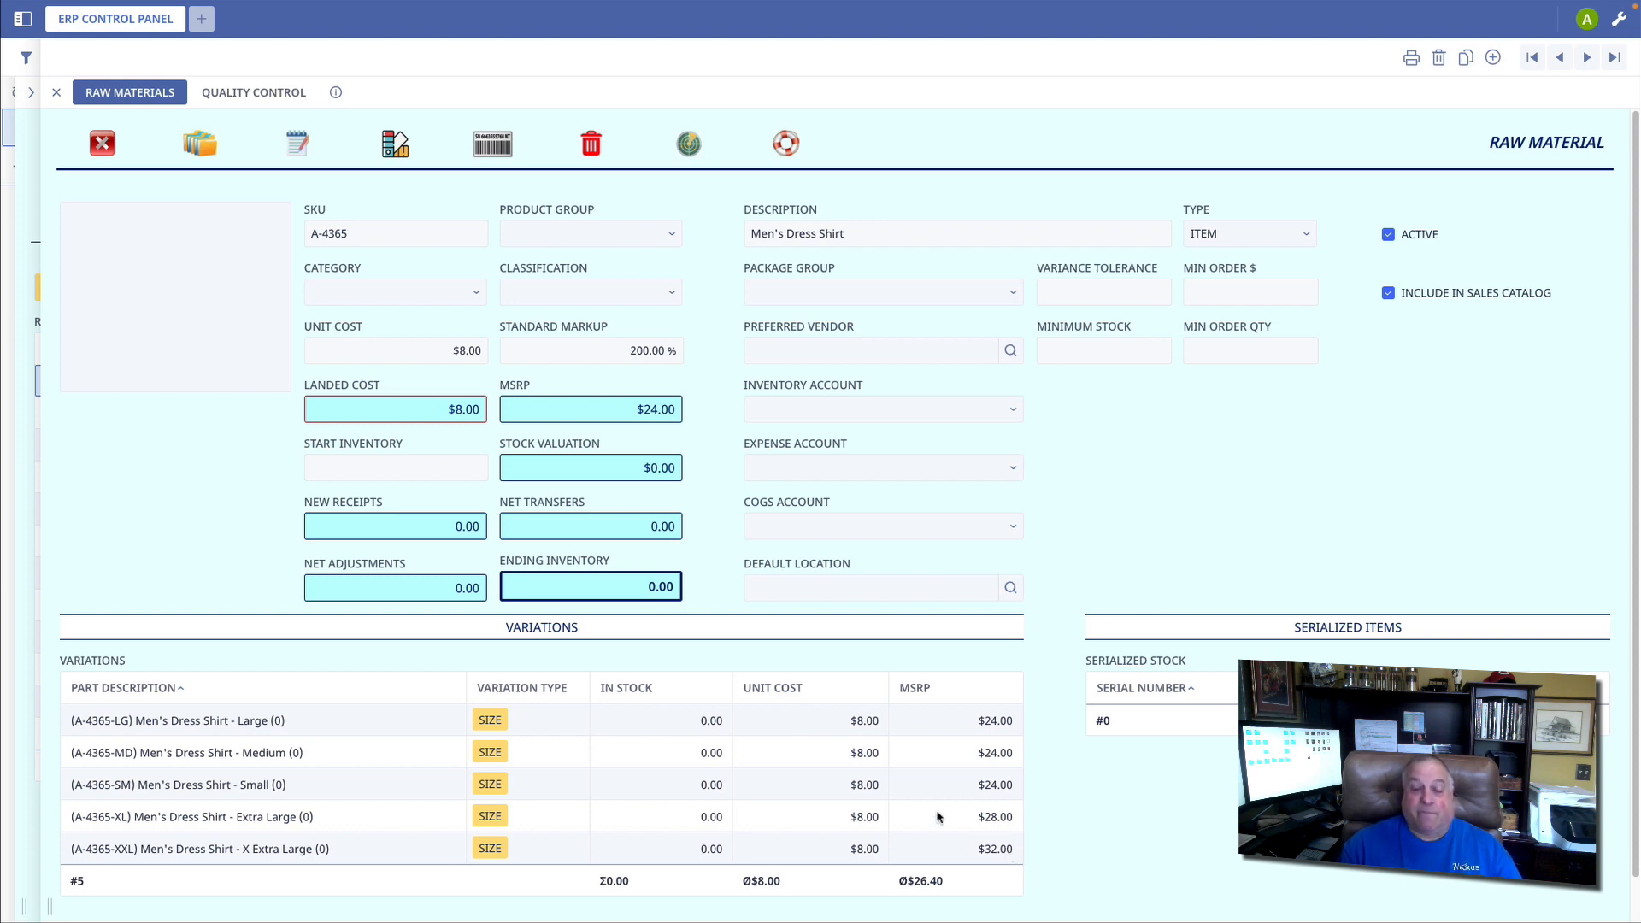
double_click(198, 817)
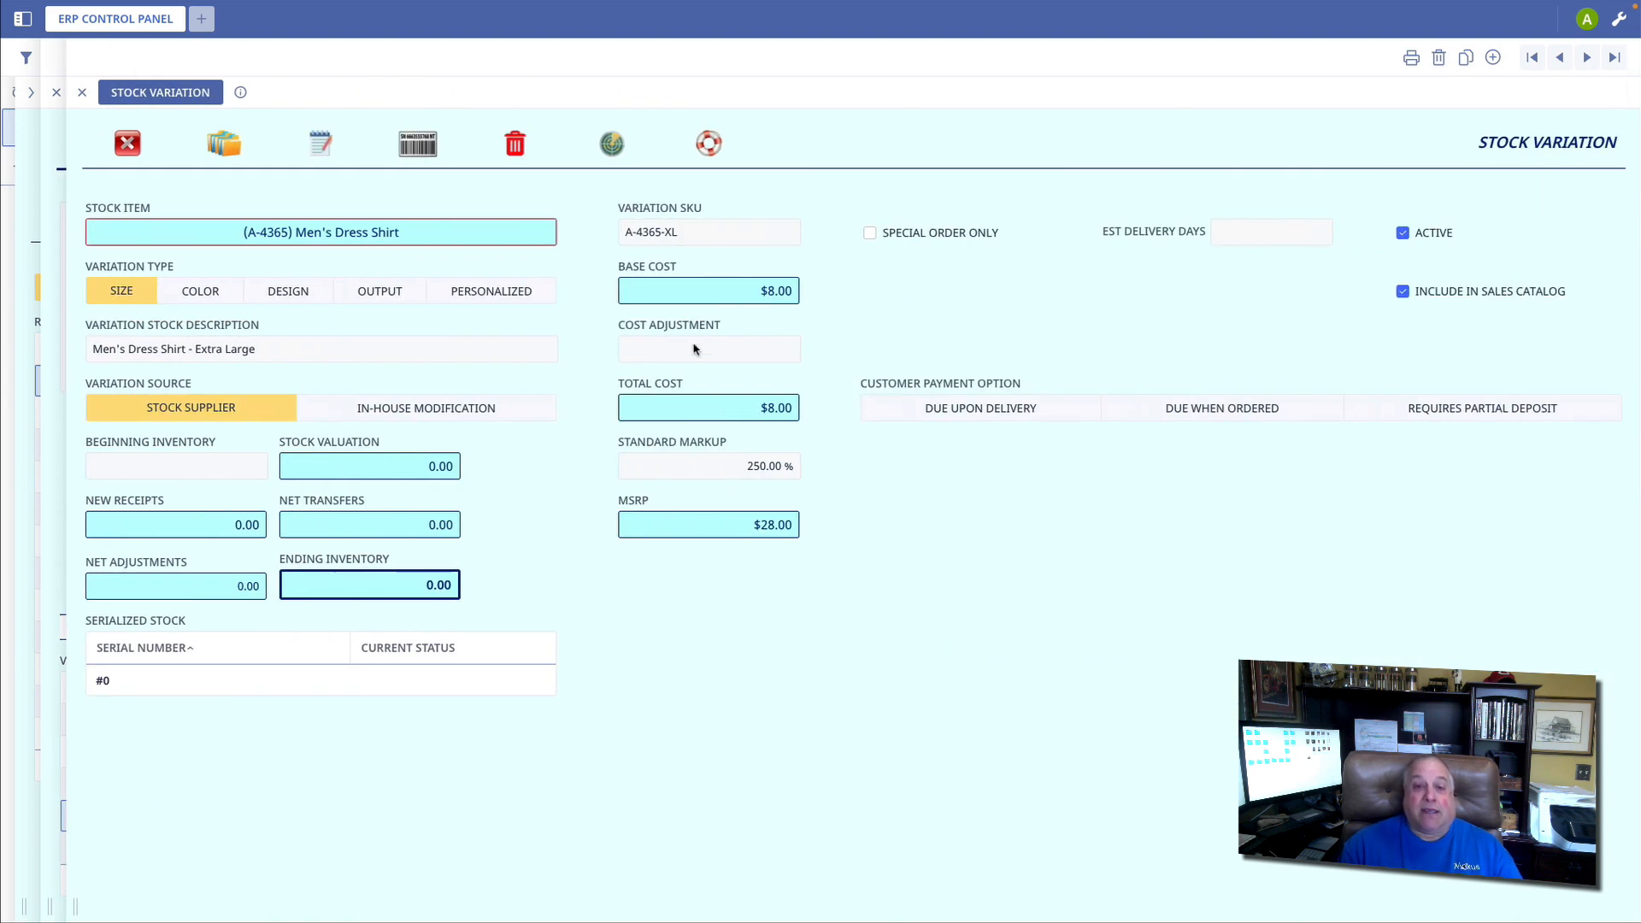
mouse_move(706, 472)
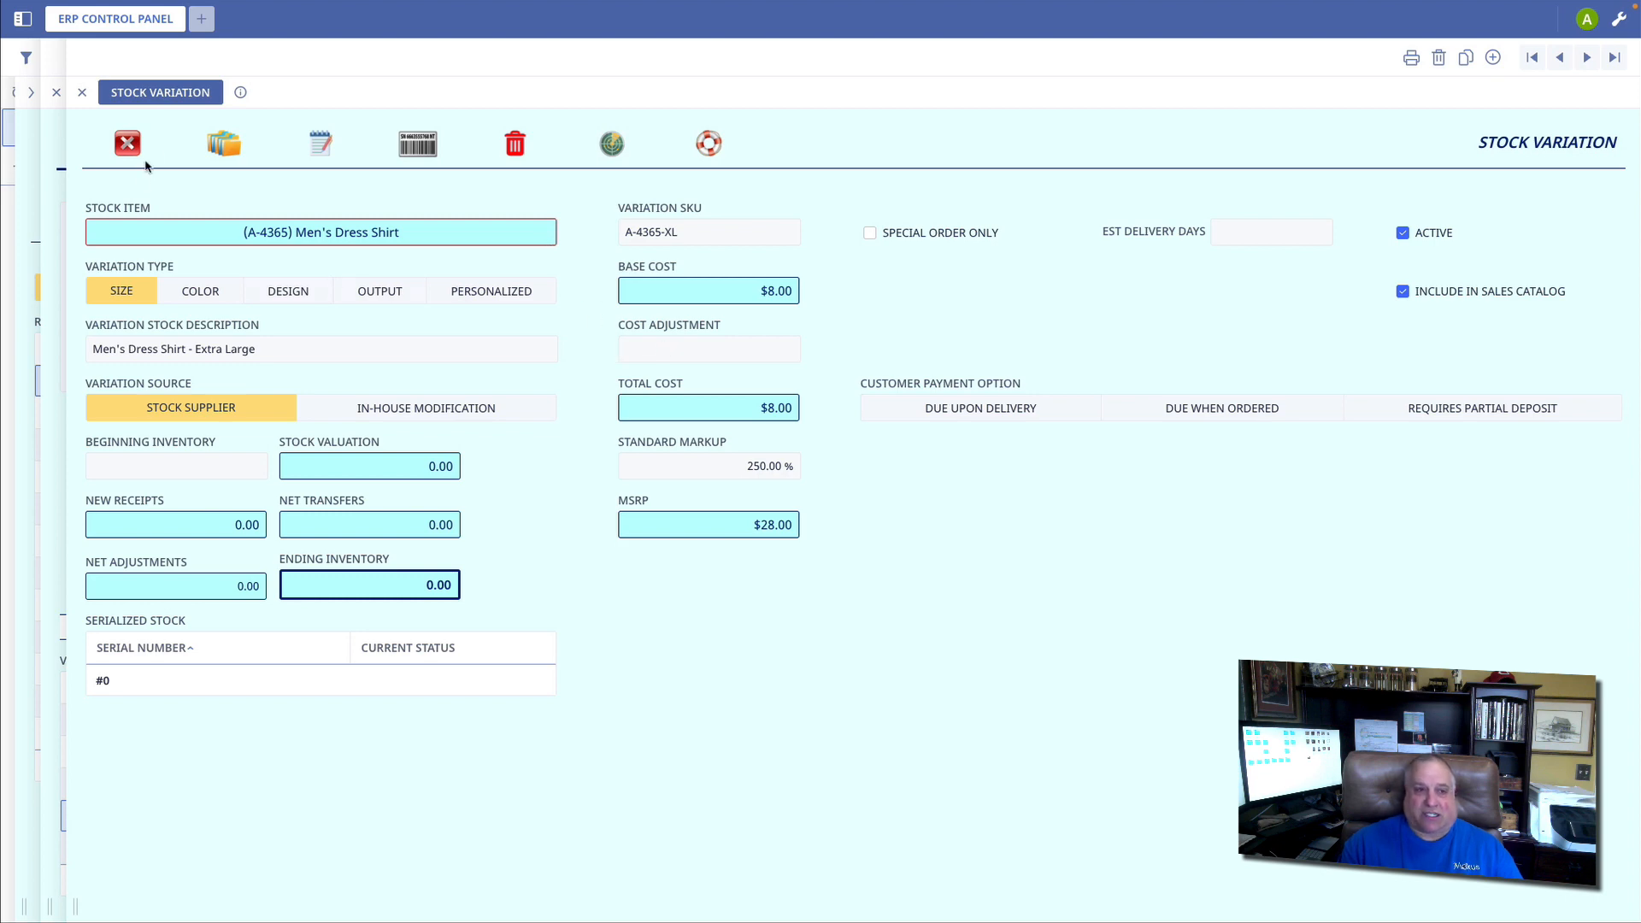
click(126, 144)
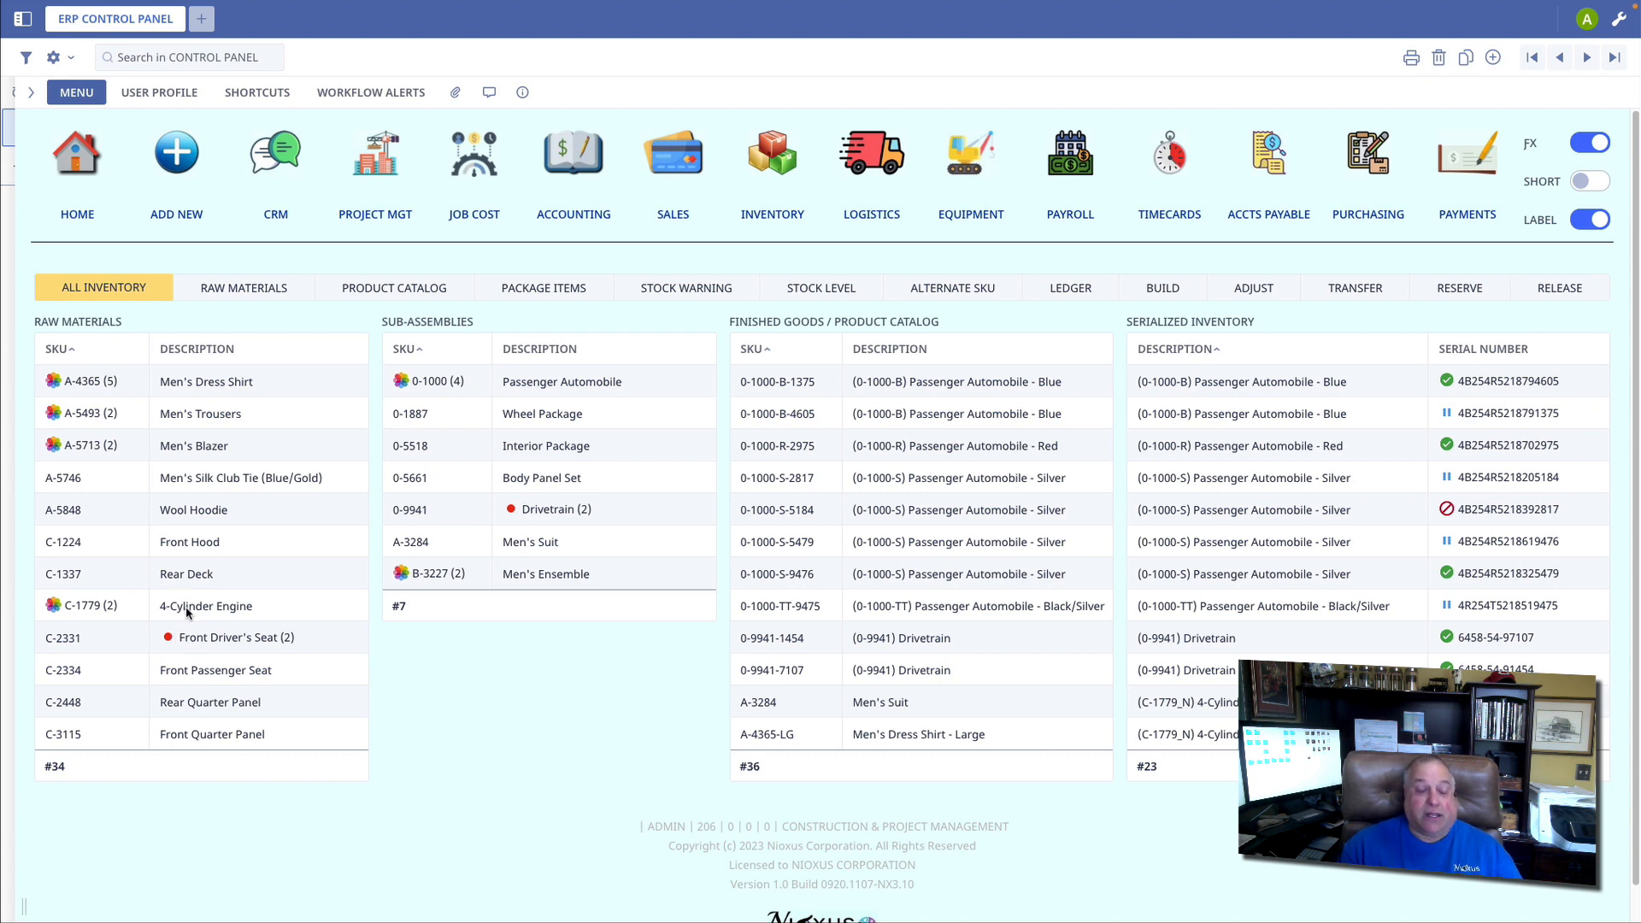
mouse_move(535, 479)
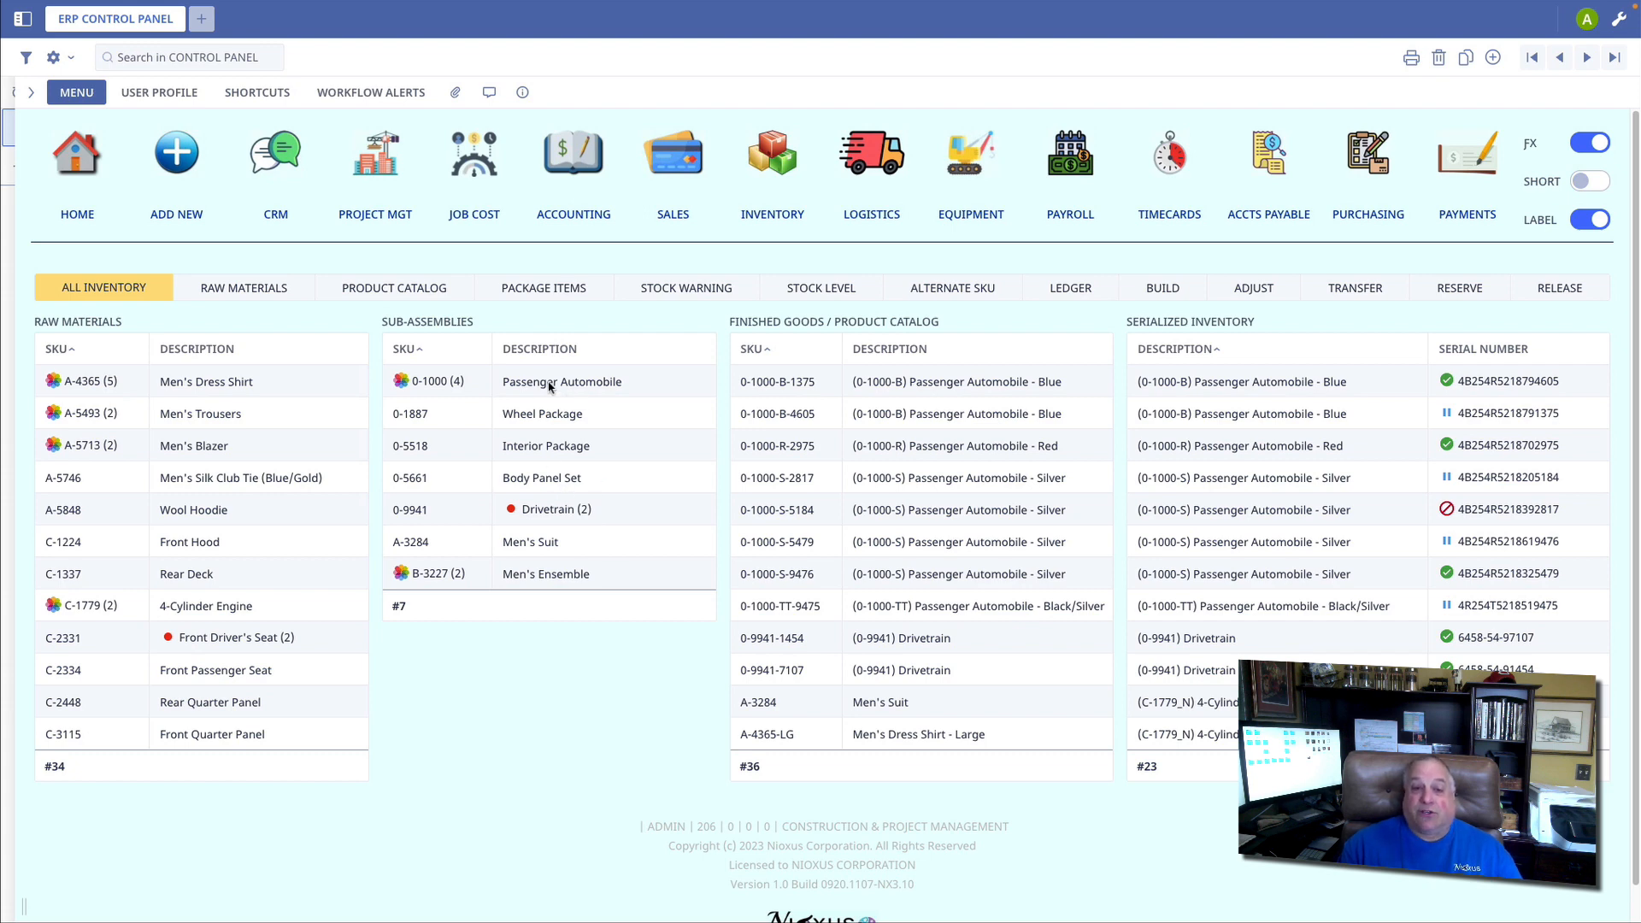
mouse_move(268, 609)
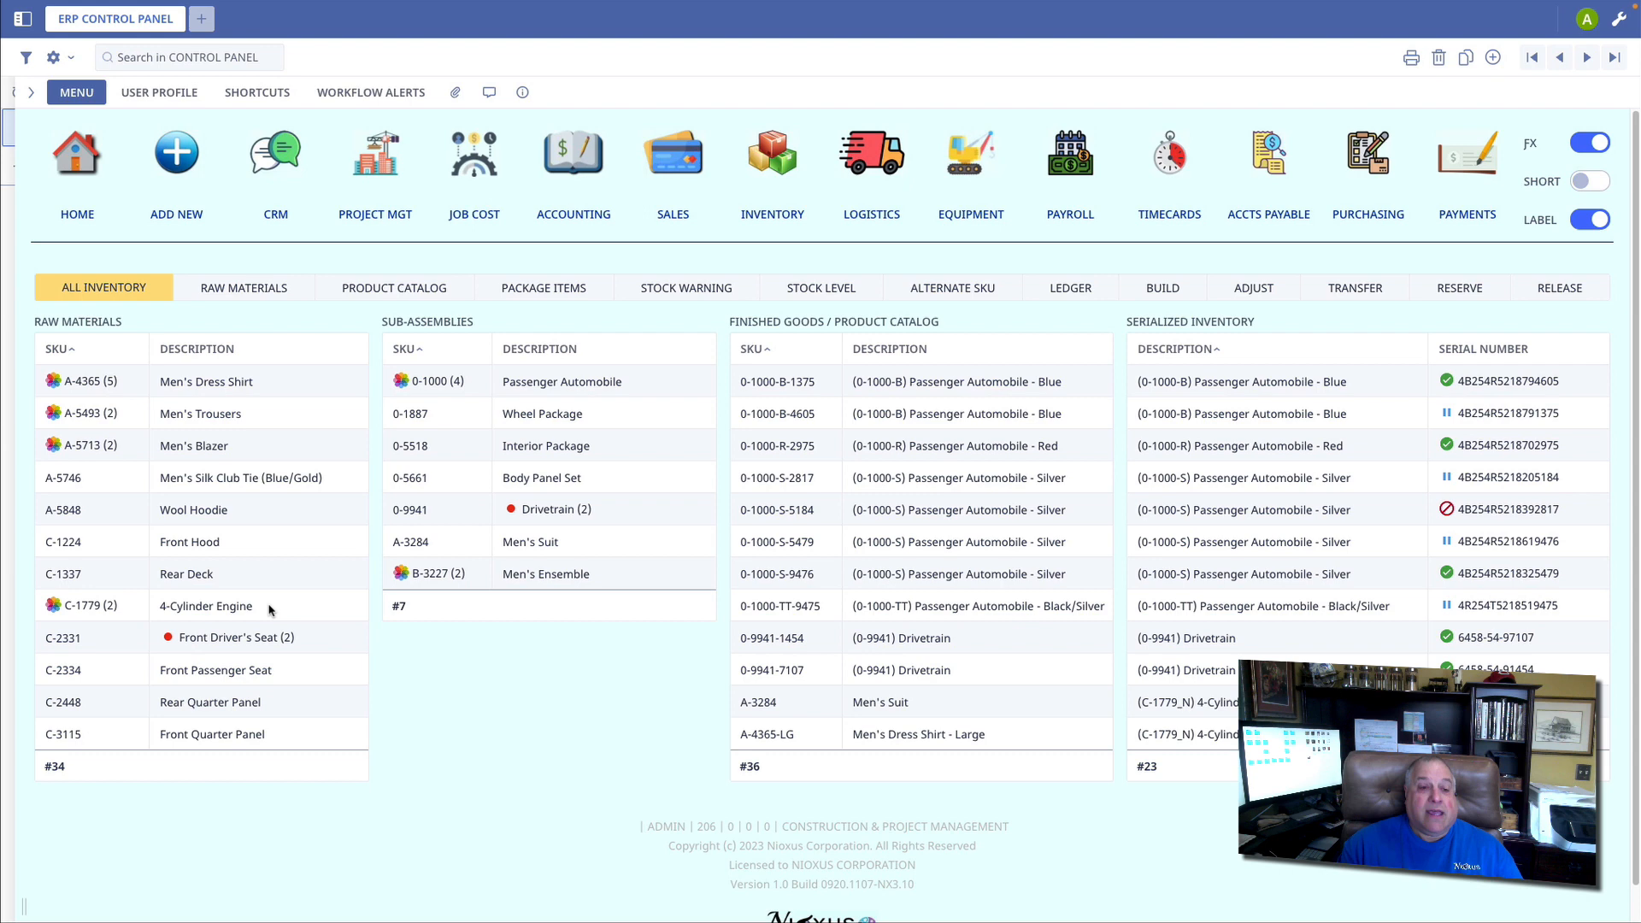
Open the C-1779 4-Cylinder Engine raw material record from Raw Materials
double_click(207, 606)
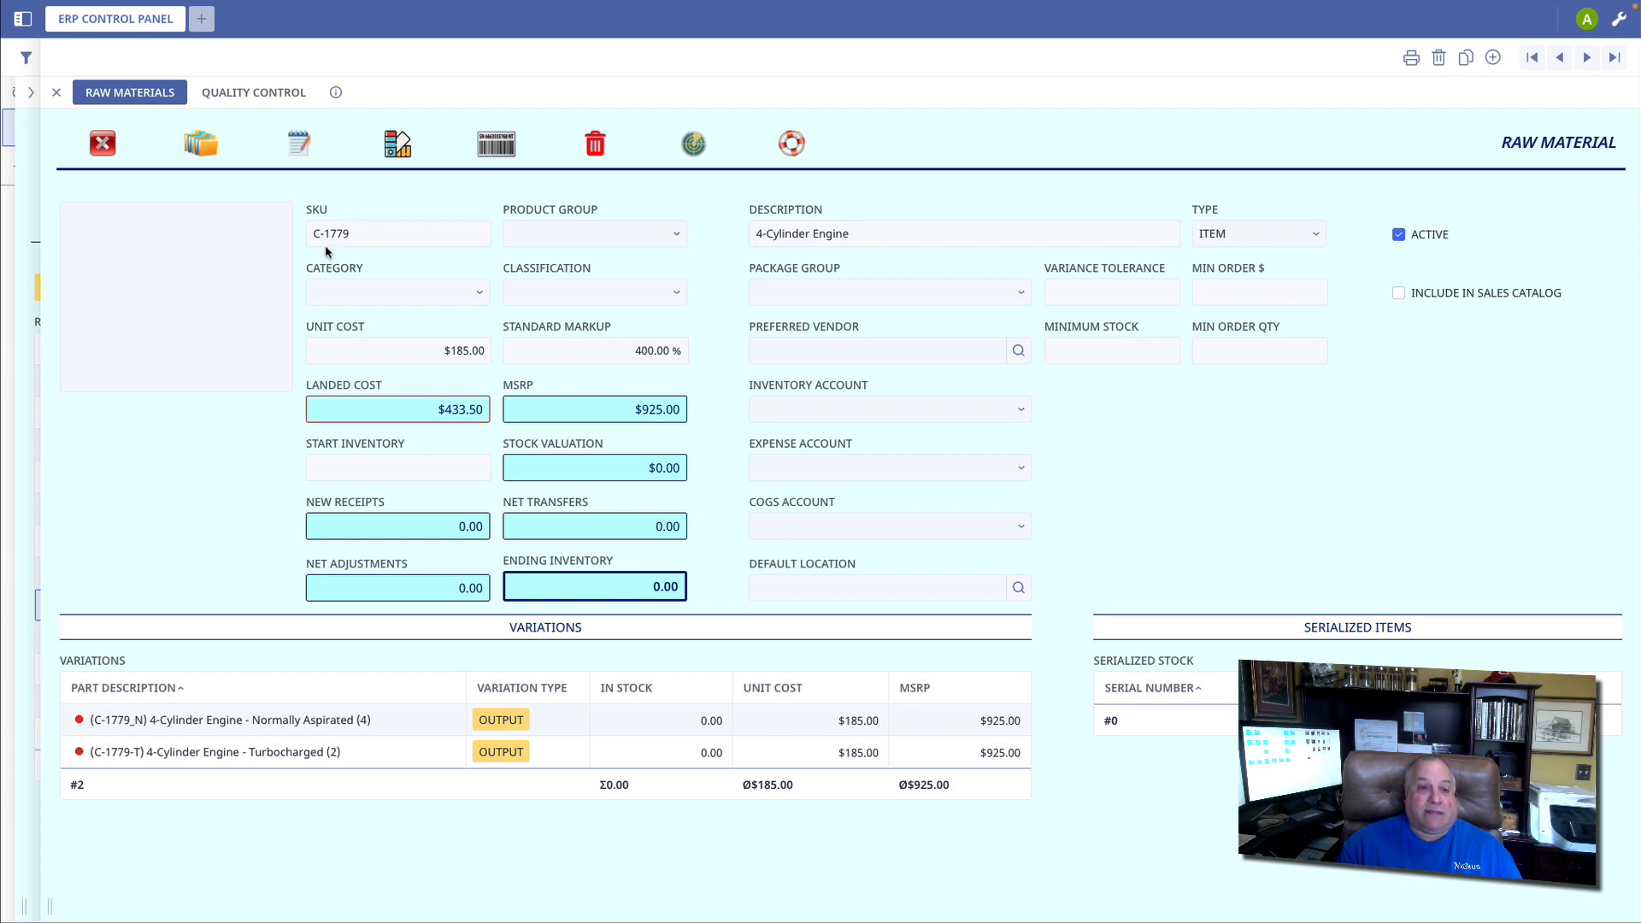
mouse_move(433, 246)
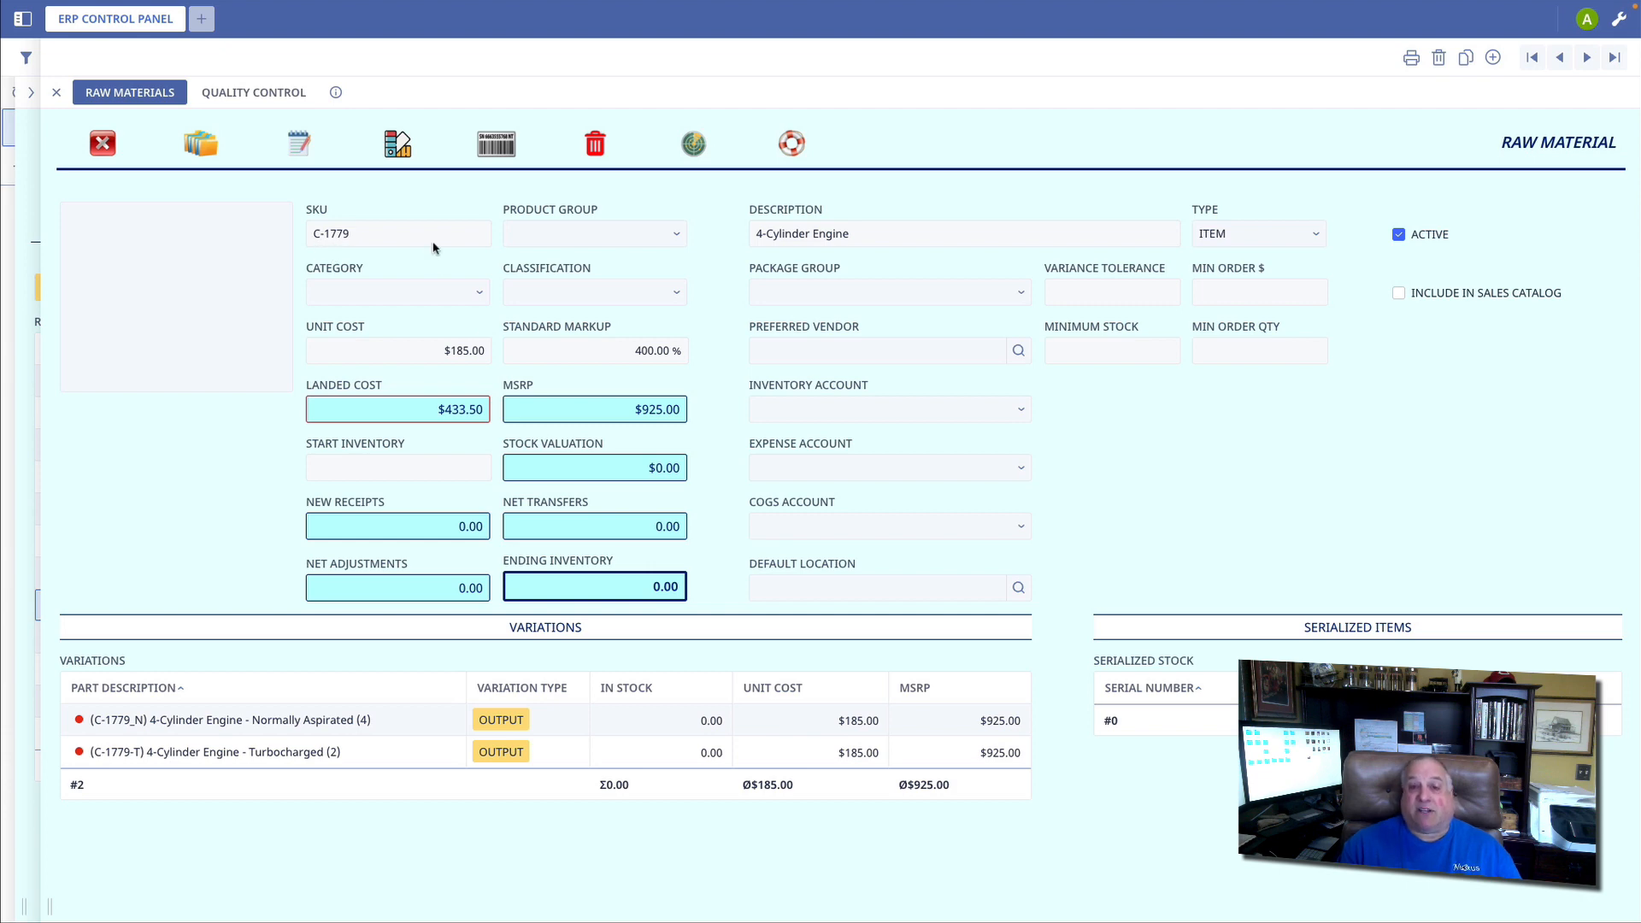
mouse_move(502, 576)
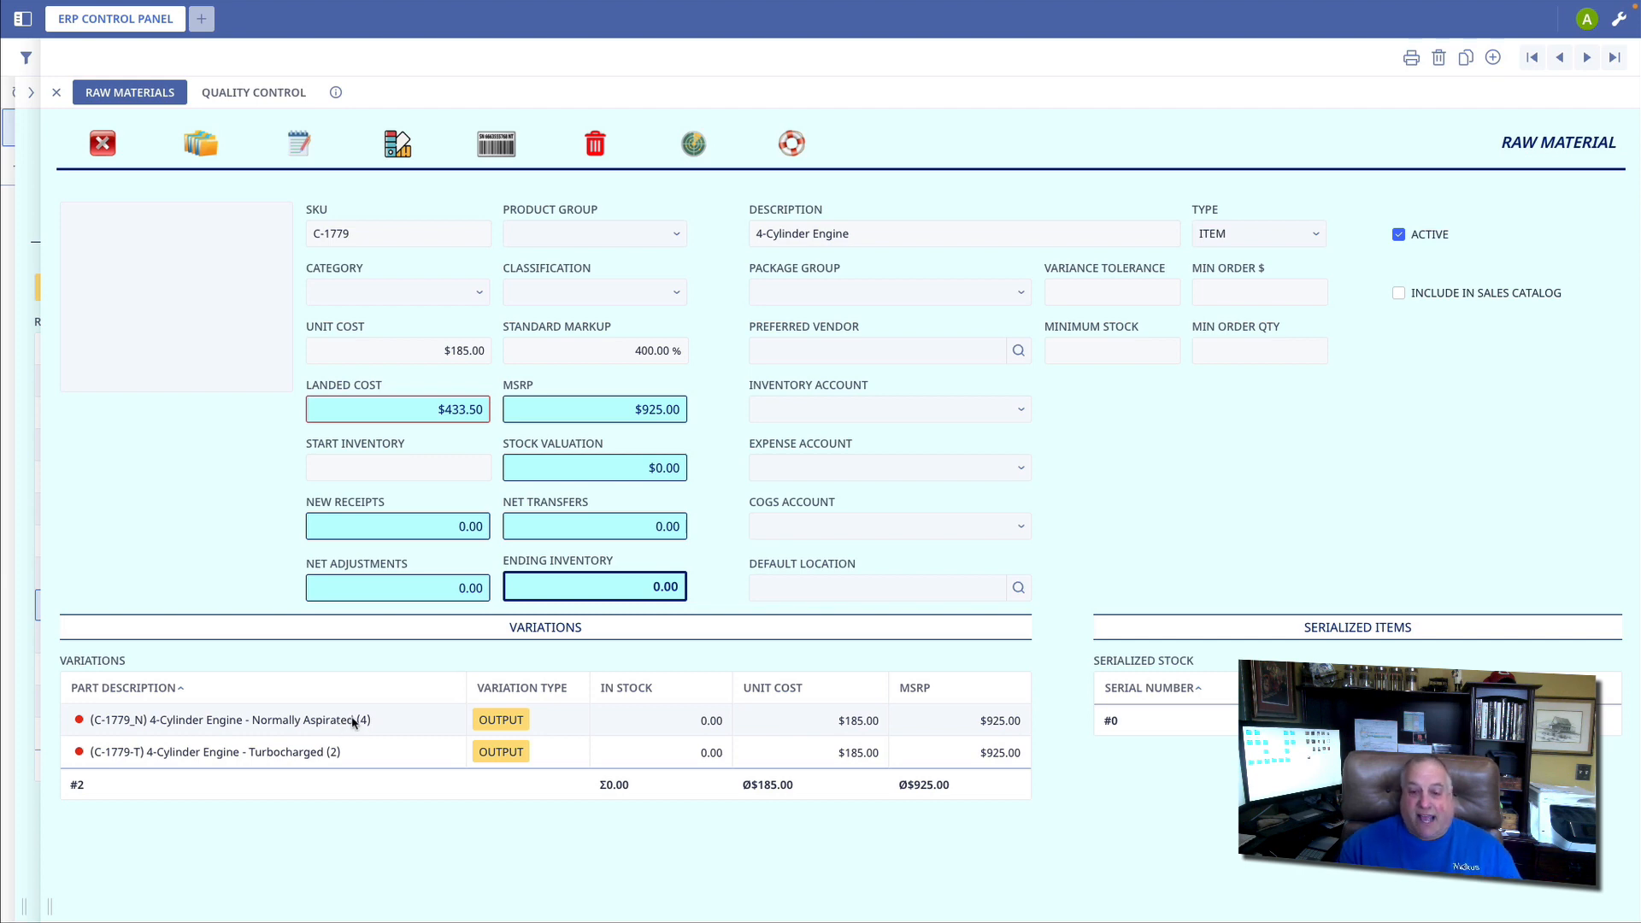
mouse_move(366, 754)
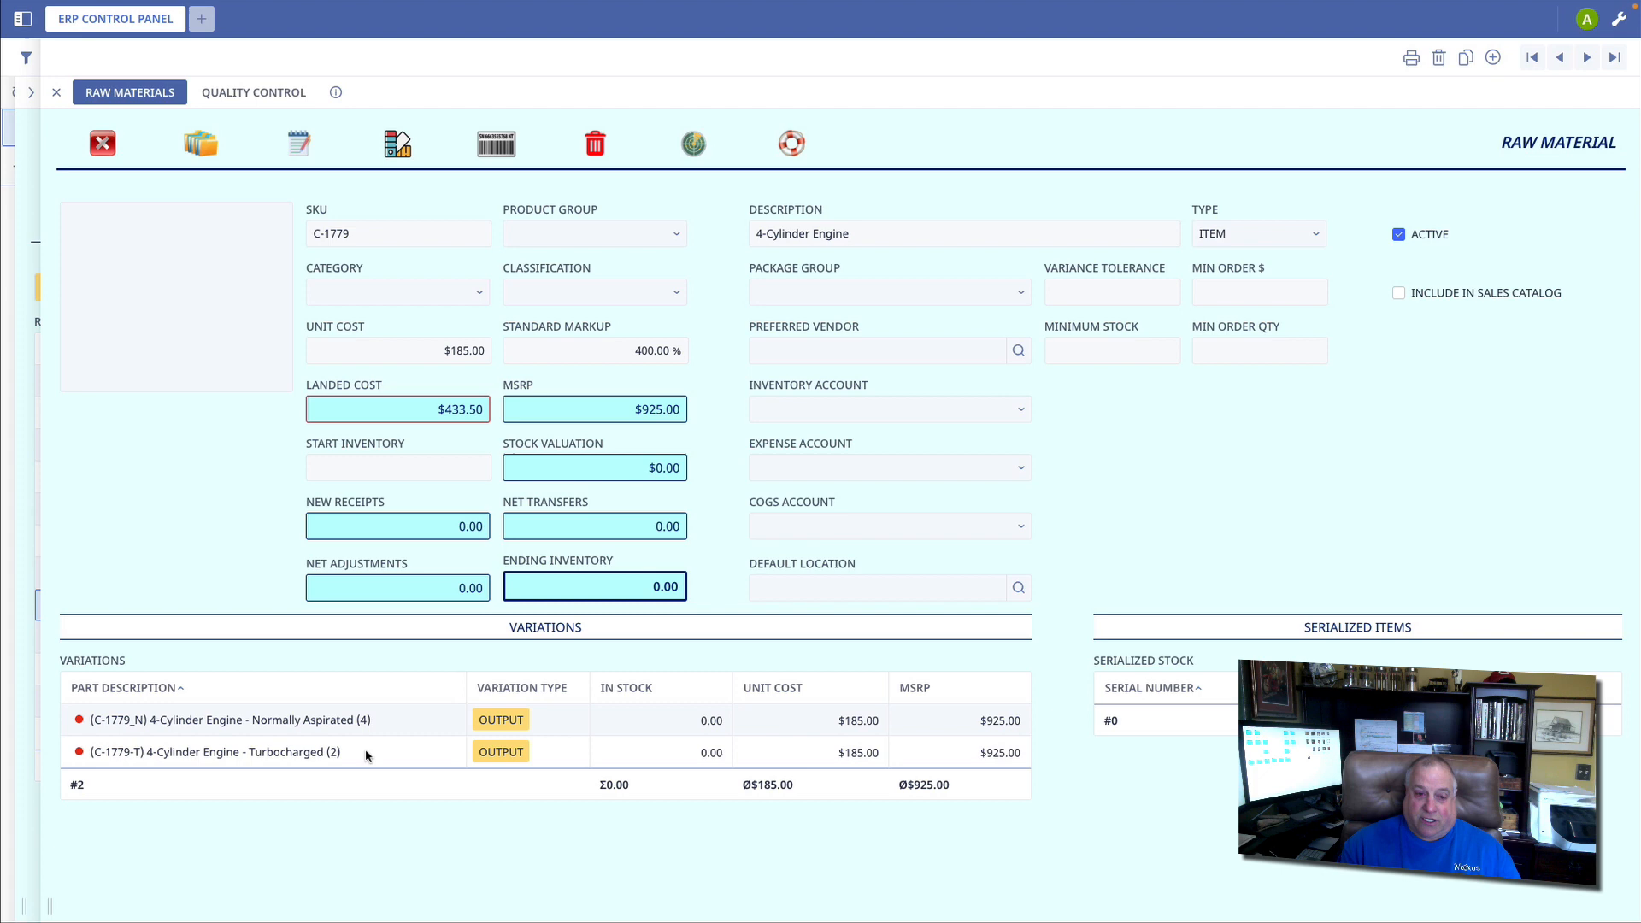
mouse_move(360, 735)
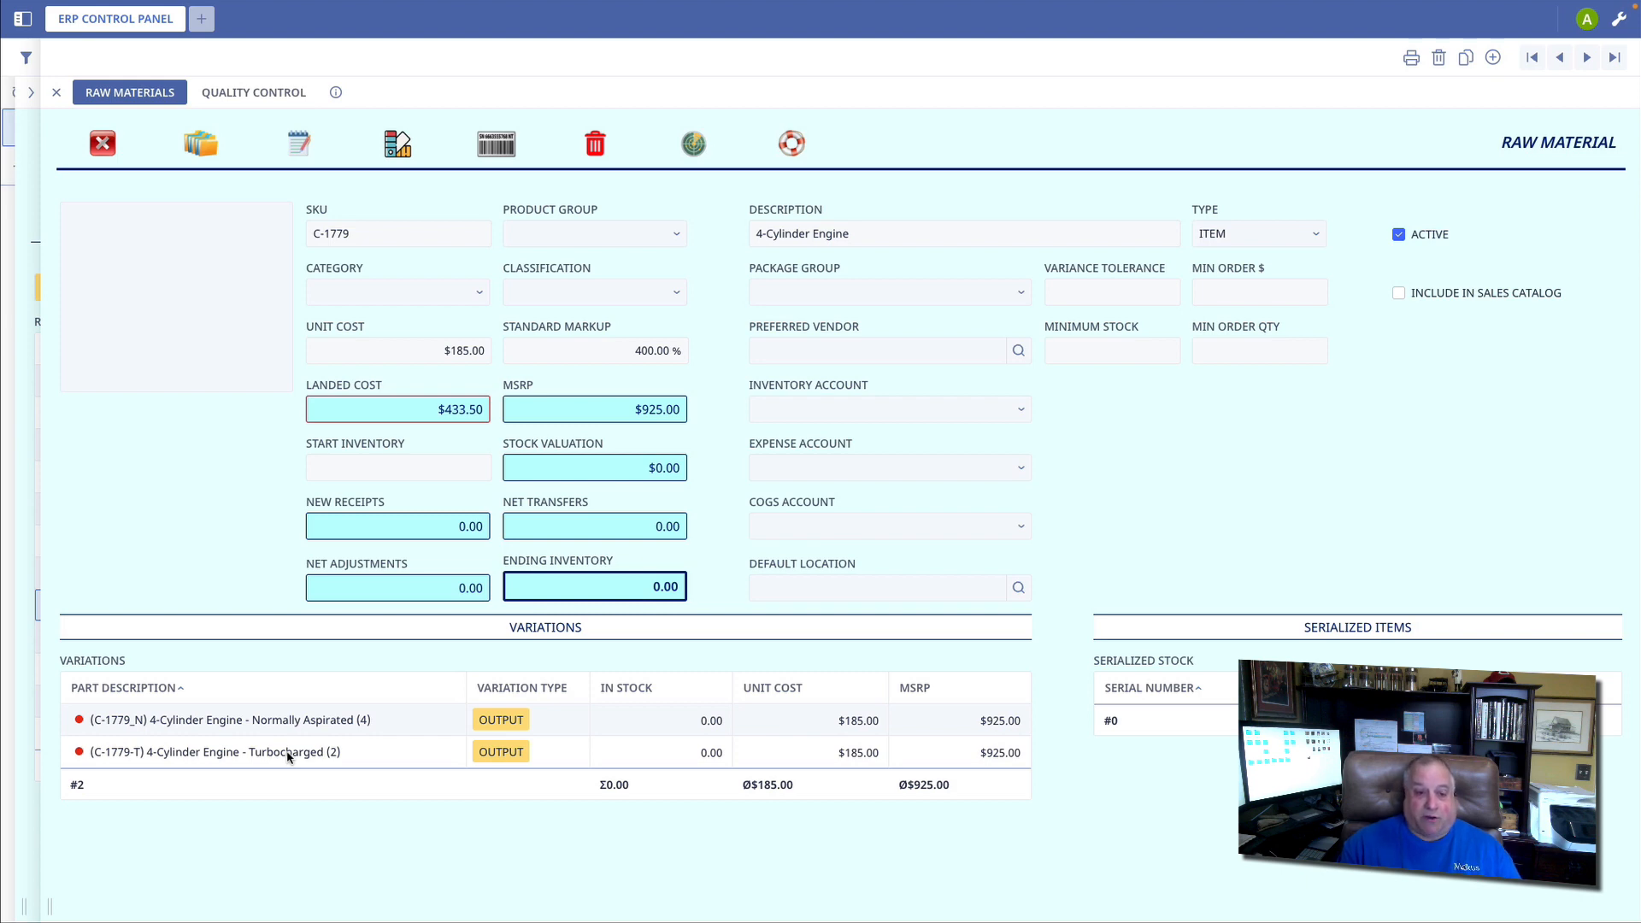
Review the Turbocharged engine variation ($250 cost adjustment, $435 unit cost, $1,305 MSRP) and close it
double_click(227, 752)
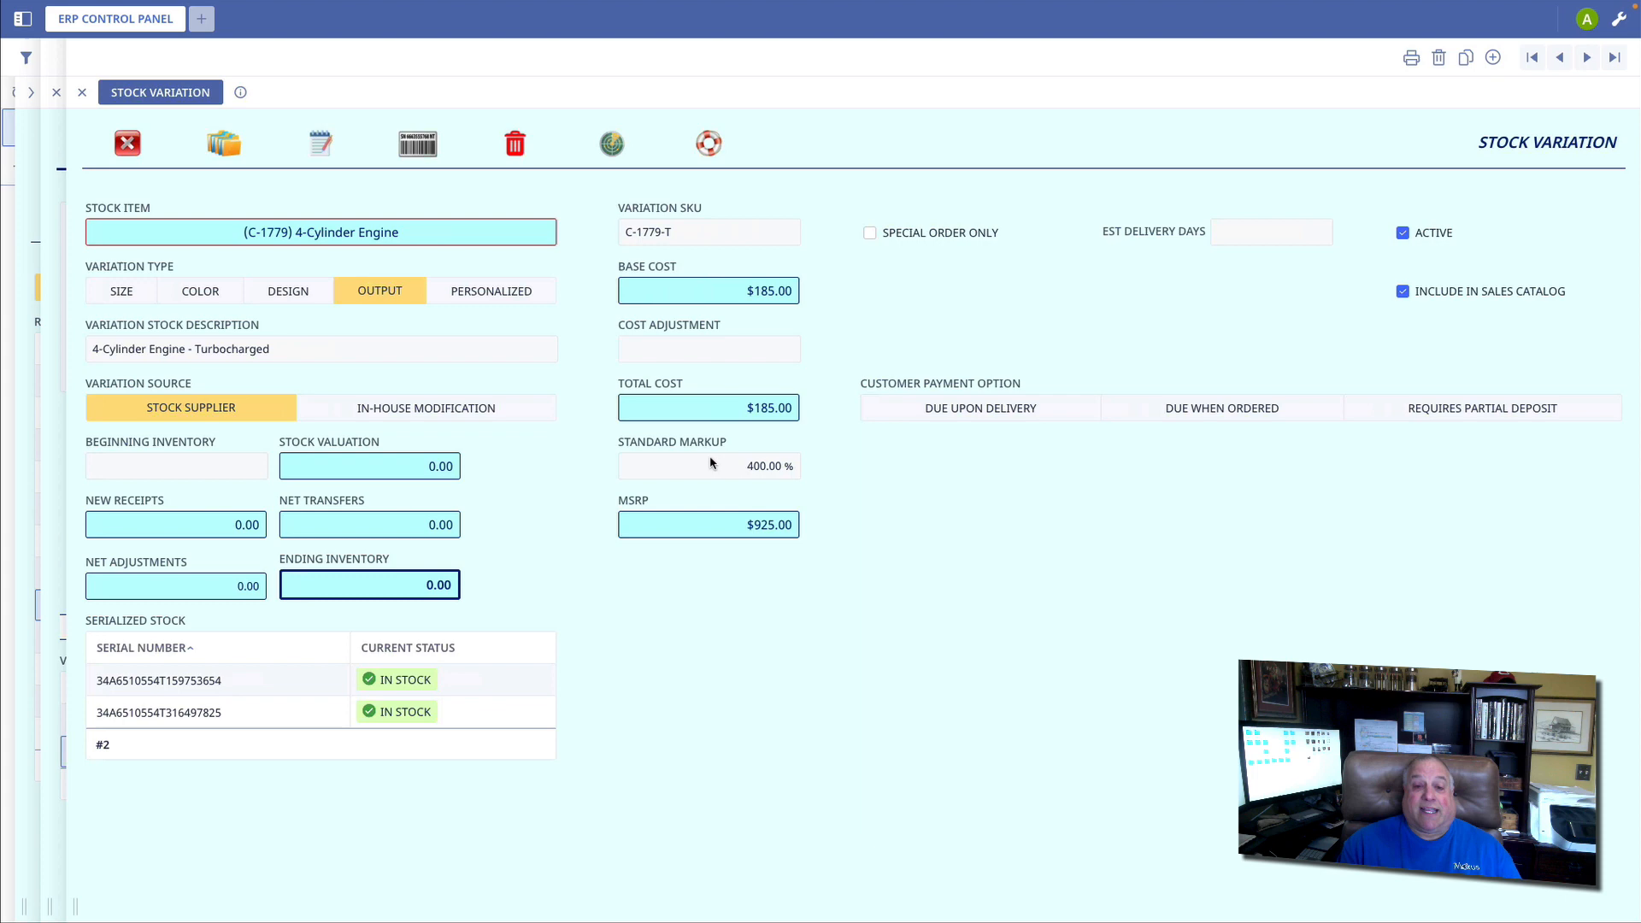
mouse_move(695, 372)
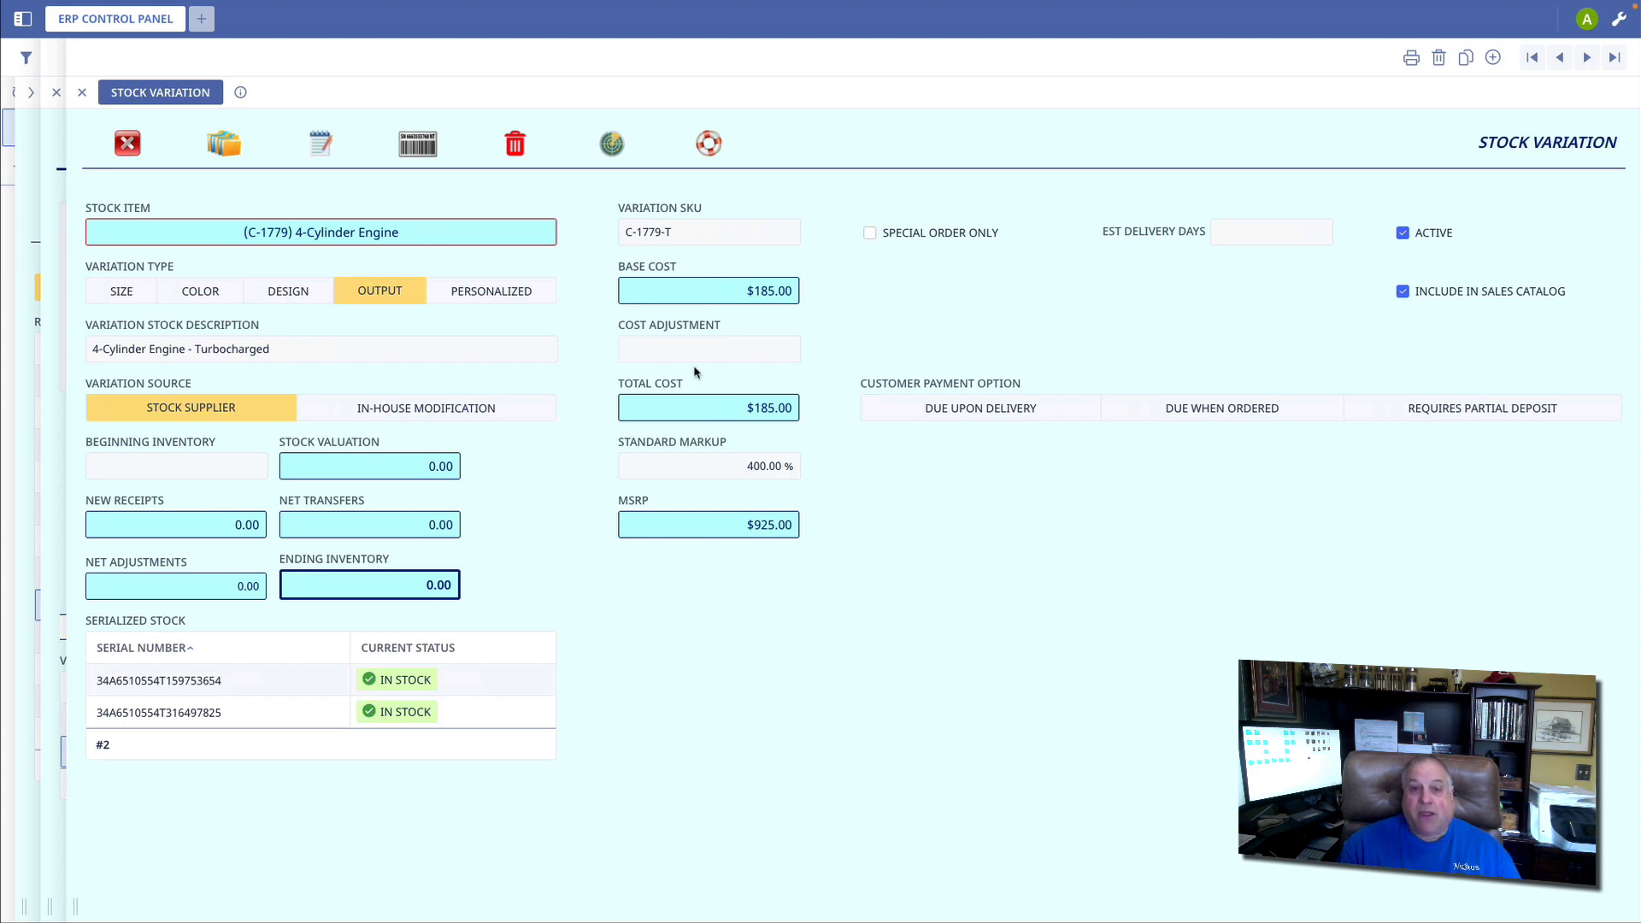
text(25)
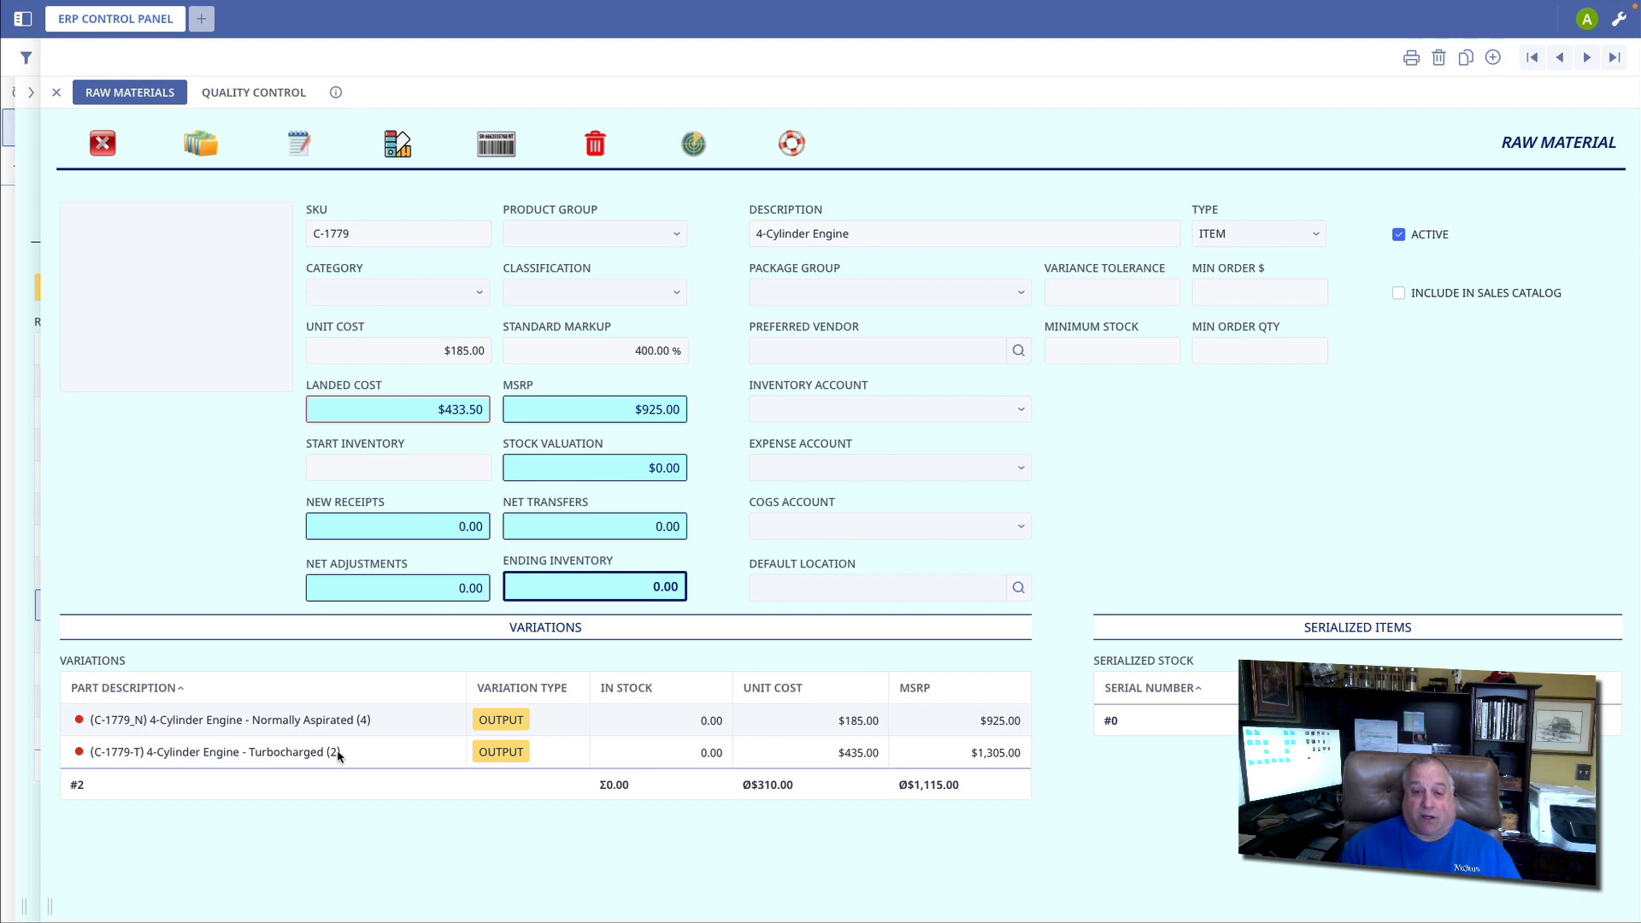
double_click(208, 752)
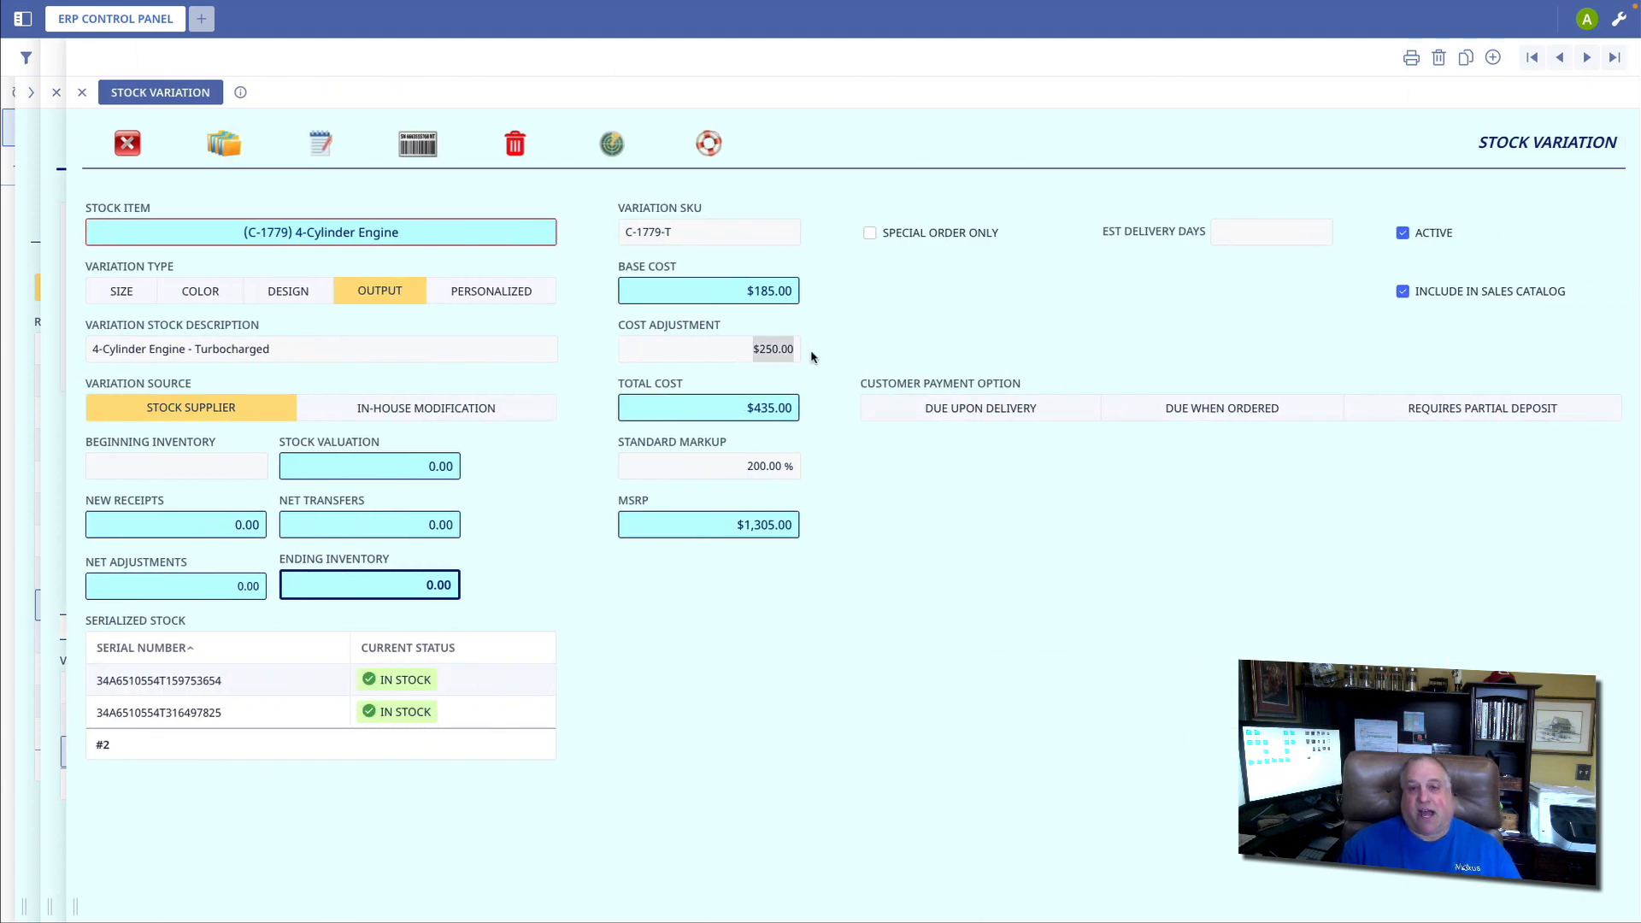
mouse_move(779, 366)
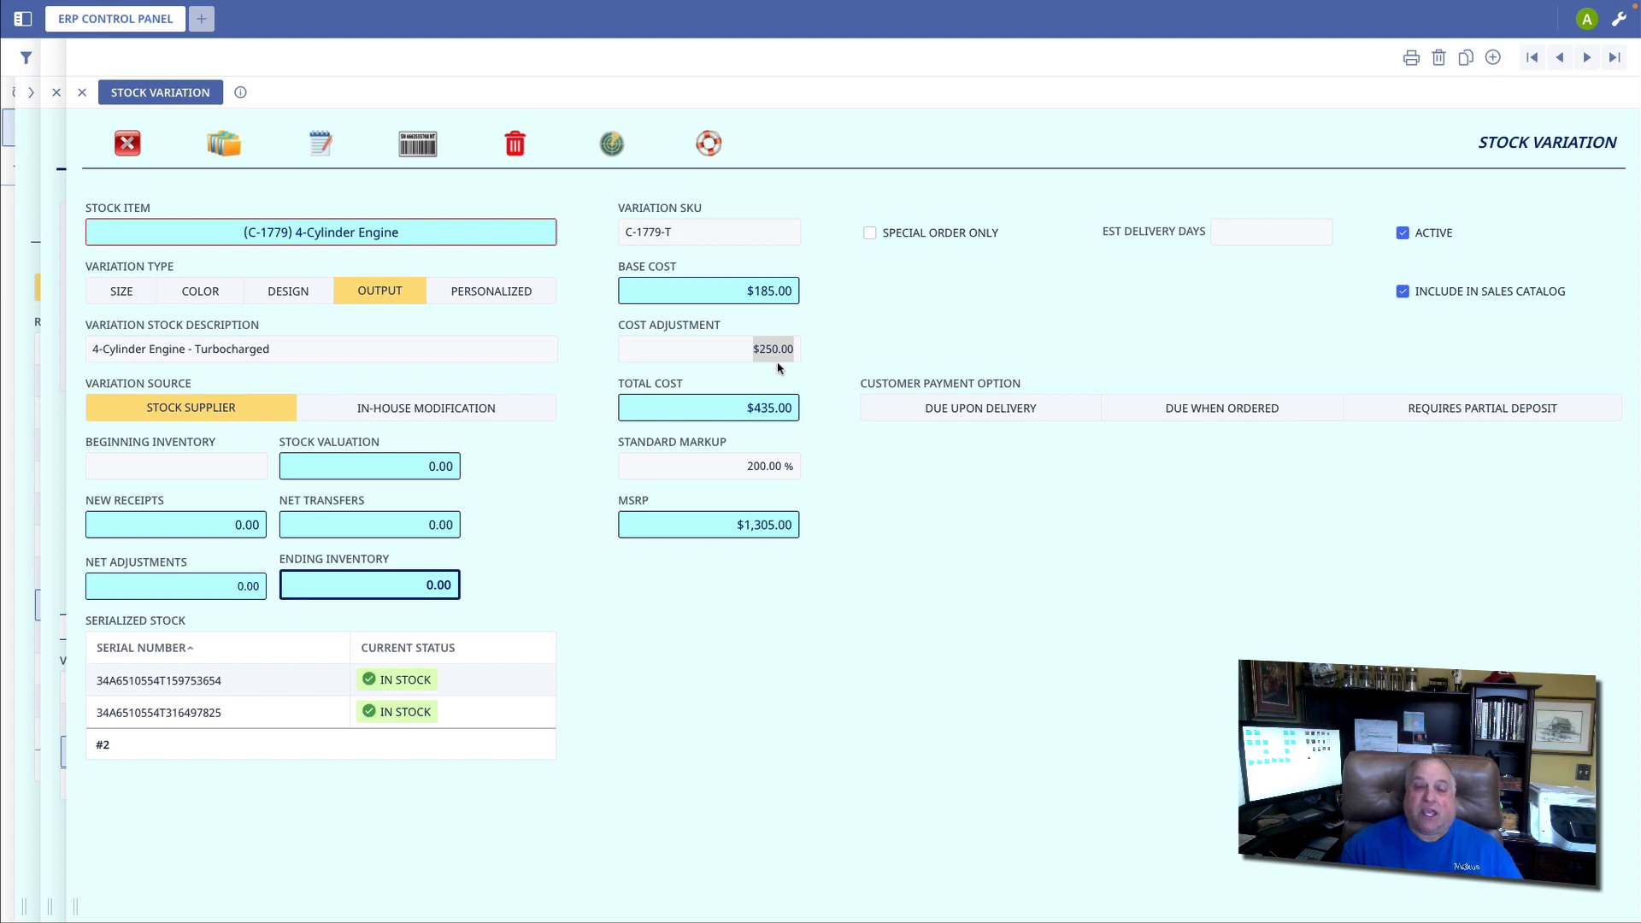
mouse_move(523, 341)
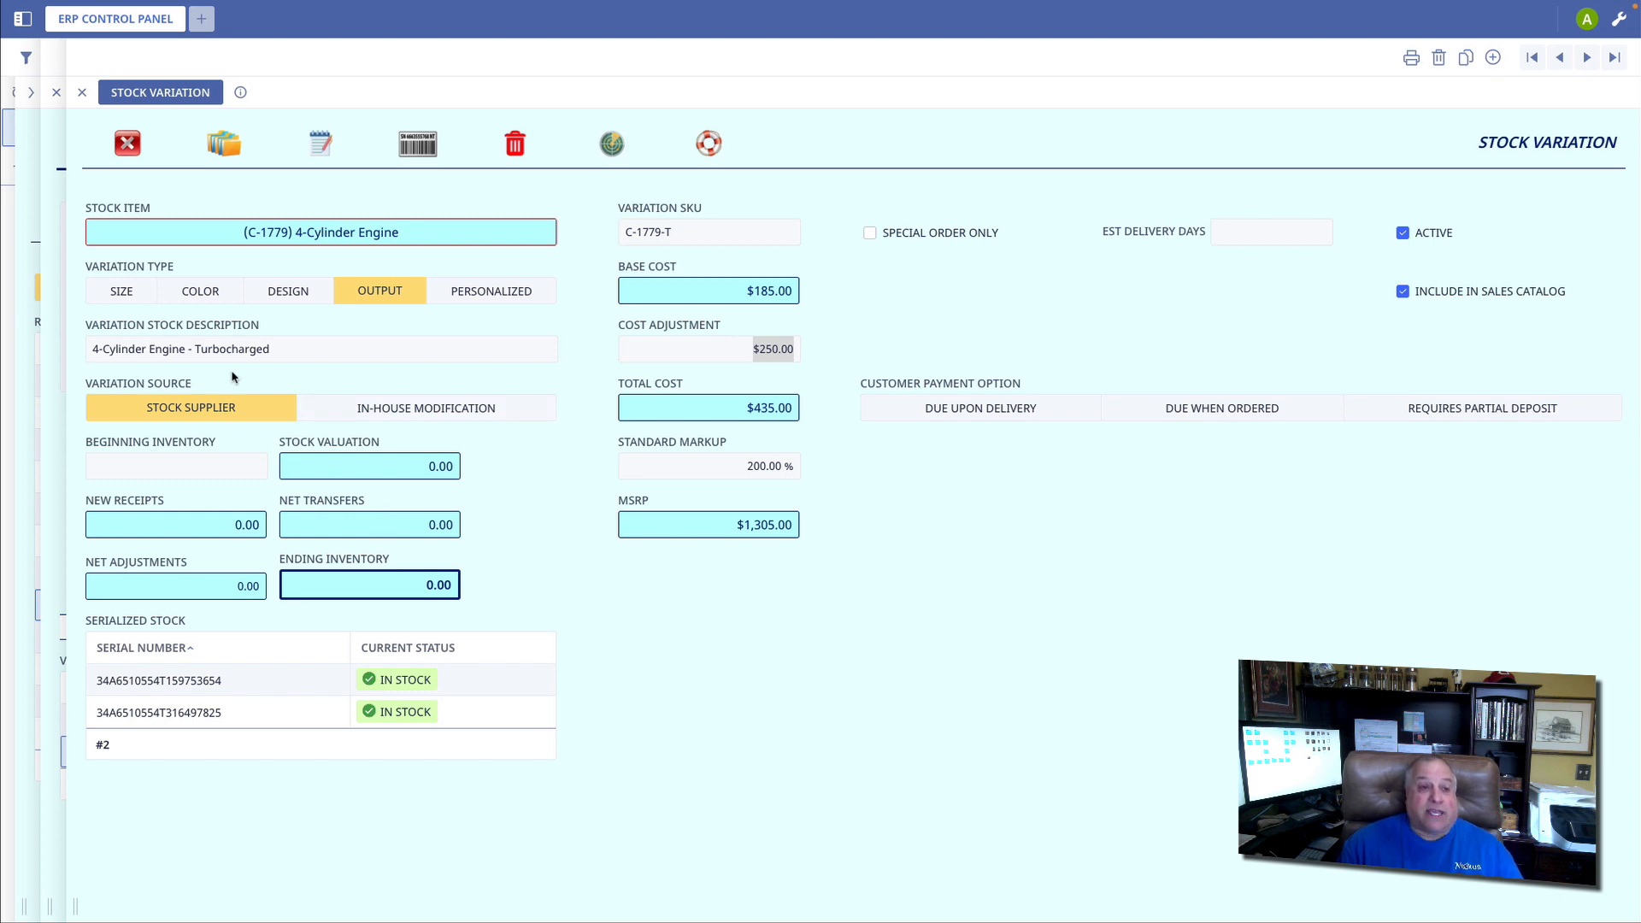
mouse_move(296, 353)
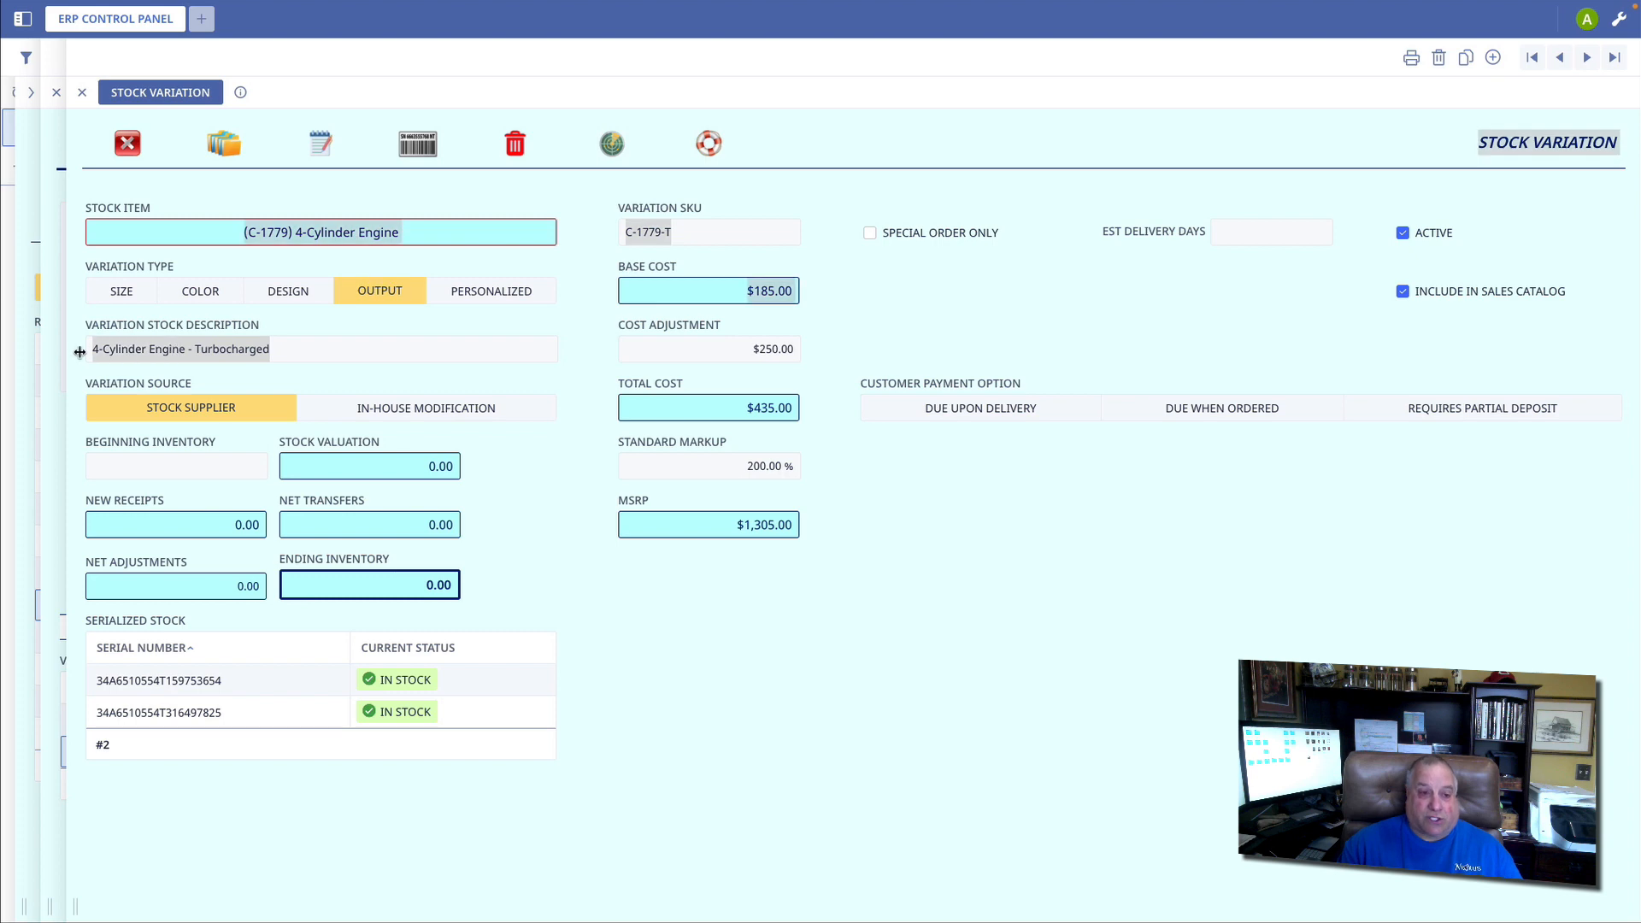
click(708, 231)
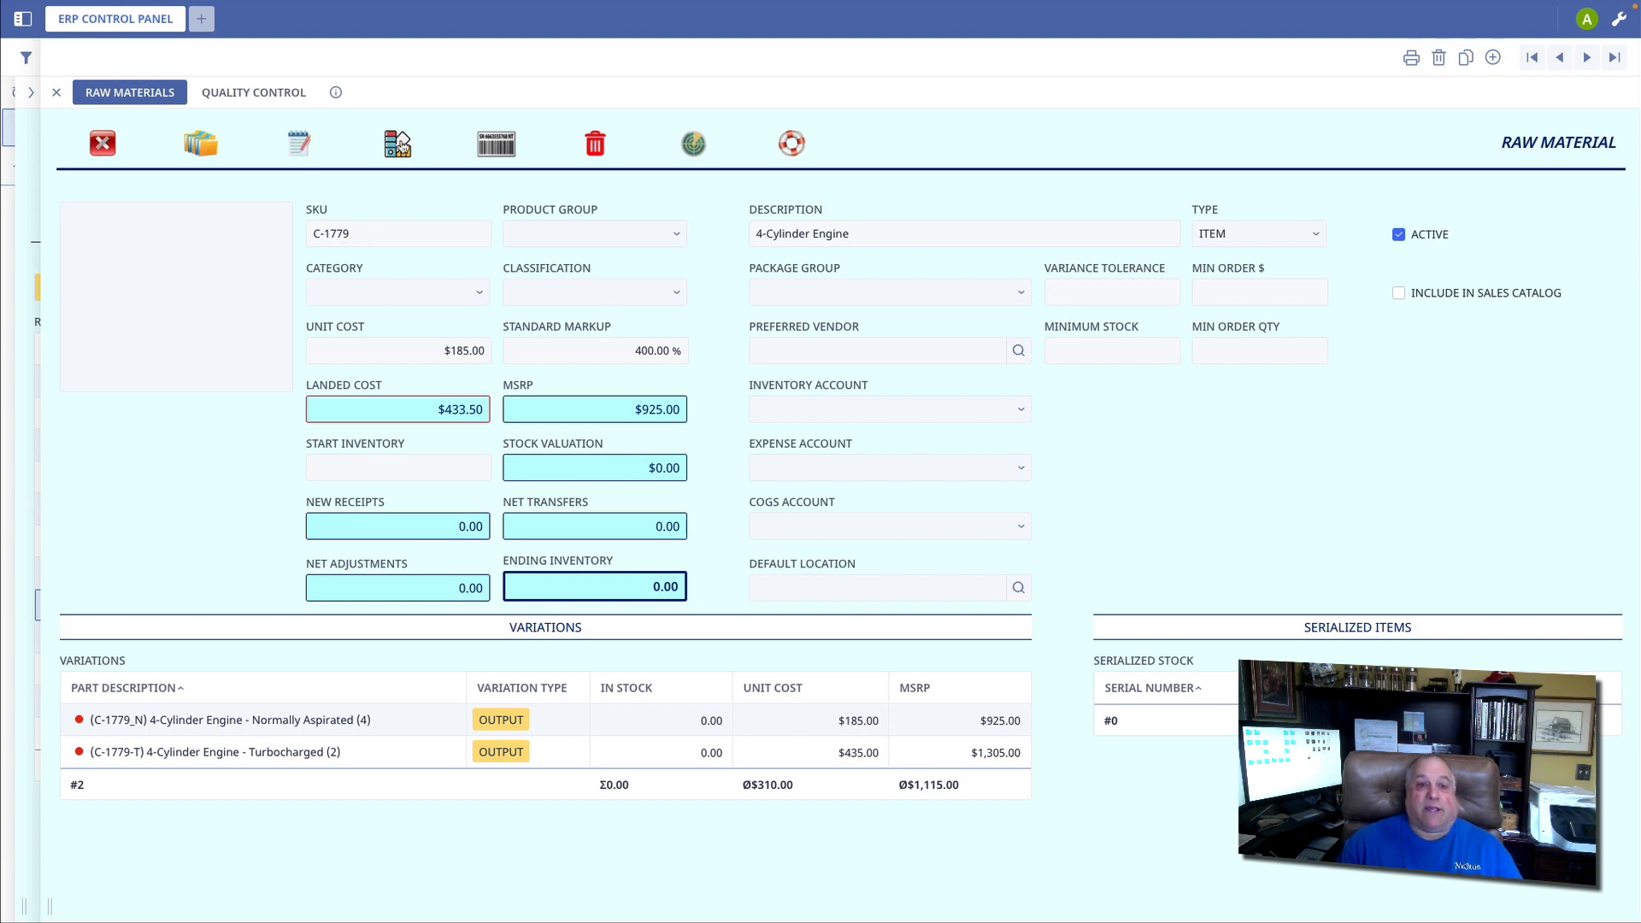
Create a new variation for the engine, confirming the base SKU C-1779
click(395, 144)
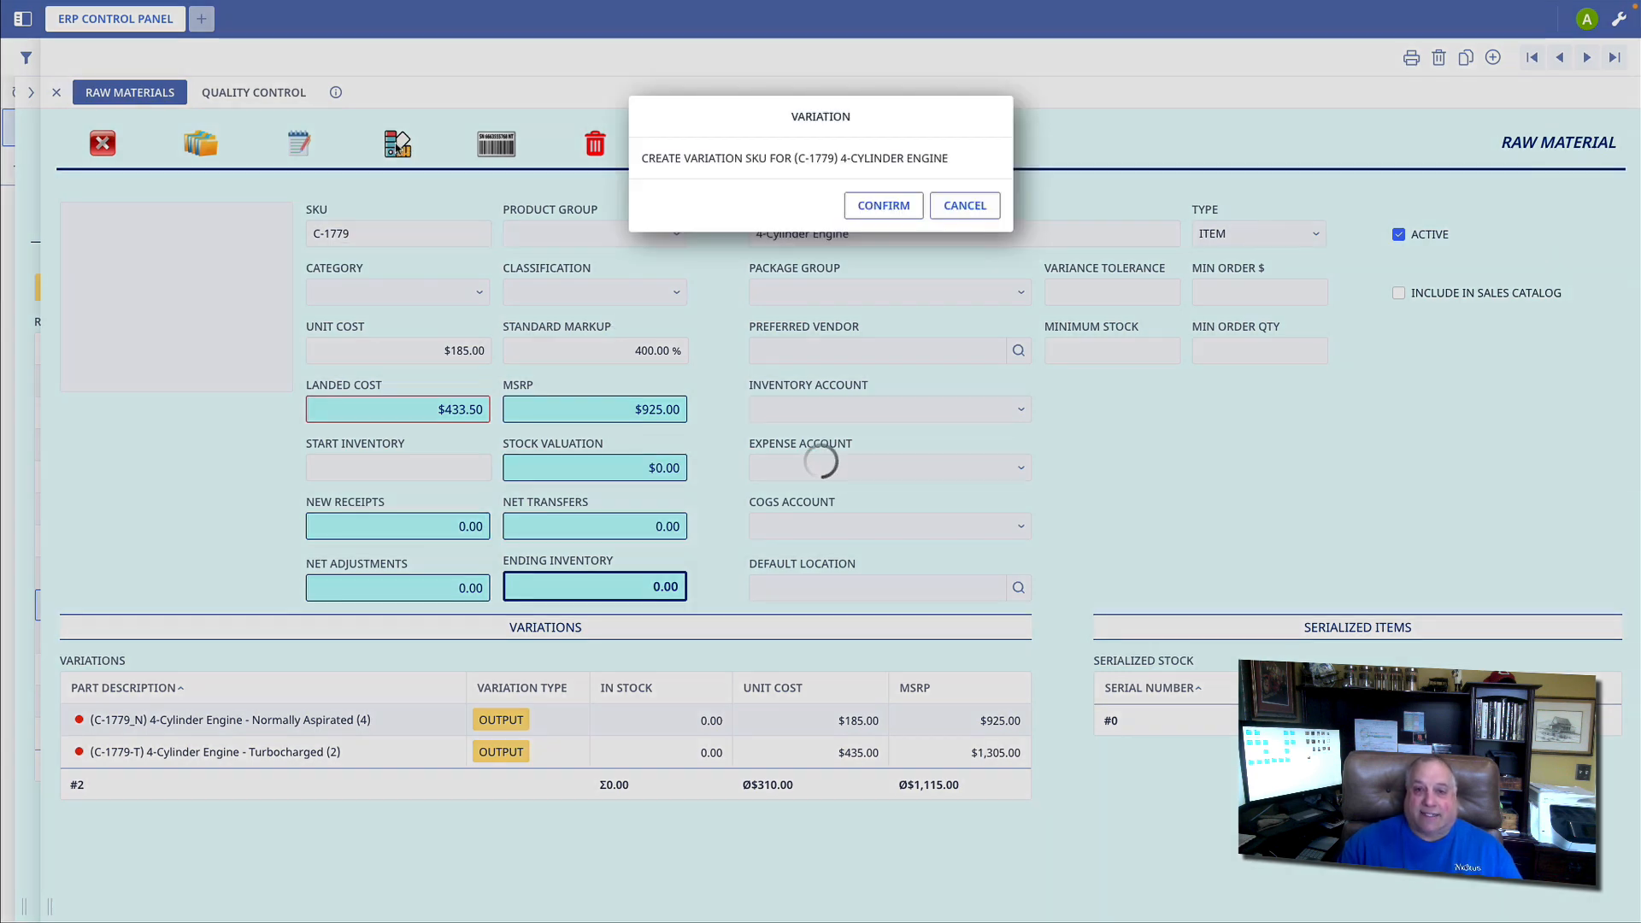
click(882, 205)
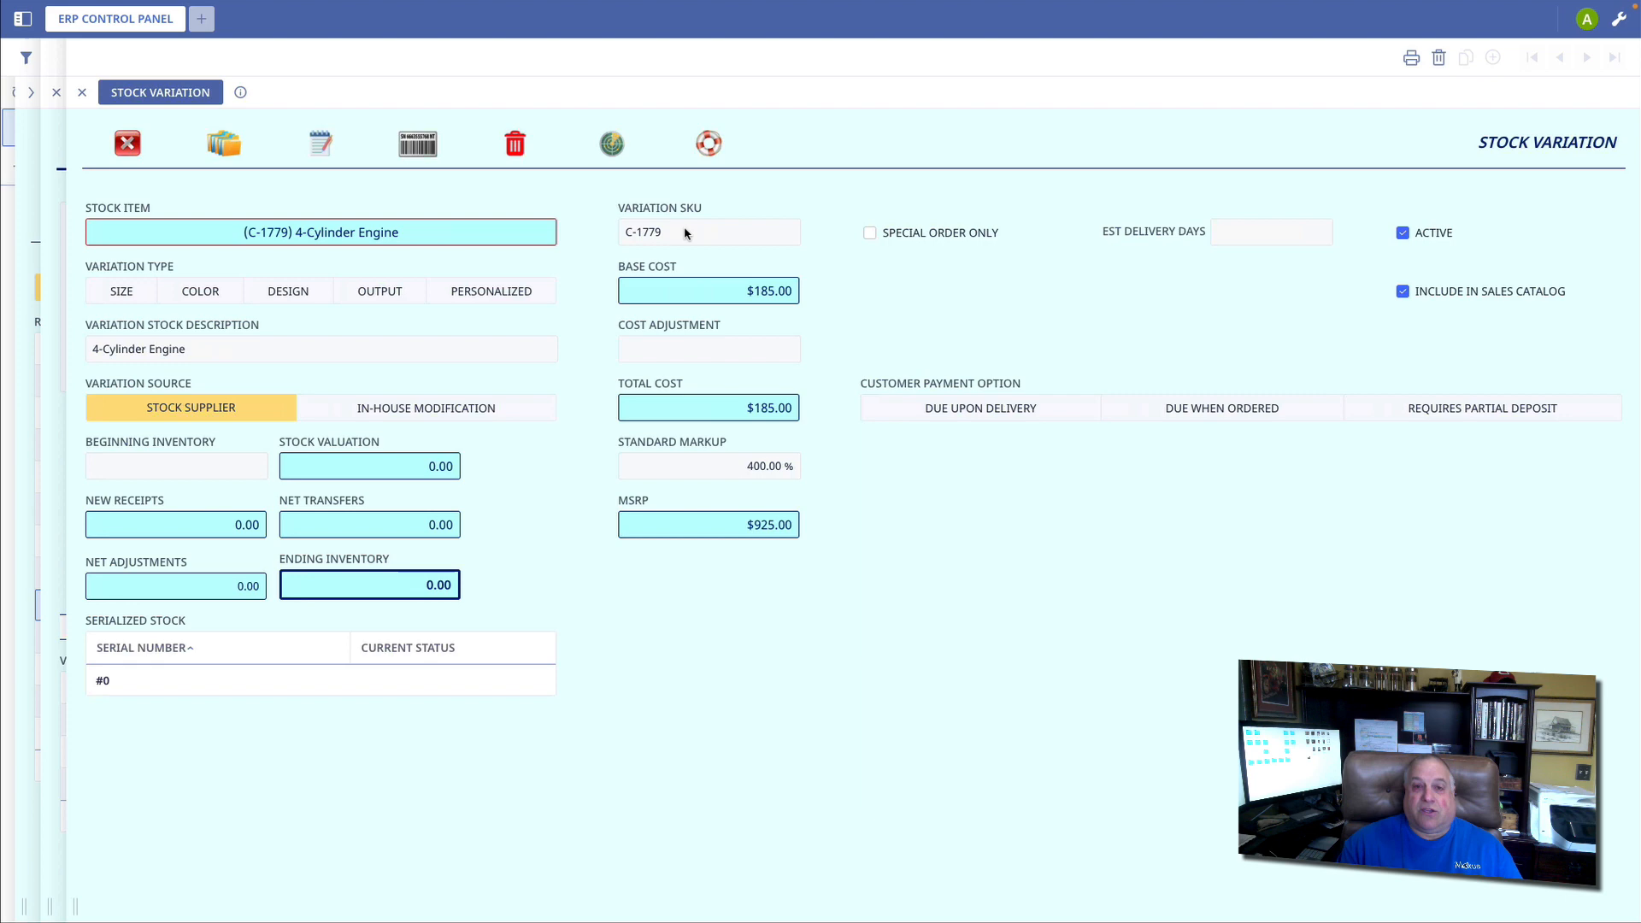
Set the variation SKU to C-1779-S, description to '4-Cylinder Engine - Supercharged', and cost adjustment to 500
click(708, 231)
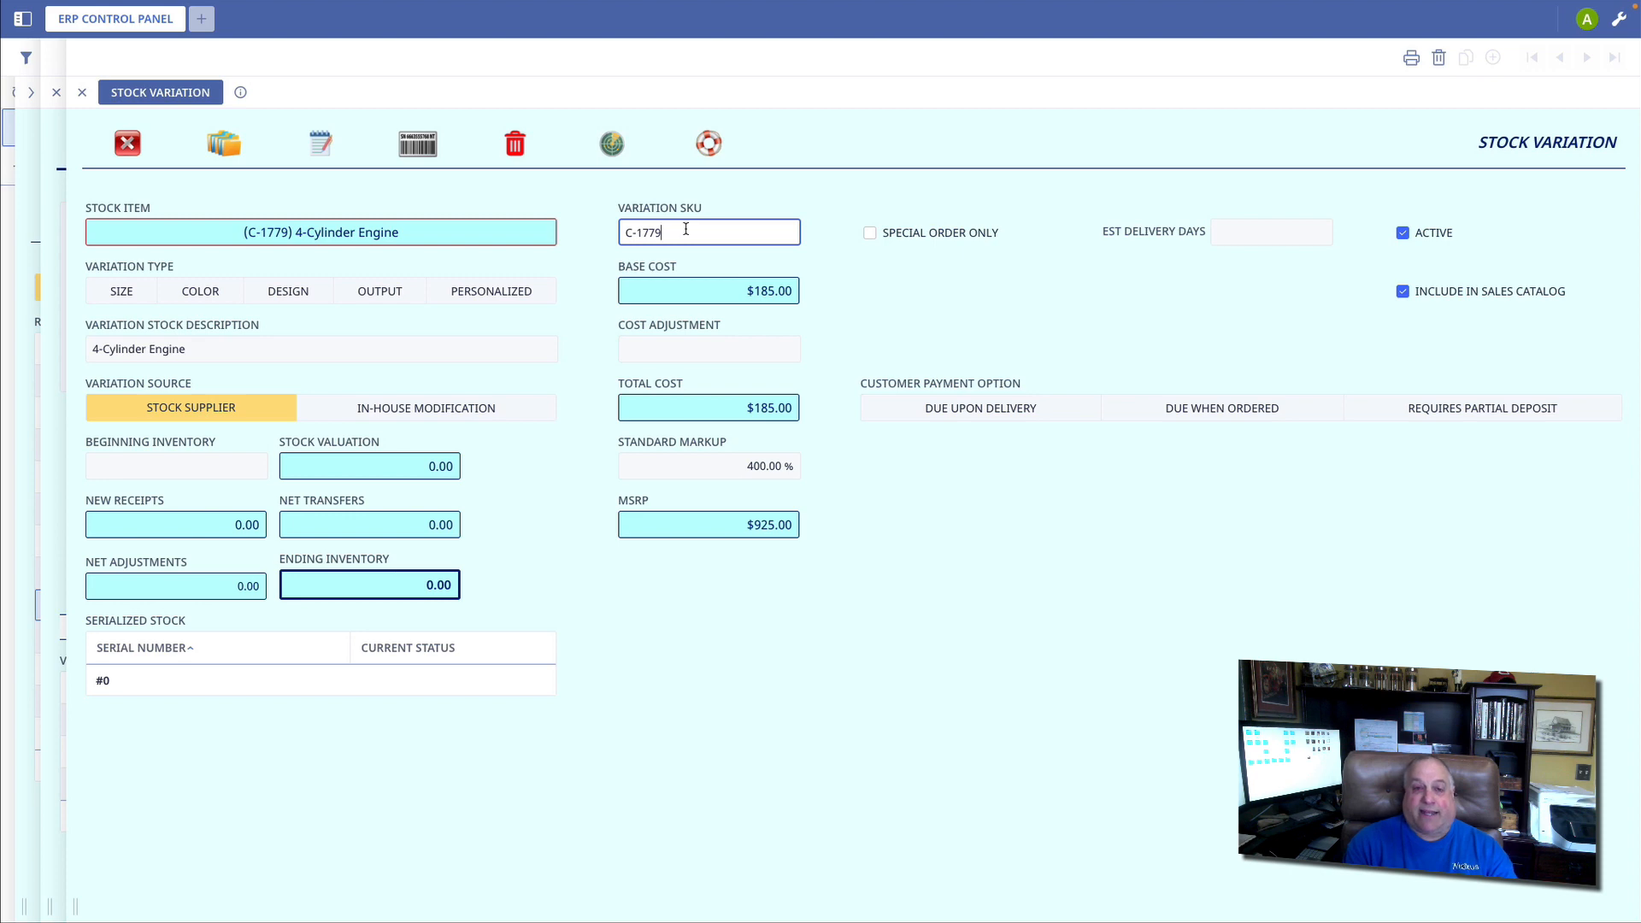
text(-)
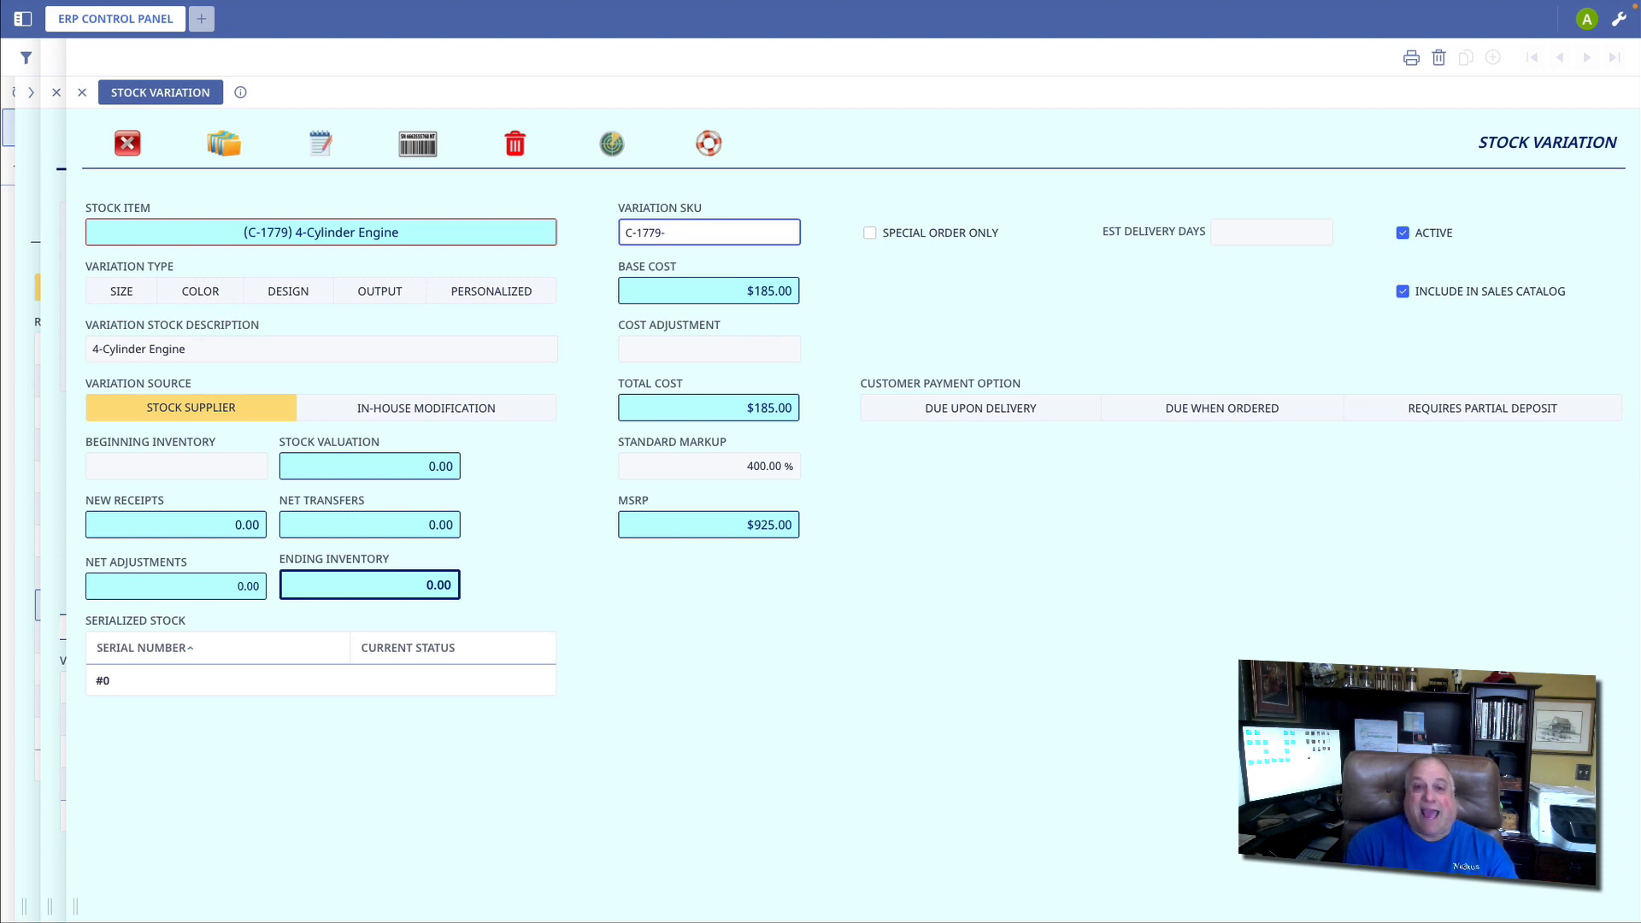
text(S)
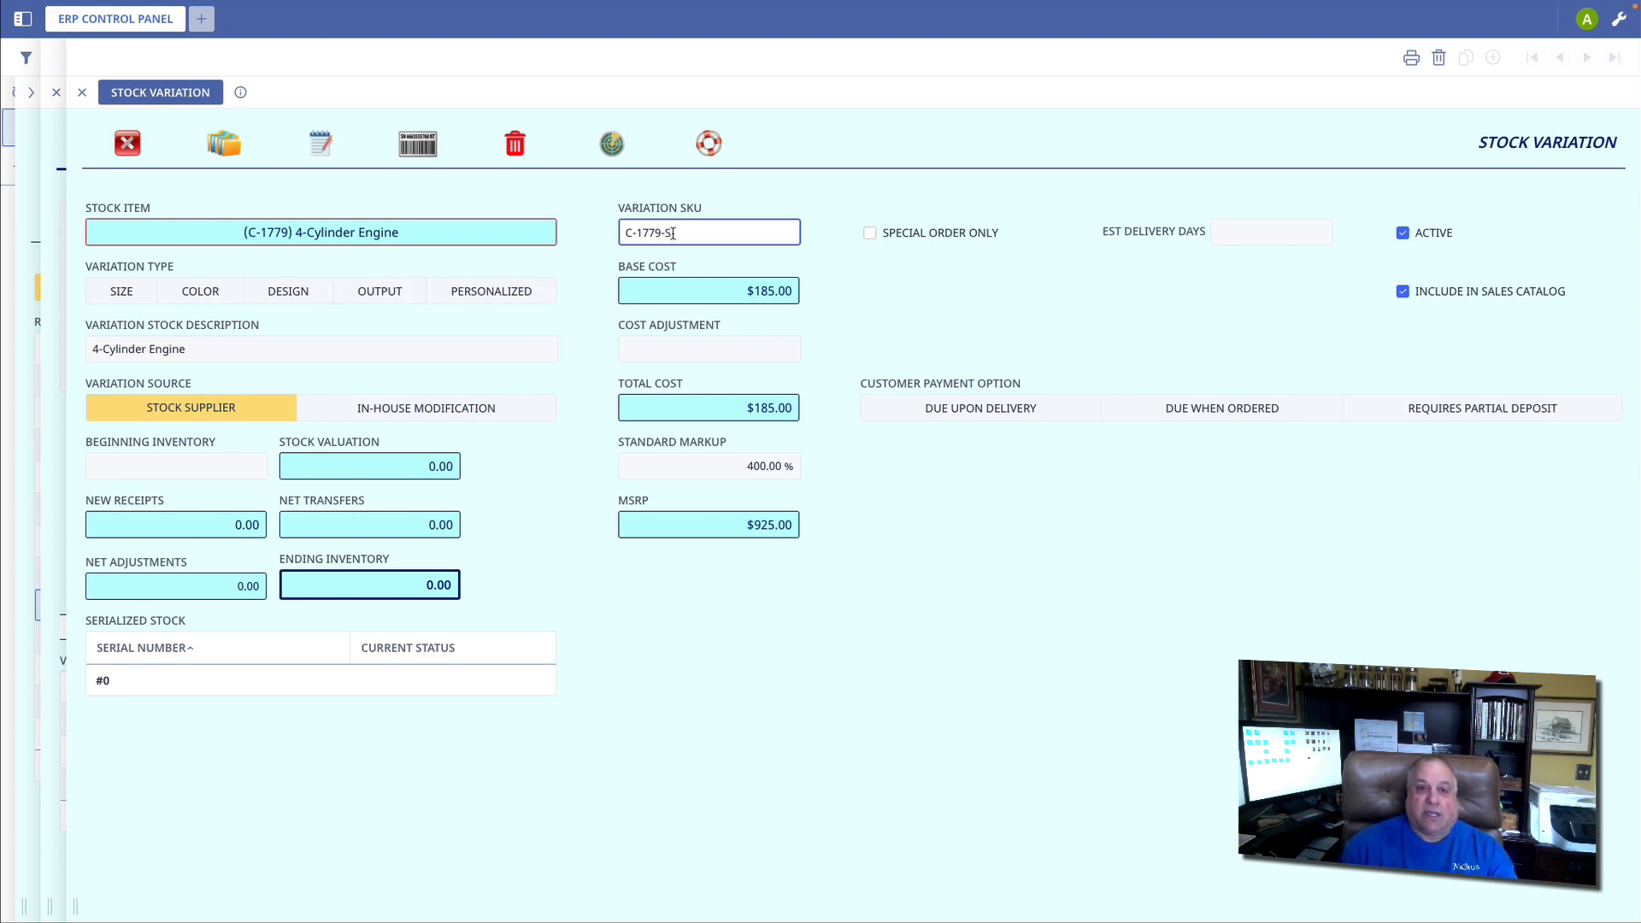
click(320, 348)
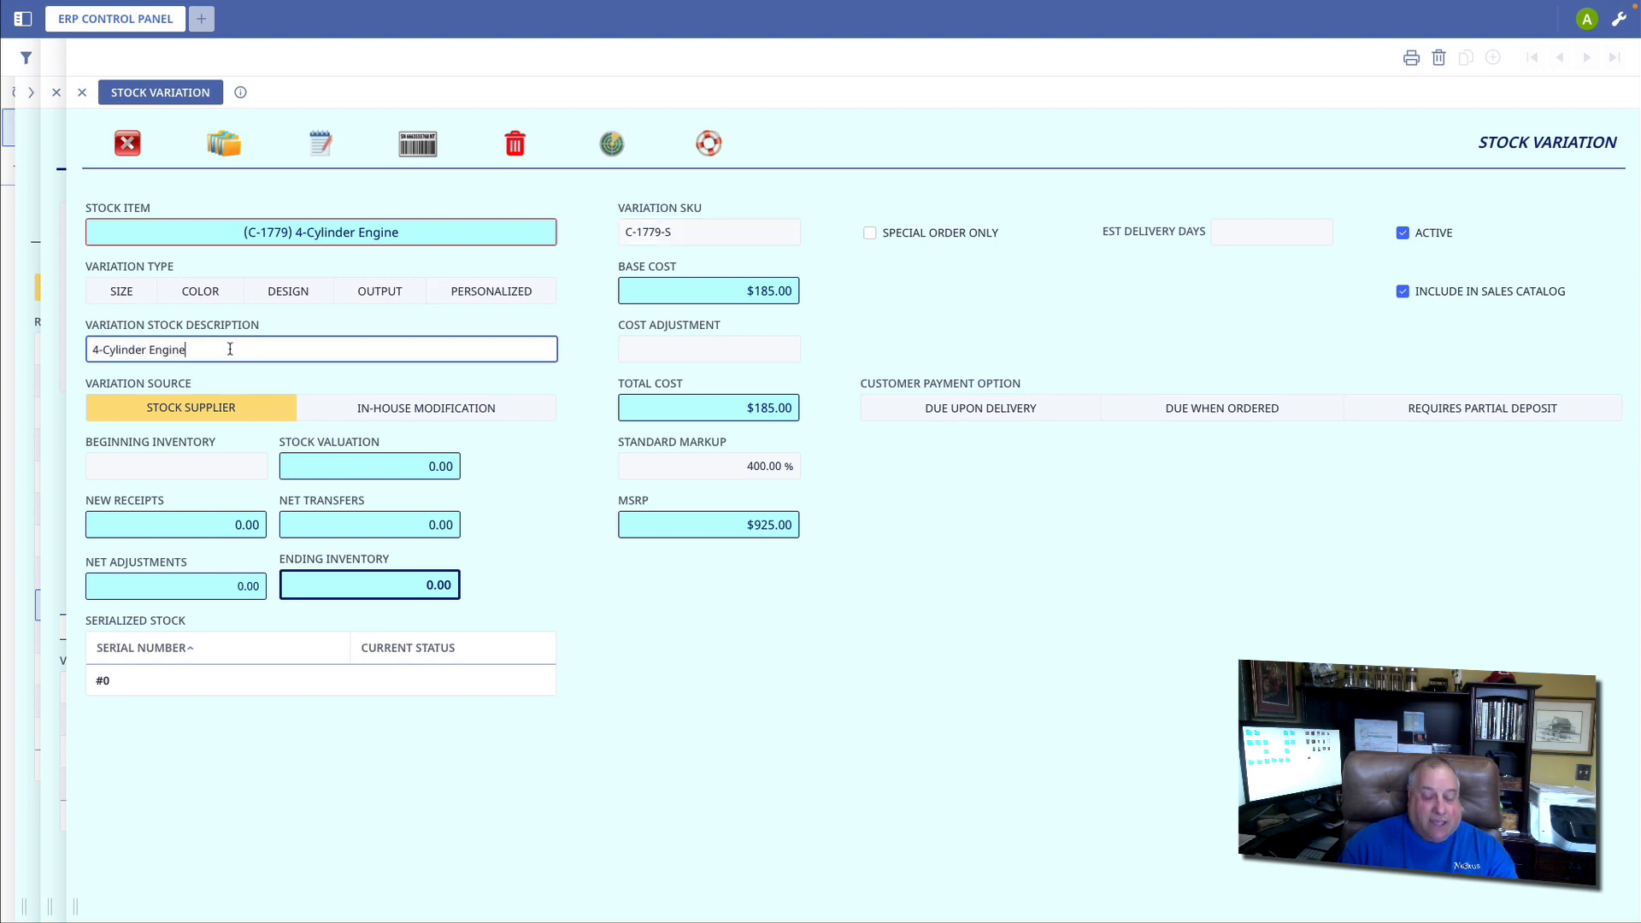
text(- Super)
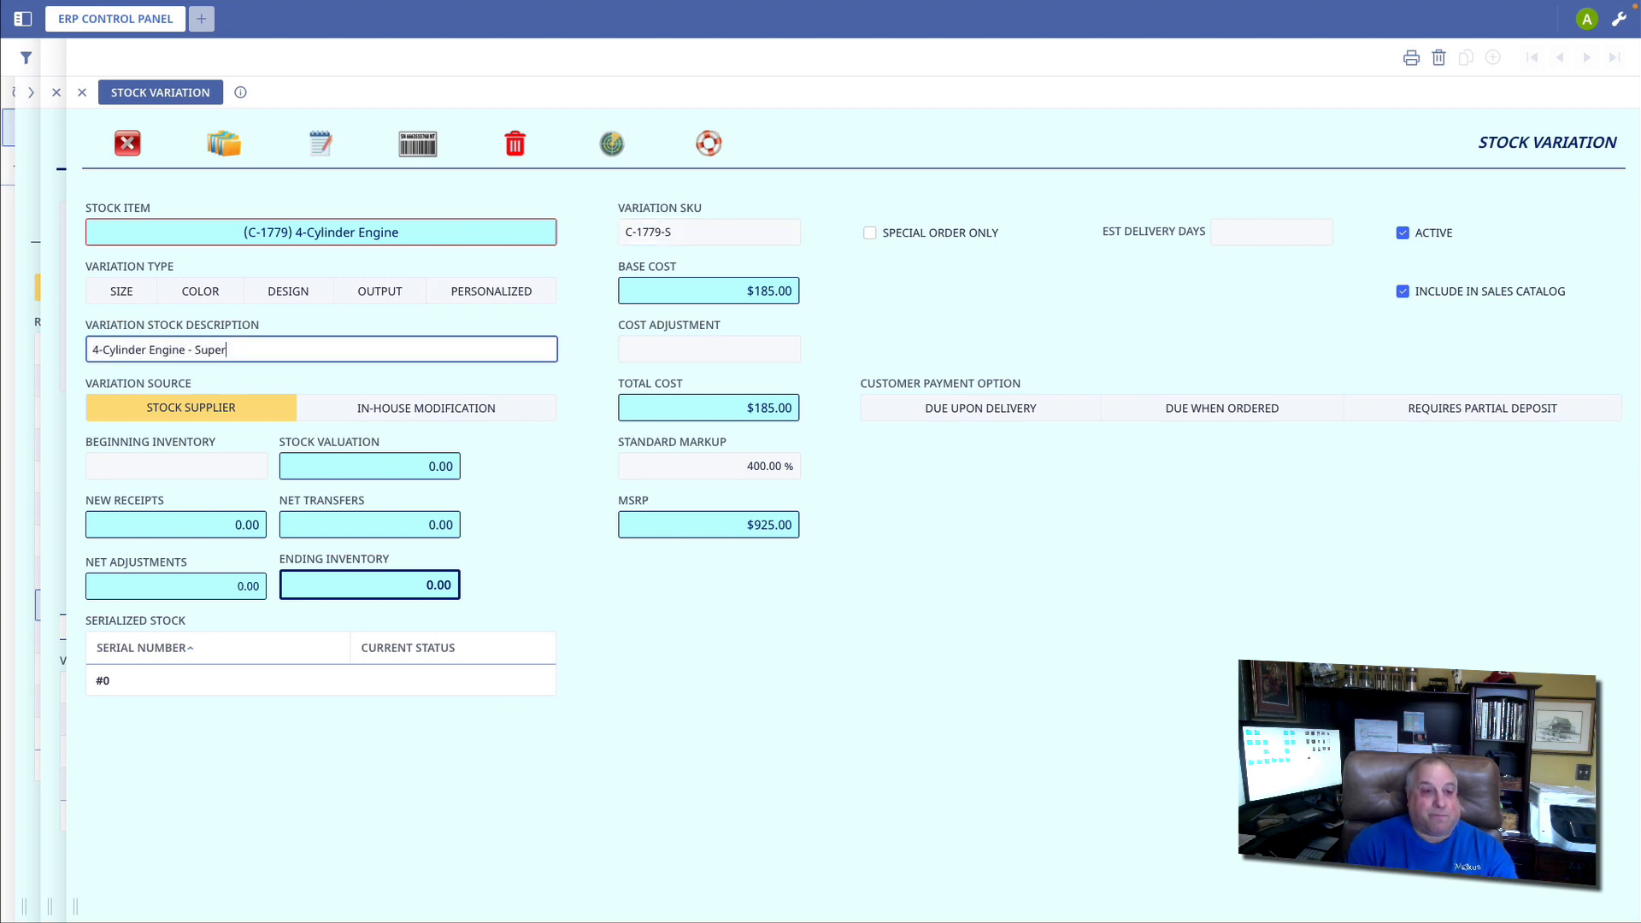
text(charged)
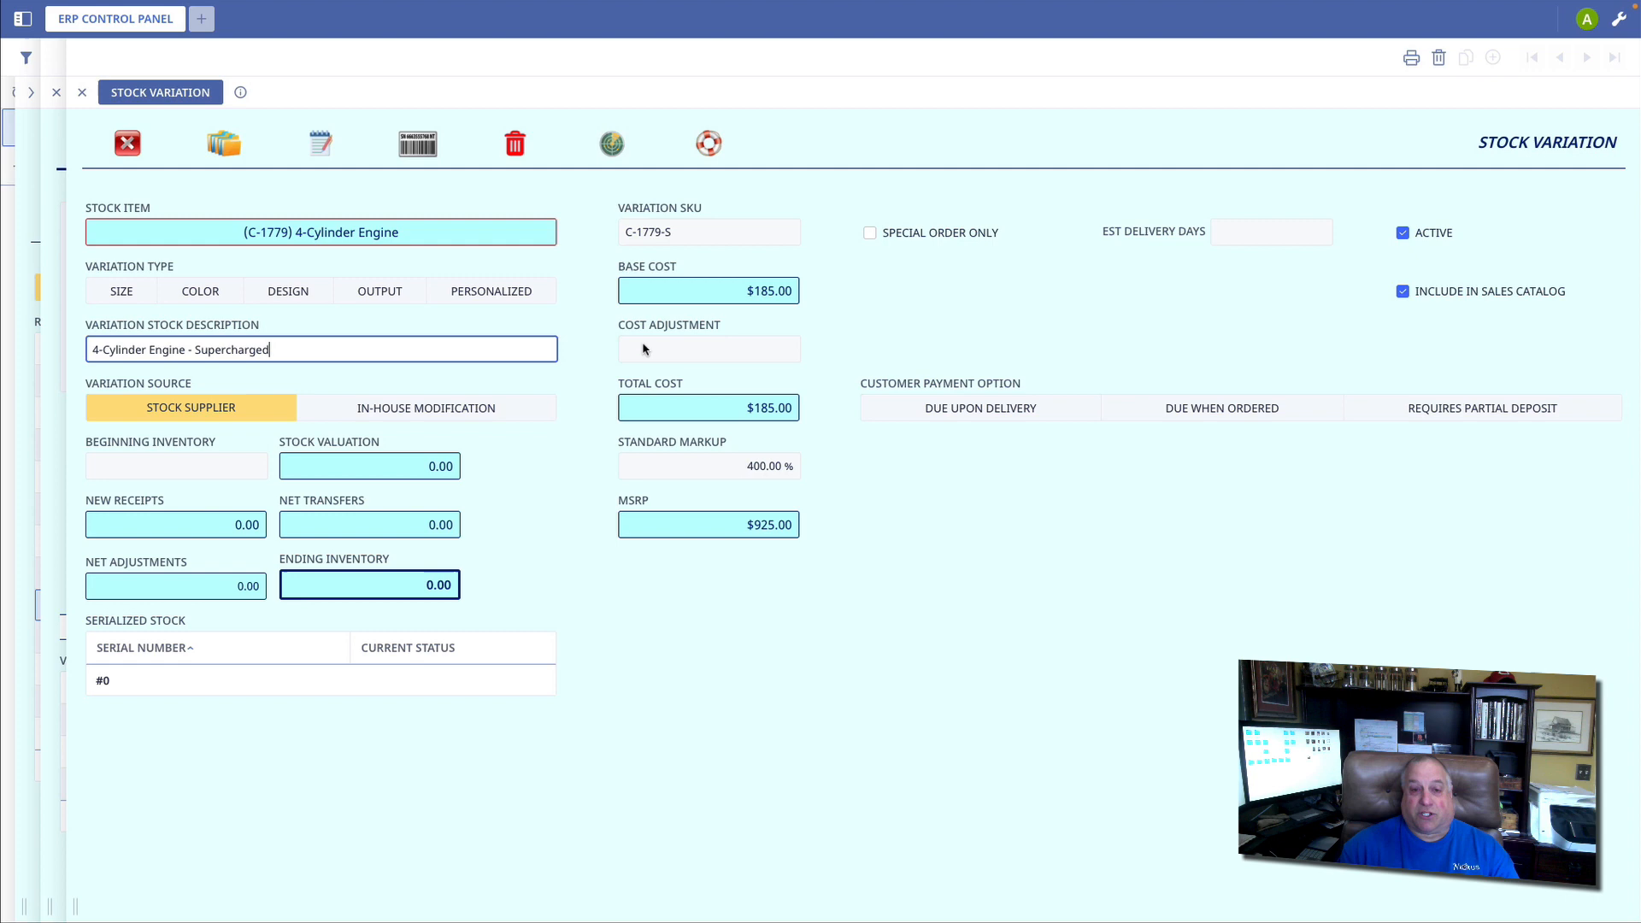
text(500)
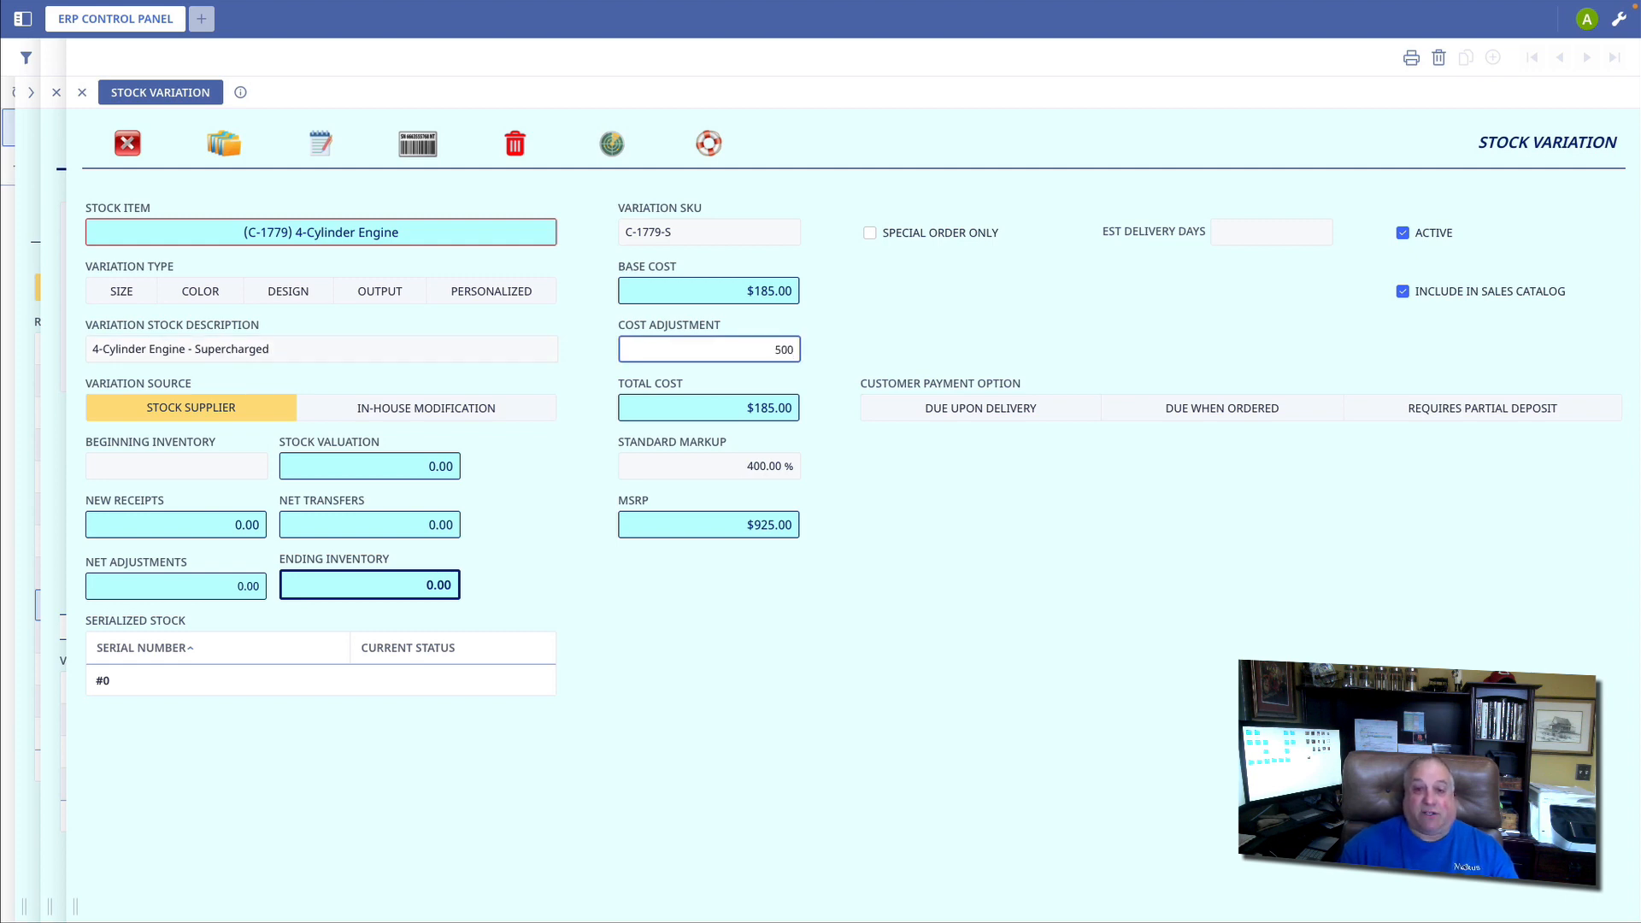
click(707, 465)
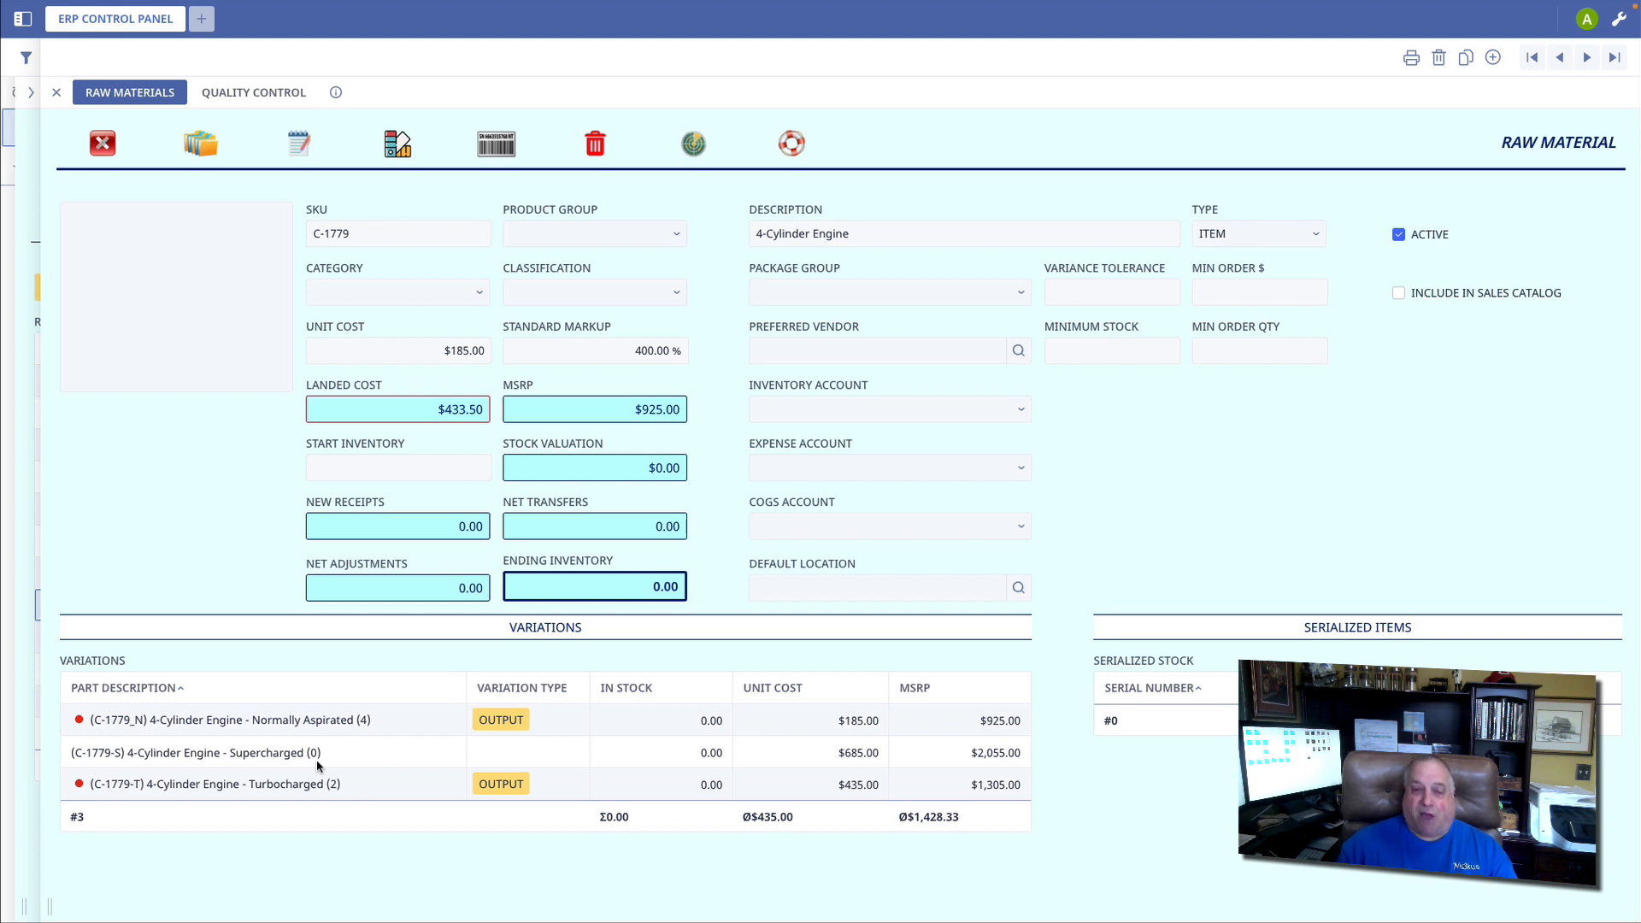
mouse_move(371, 759)
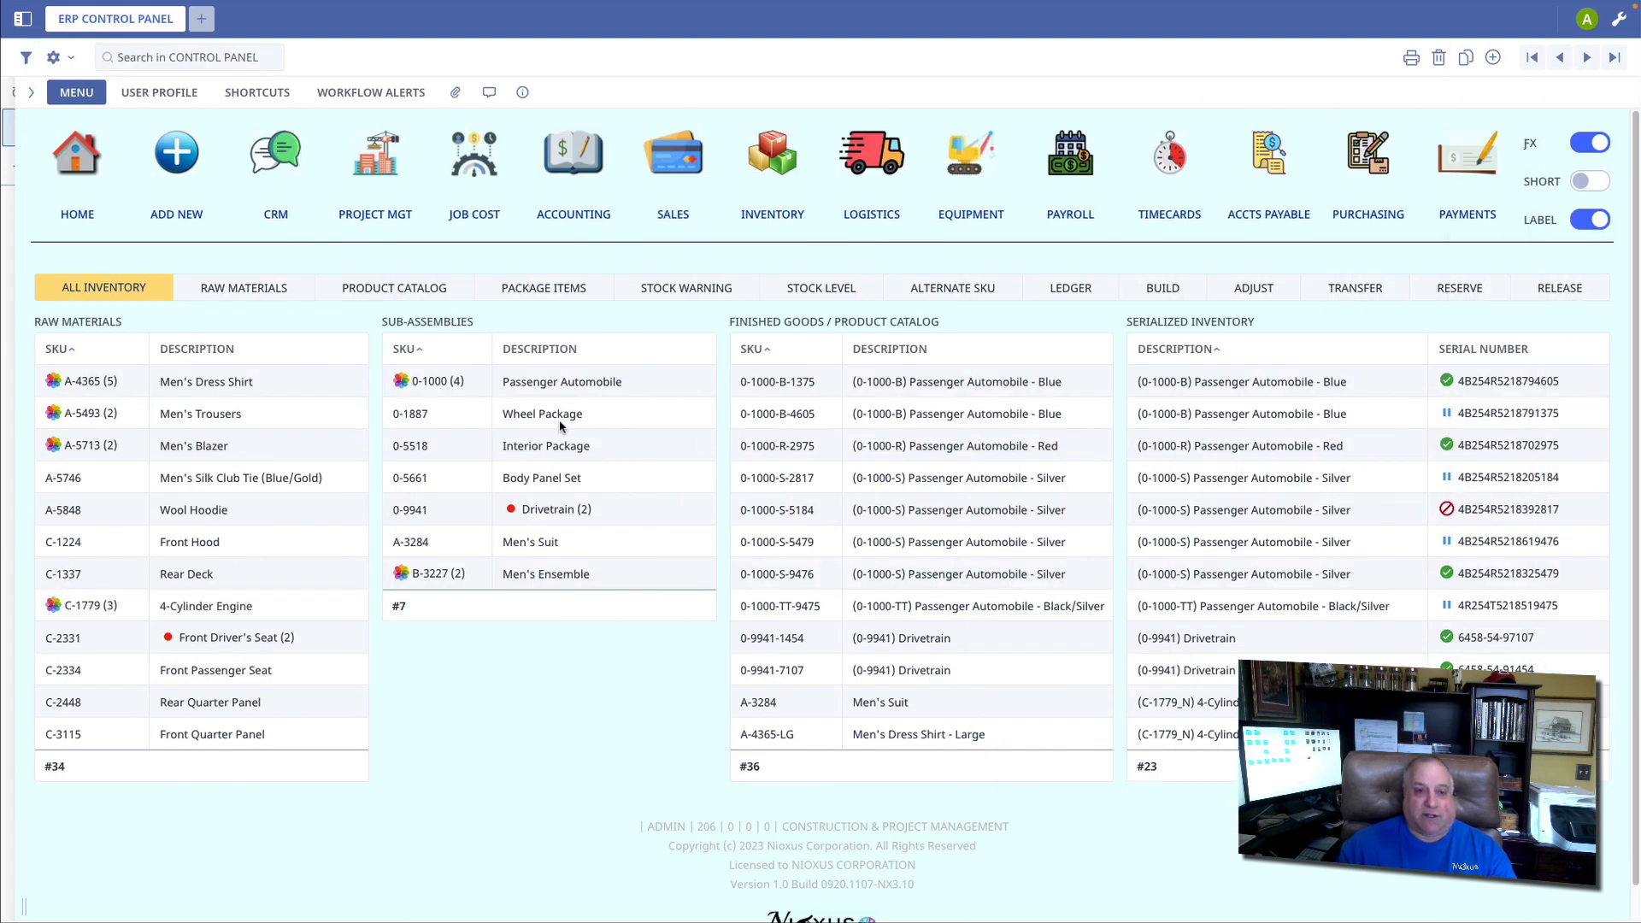
mouse_move(822, 449)
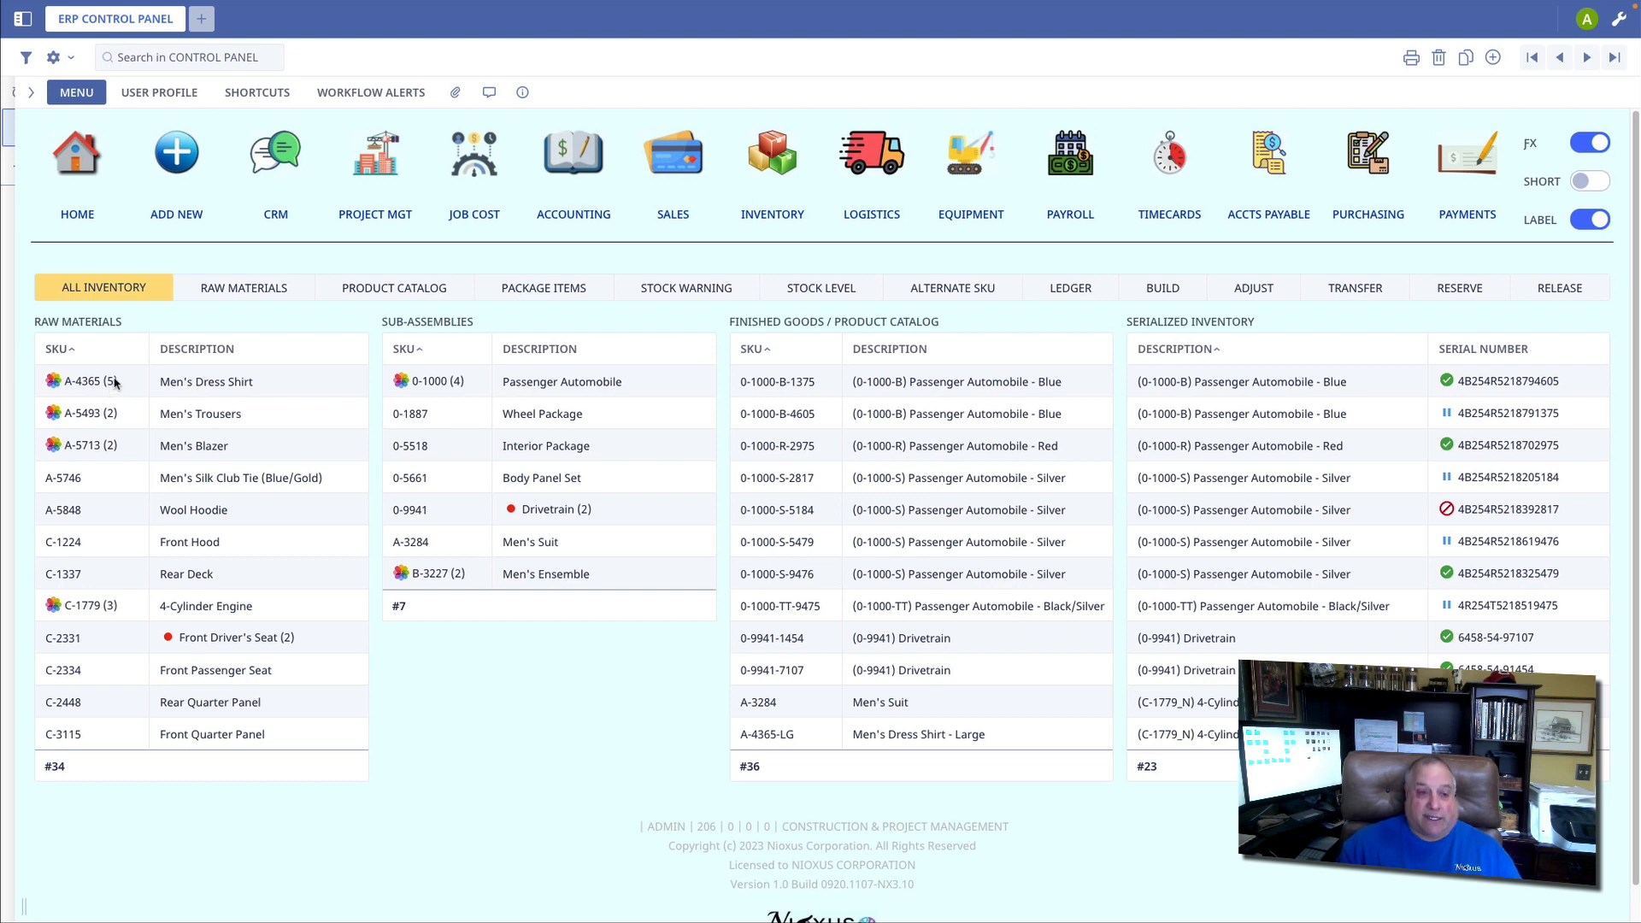
Open the Men's Dress Shirt item and its Large variation (A-4365-LG)
double_click(82, 382)
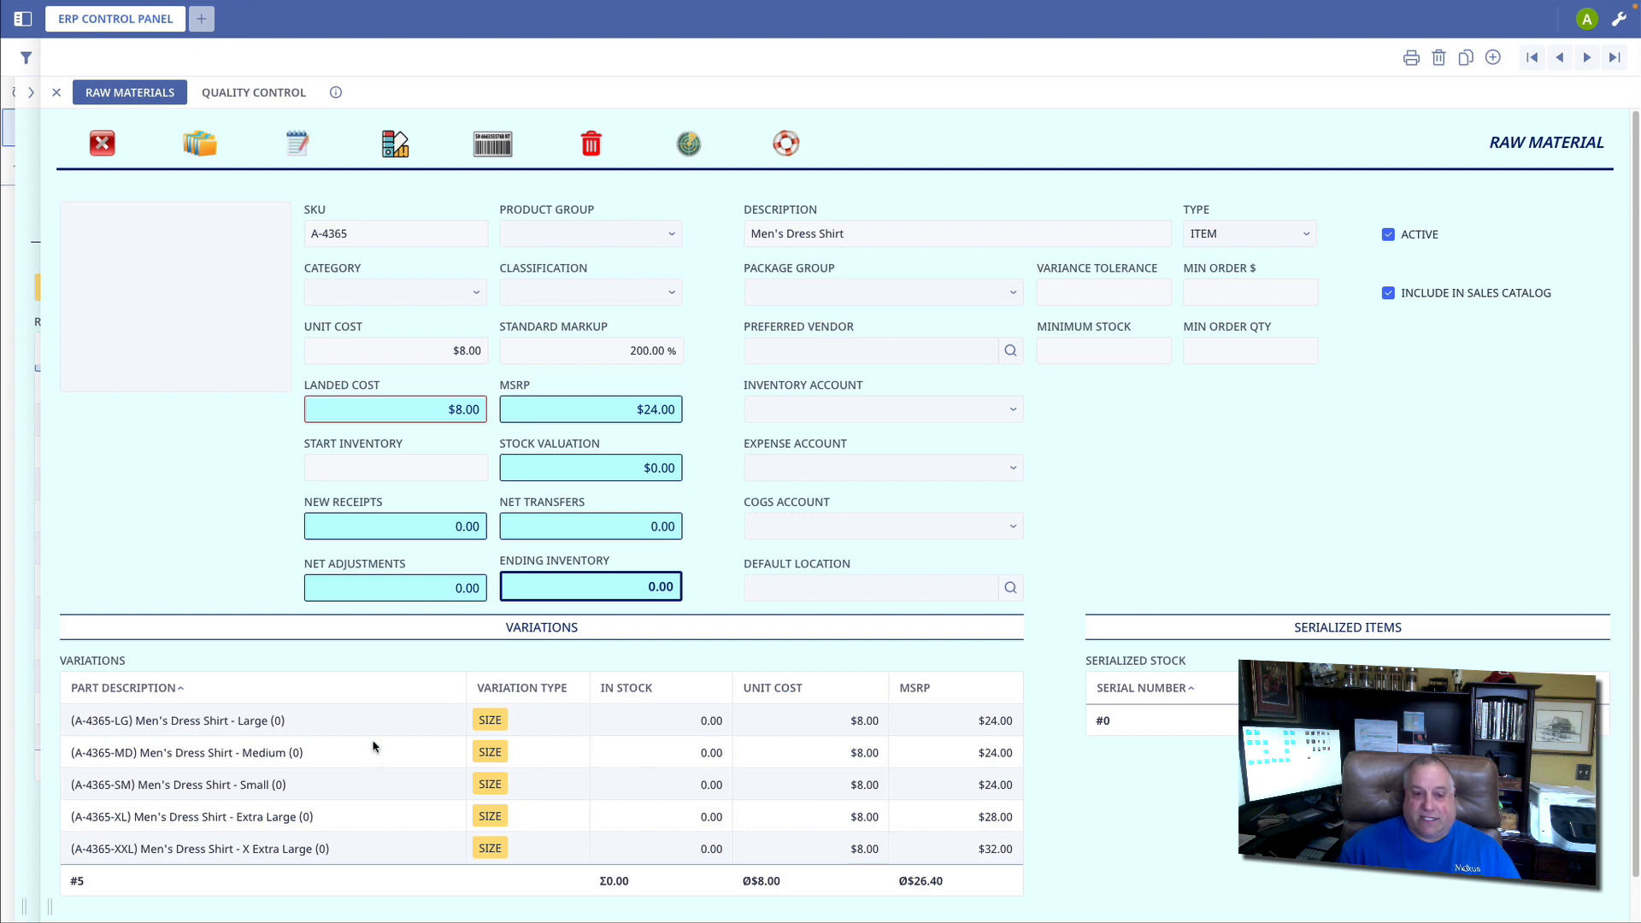
double_click(174, 720)
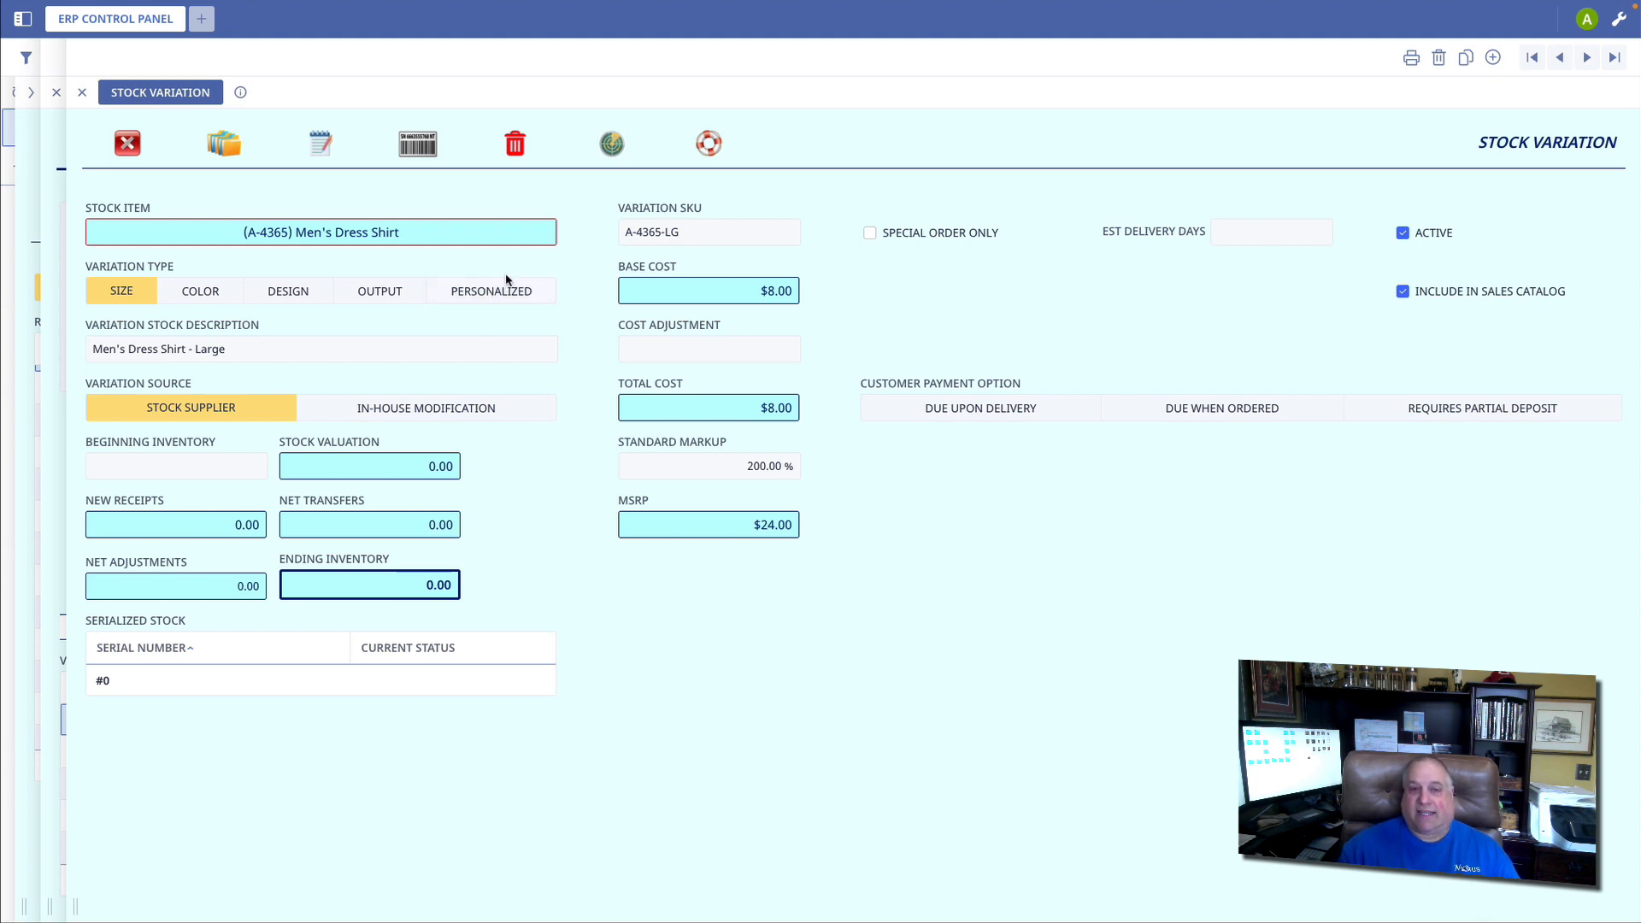
mouse_move(458, 325)
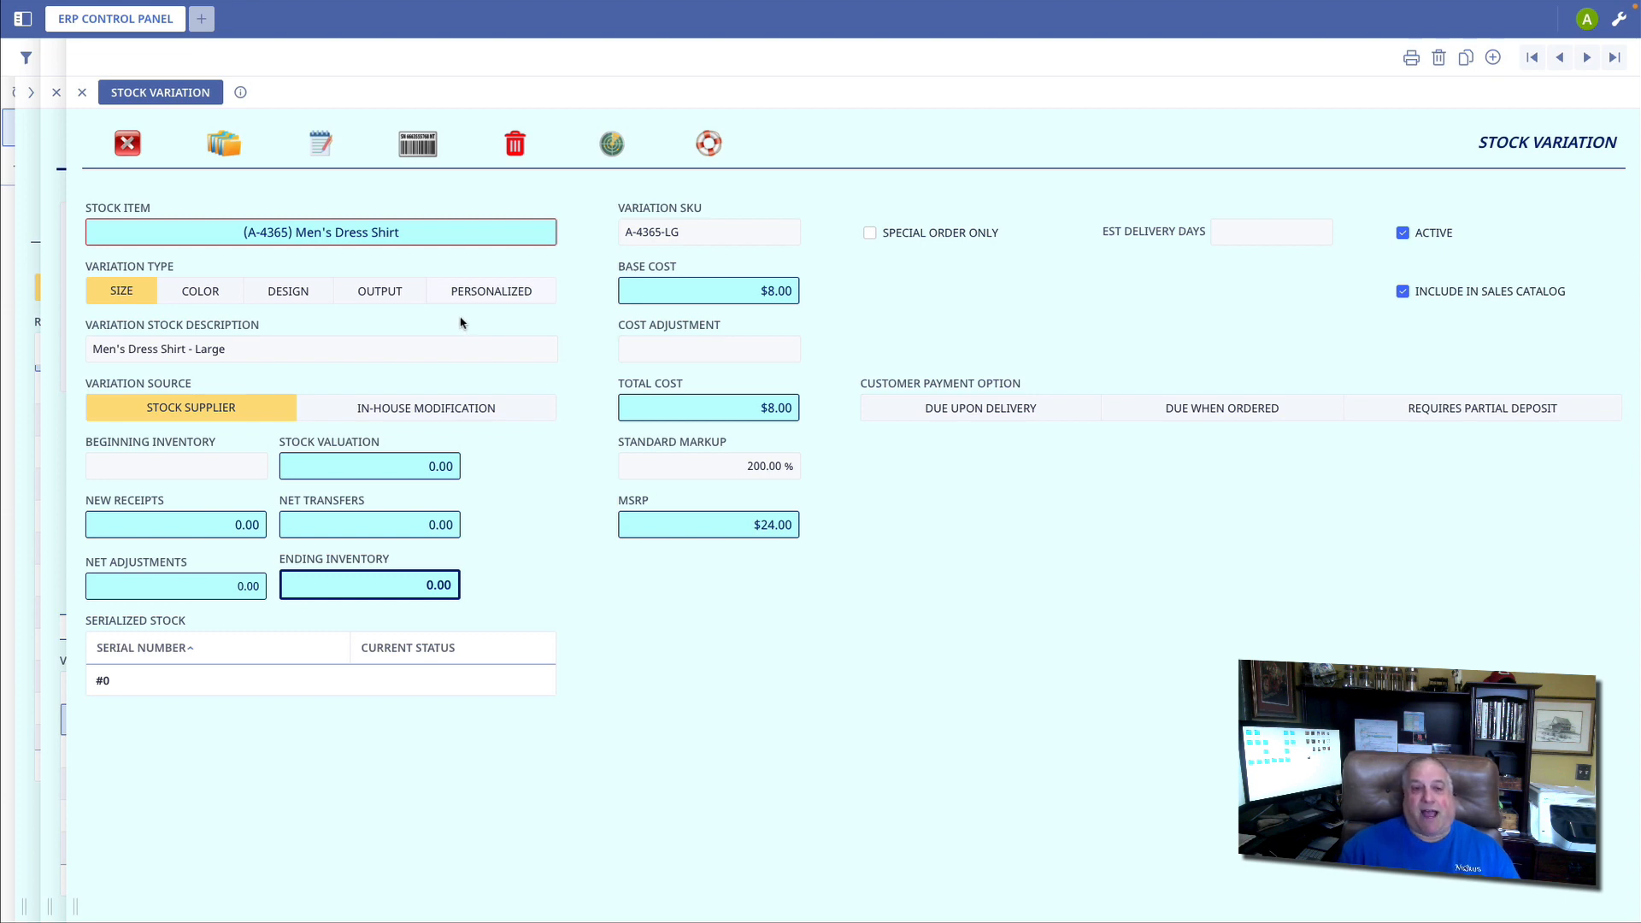
mouse_move(241, 388)
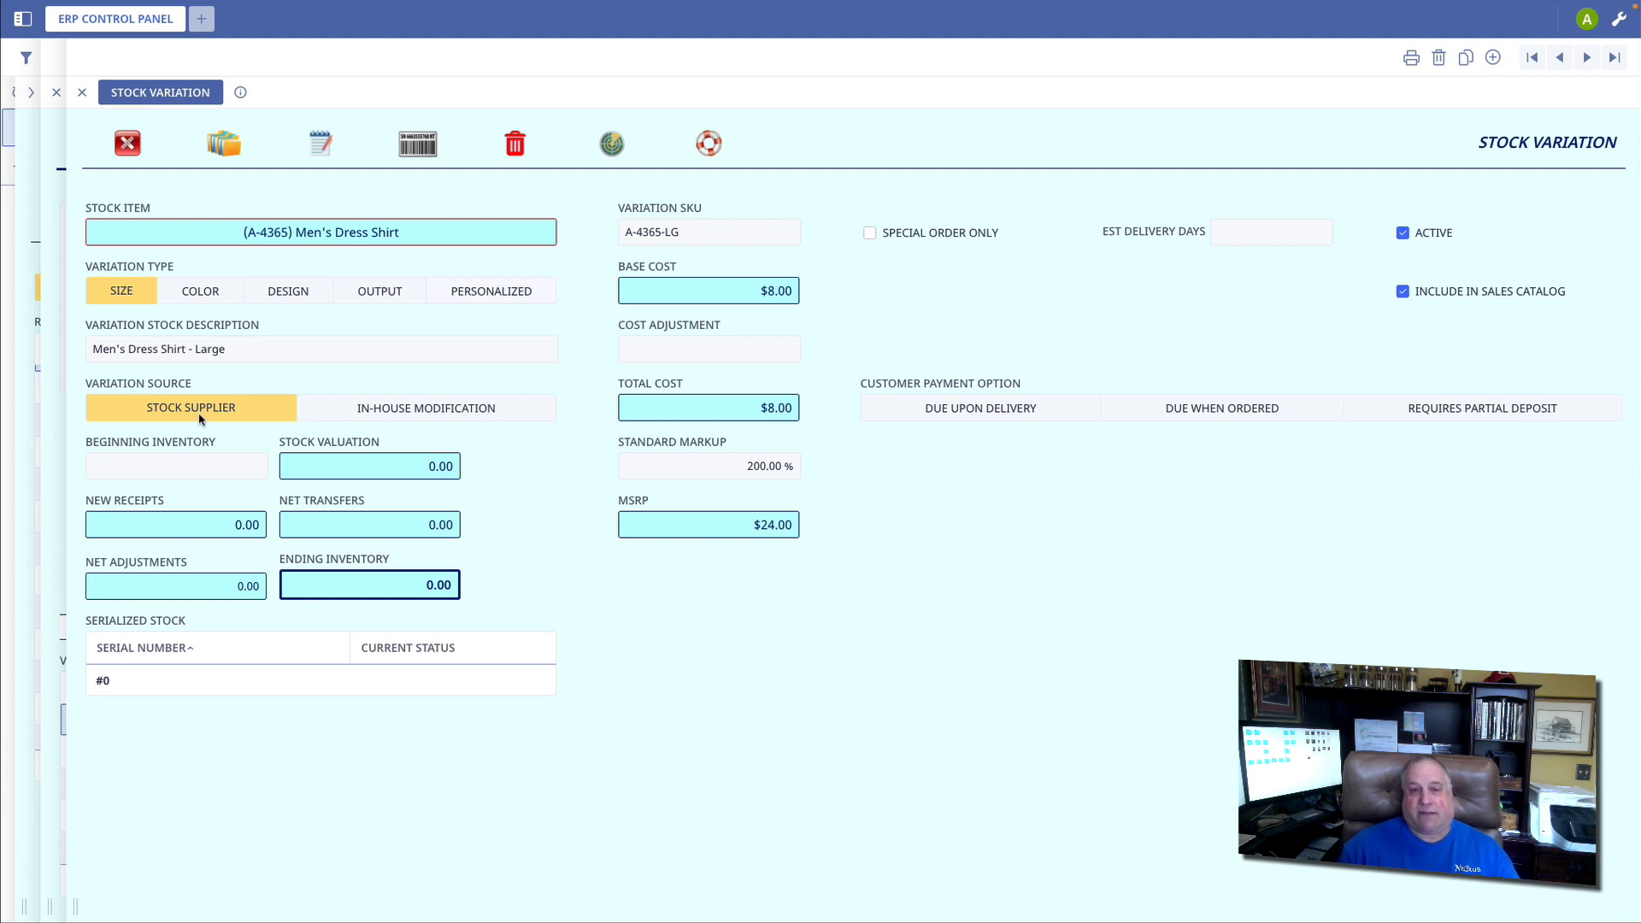
mouse_move(467, 378)
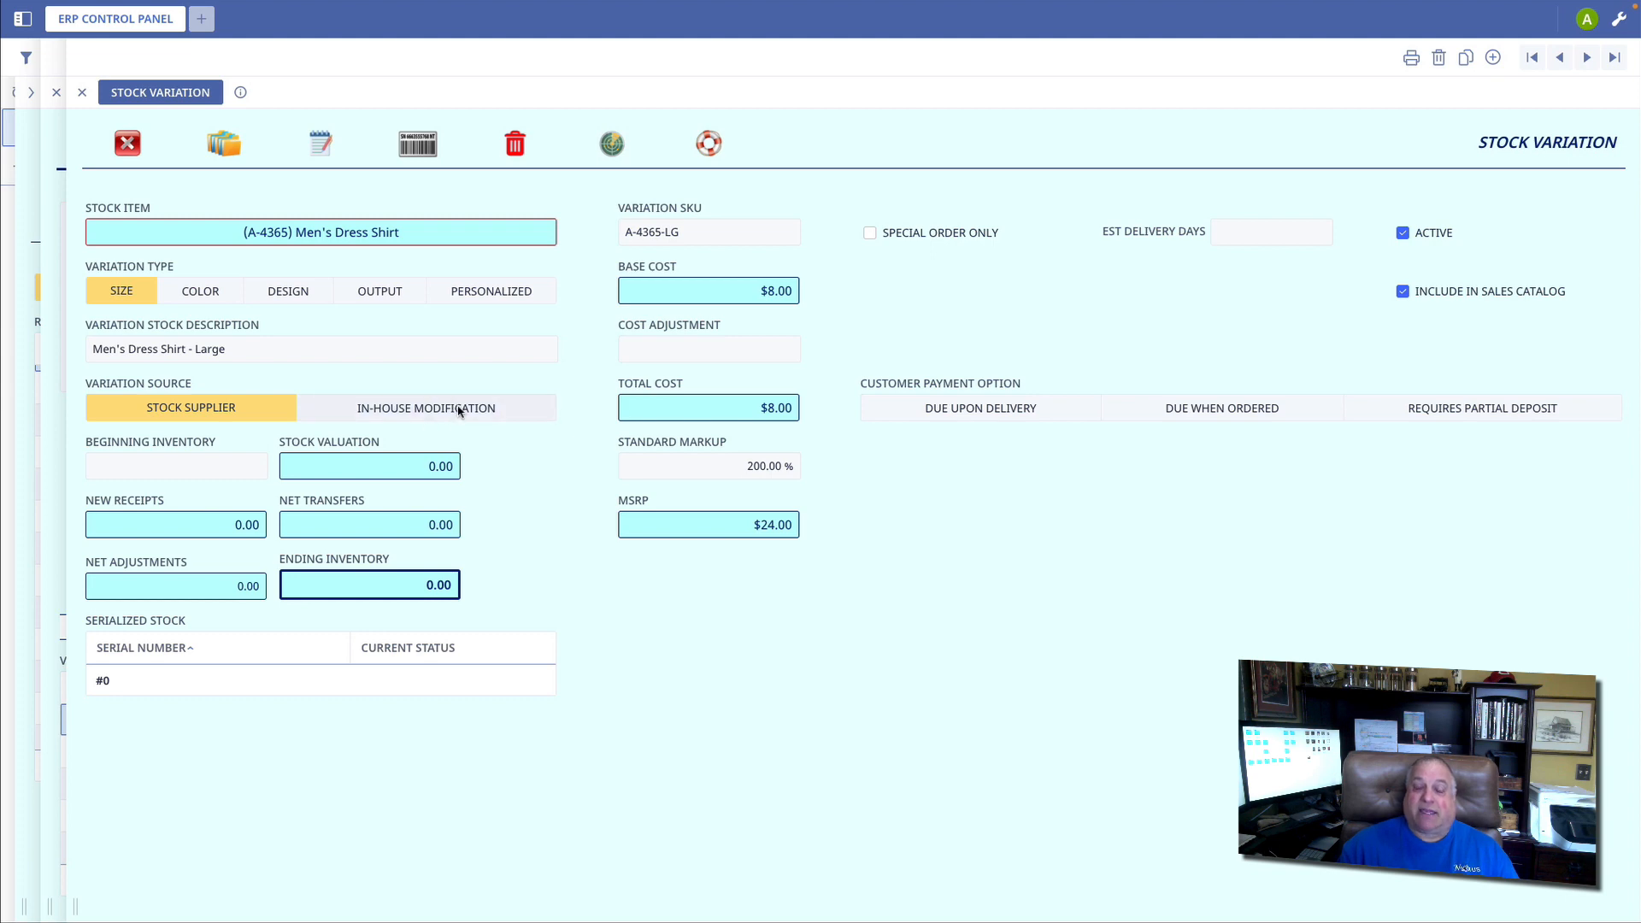
mouse_move(467, 381)
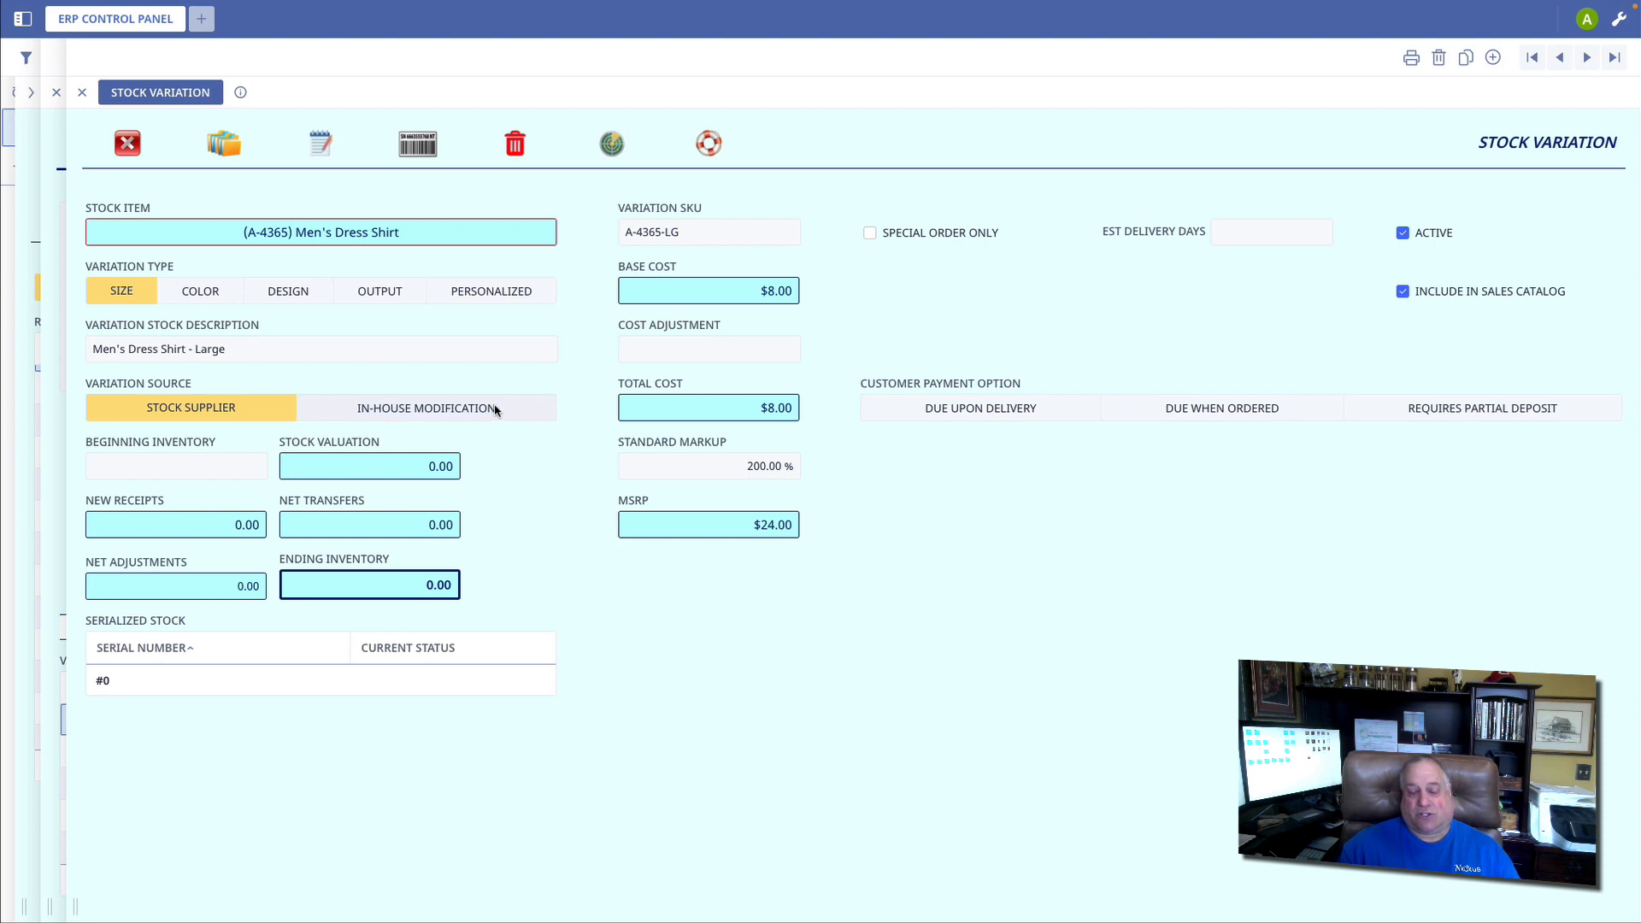
mouse_move(508, 409)
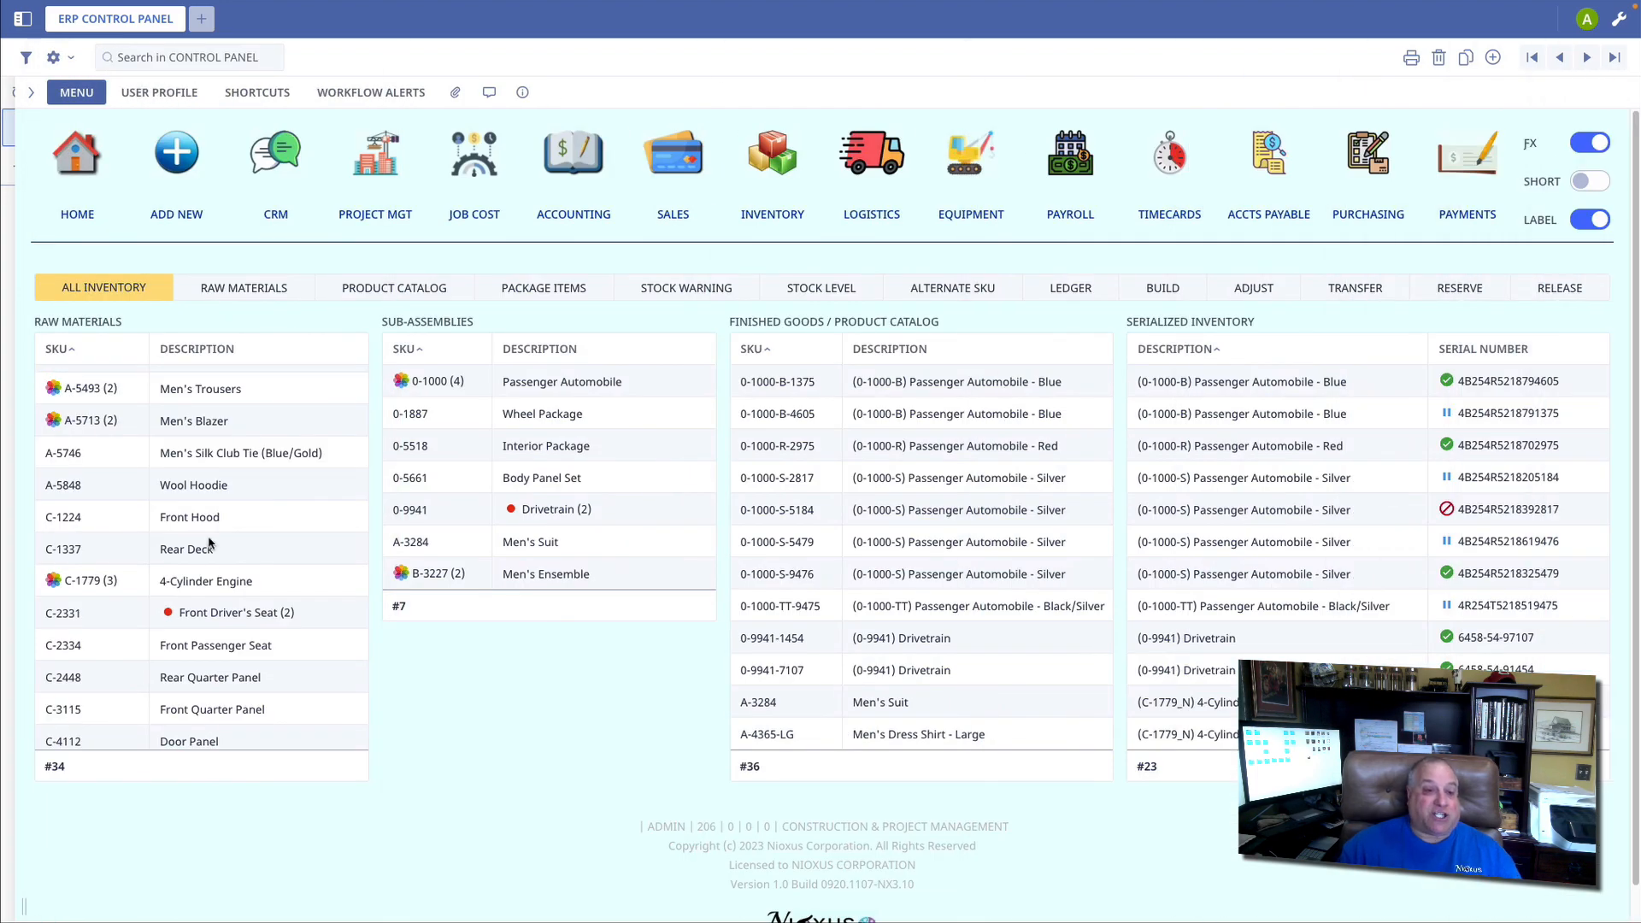
Open the 4-Cylinder Engine item and its Supercharged variation (C-1779-S)
double_click(205, 582)
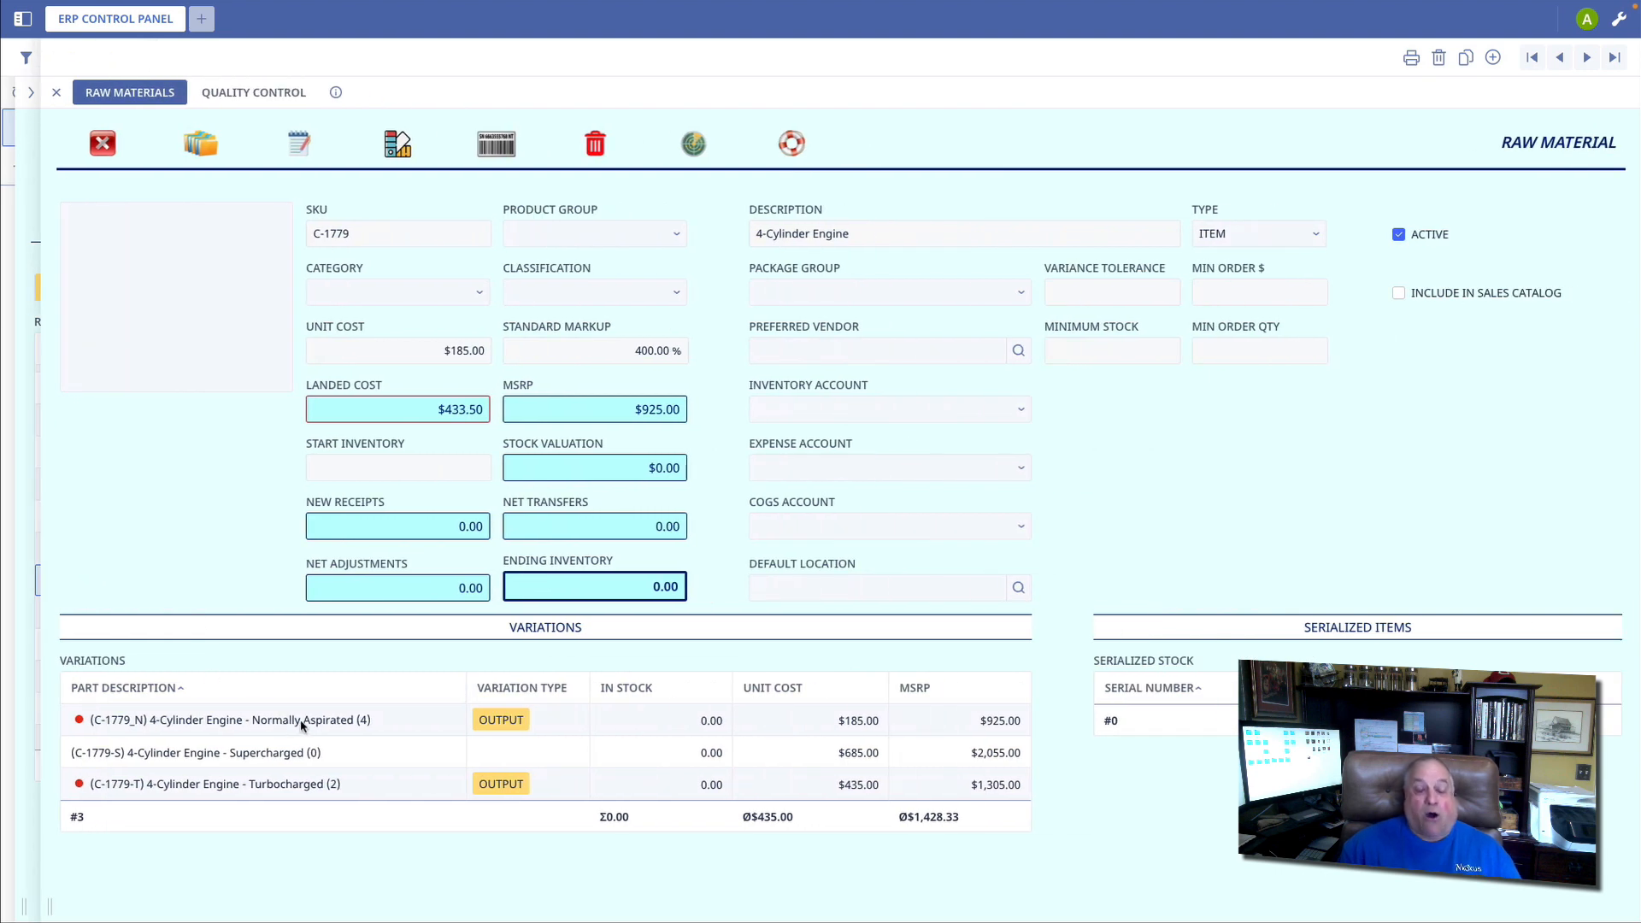
double_click(193, 752)
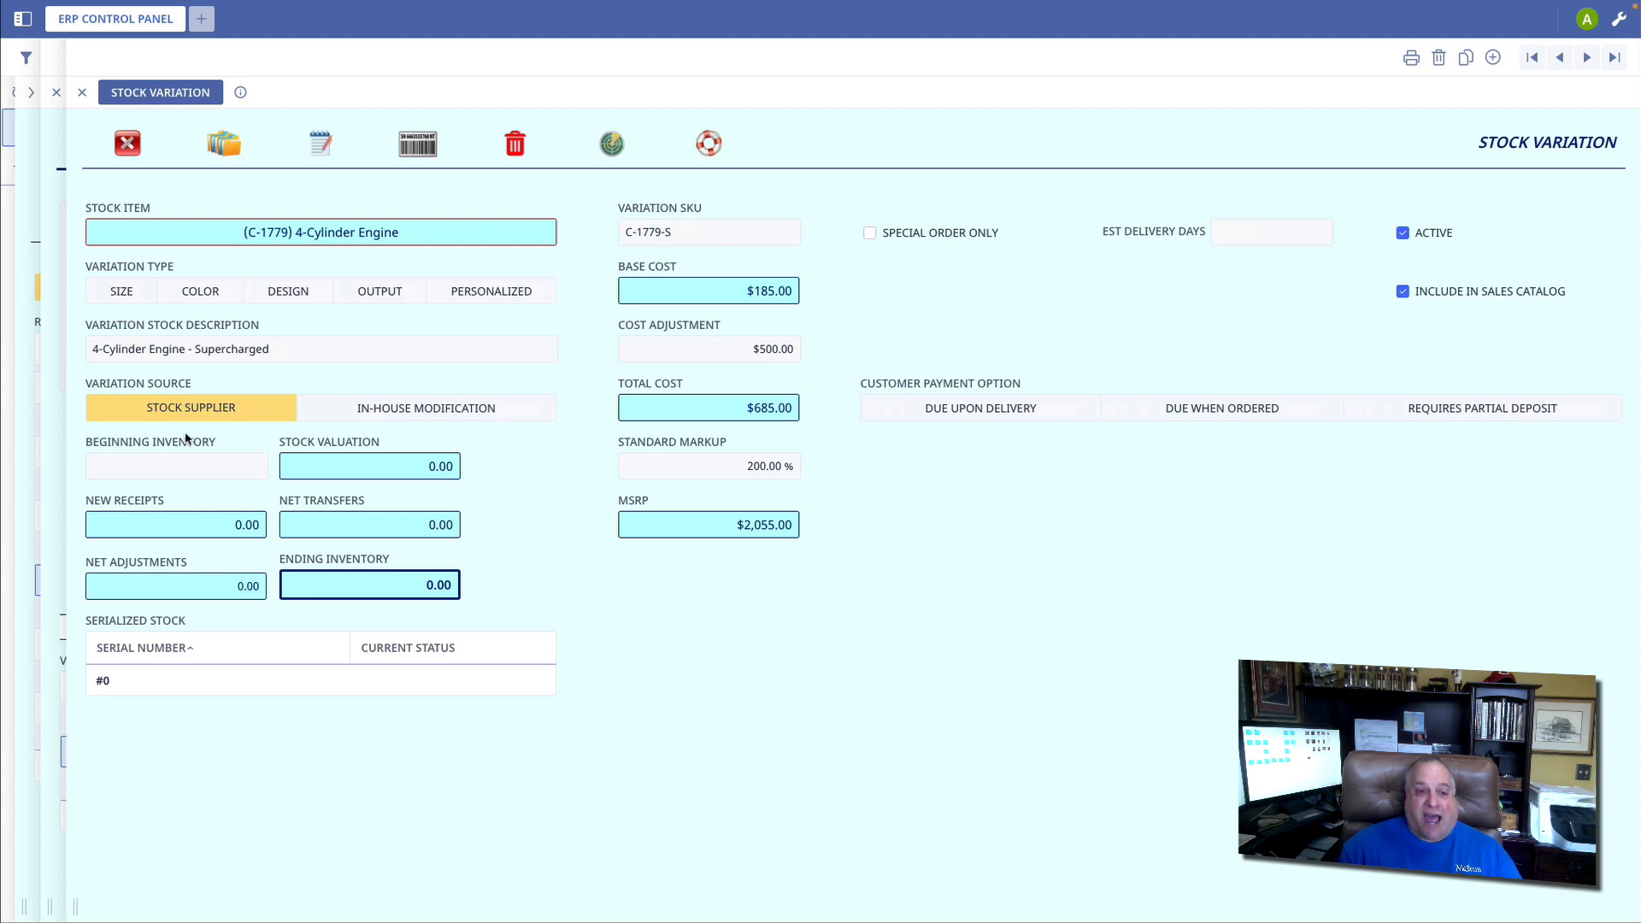
mouse_move(188, 408)
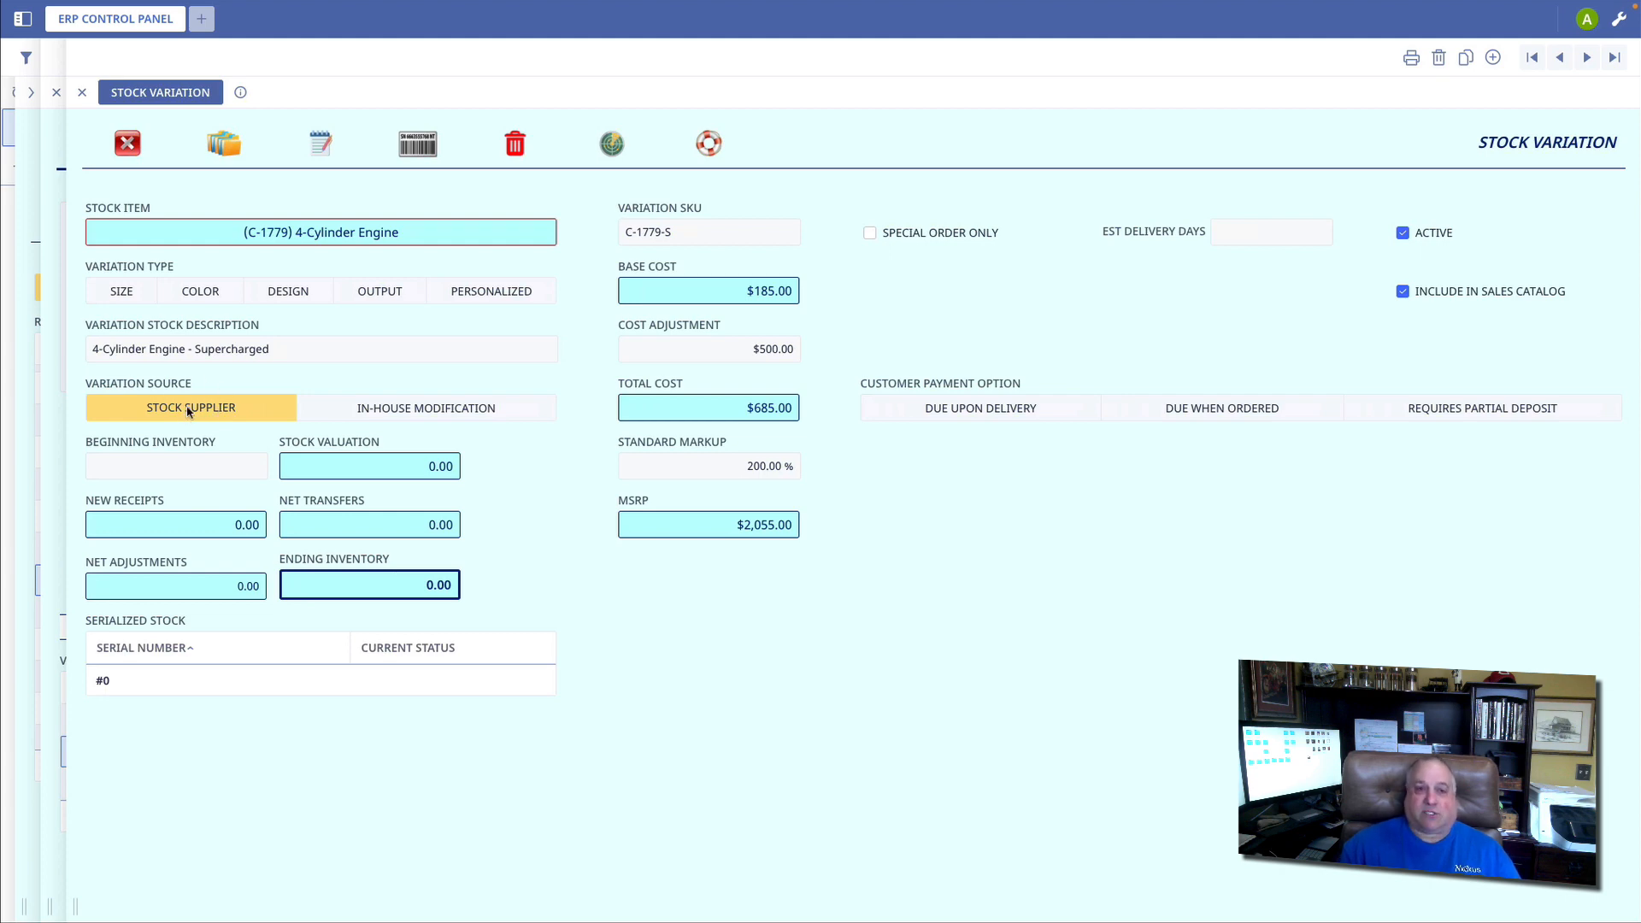
mouse_move(832, 276)
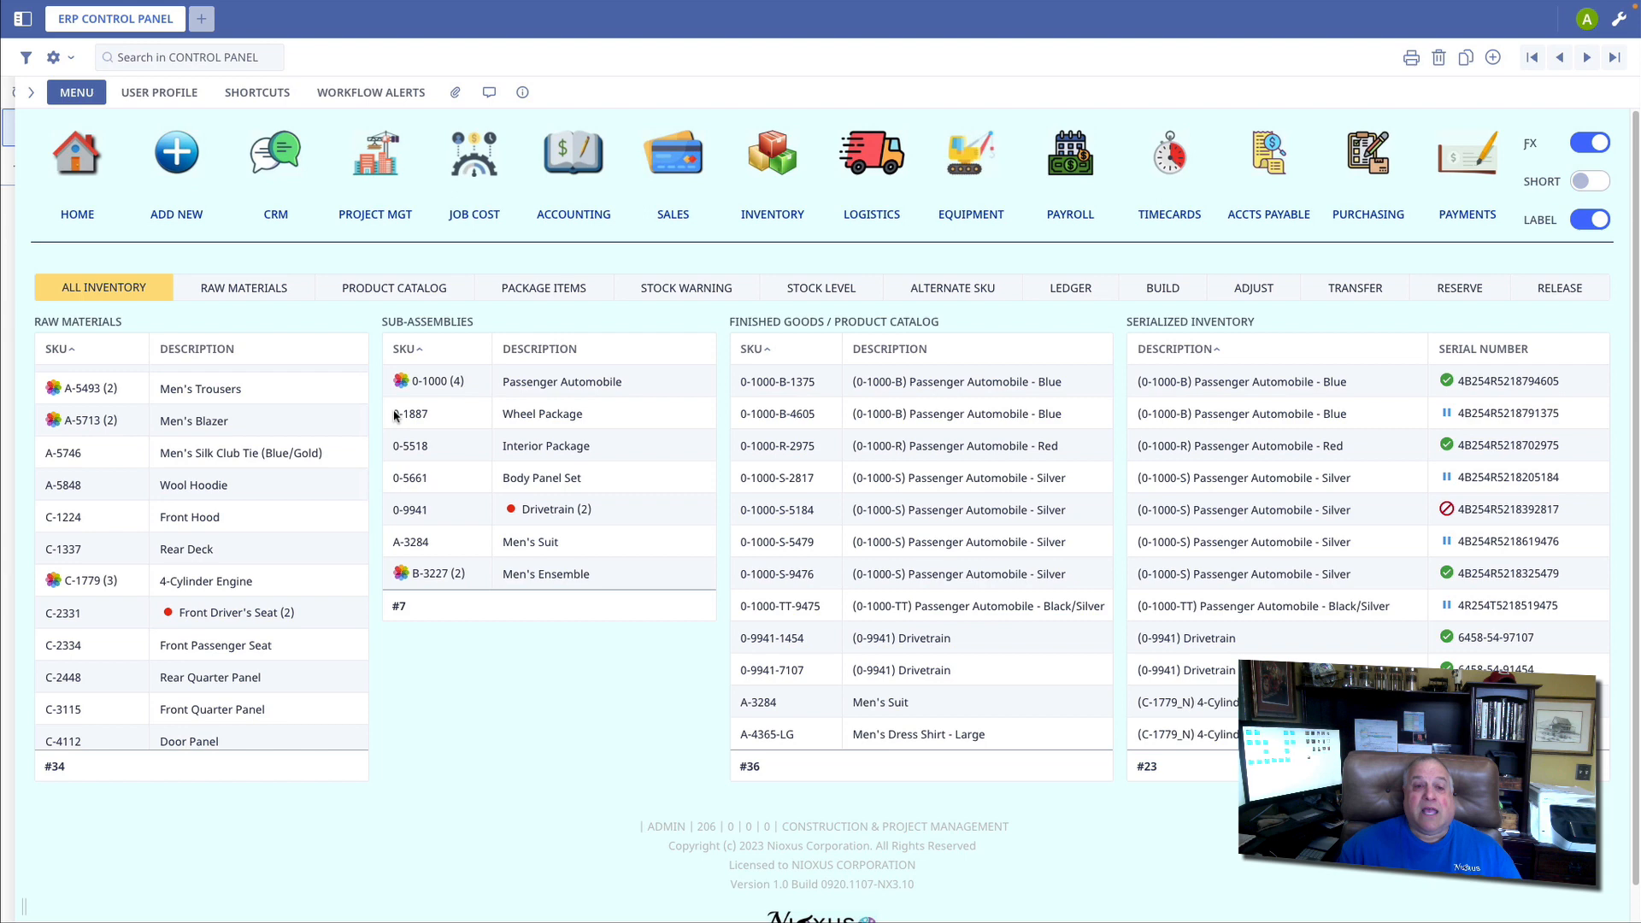
mouse_move(427, 535)
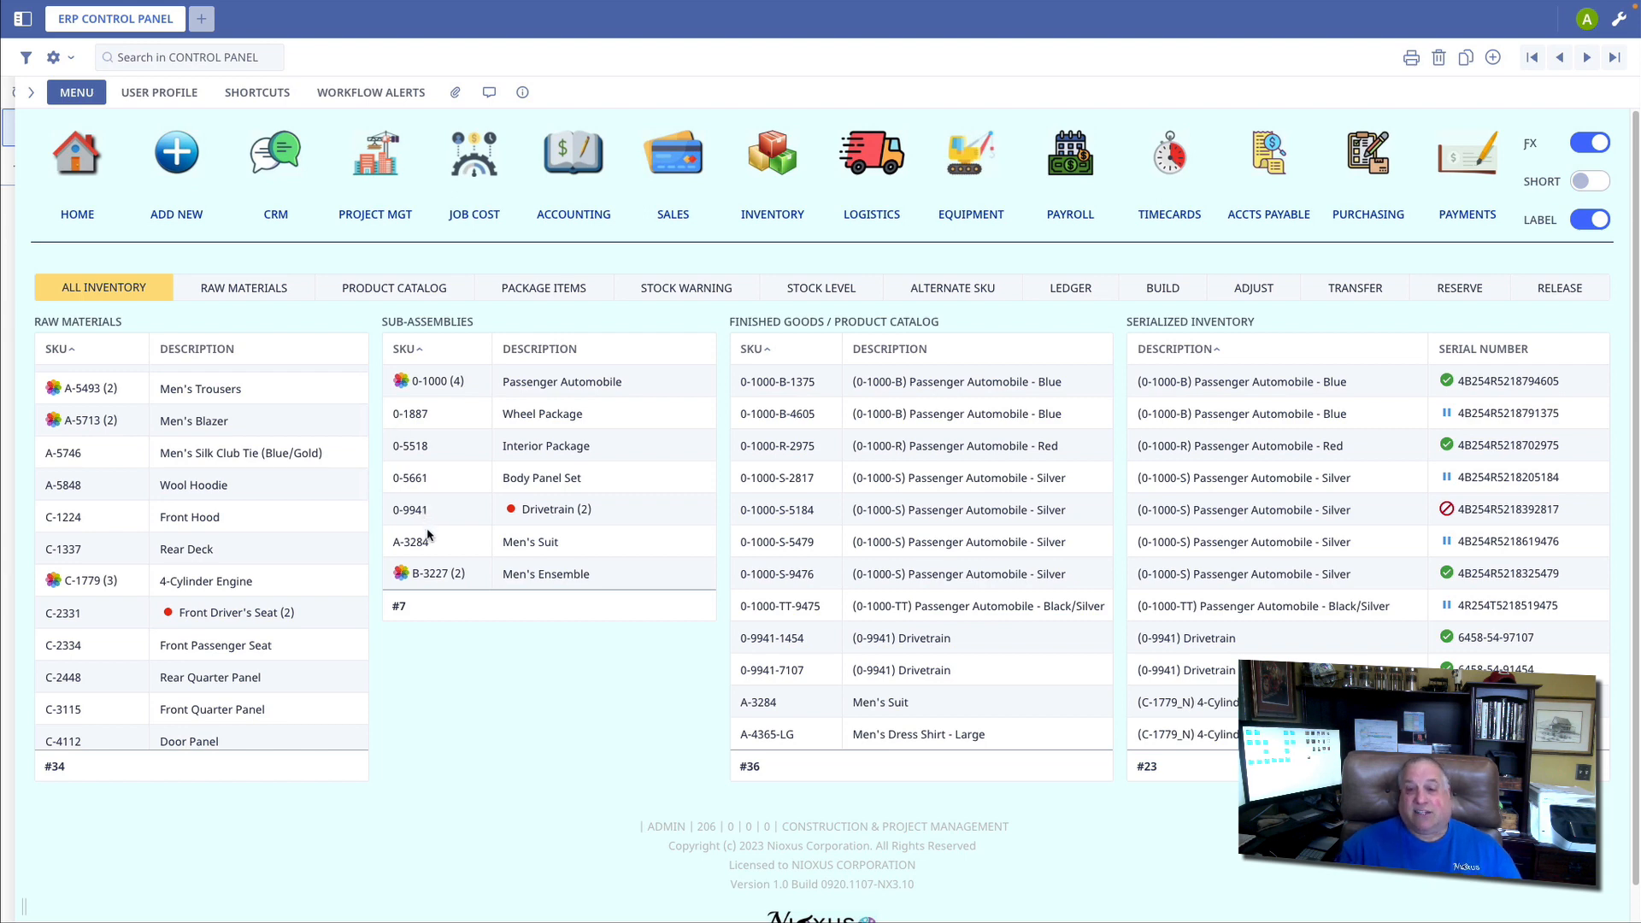